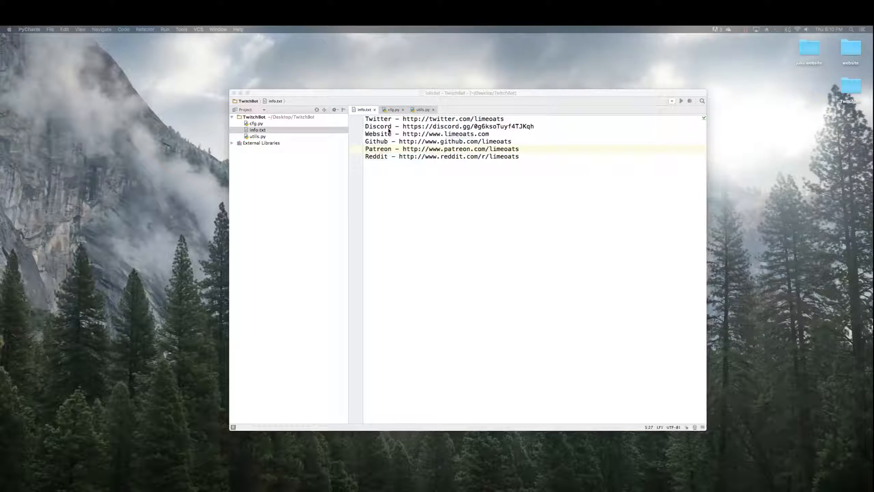
Review the TwitchBot project's cfg.py and utils.py, scrolling utils.py back to the top.
left_click(256, 117)
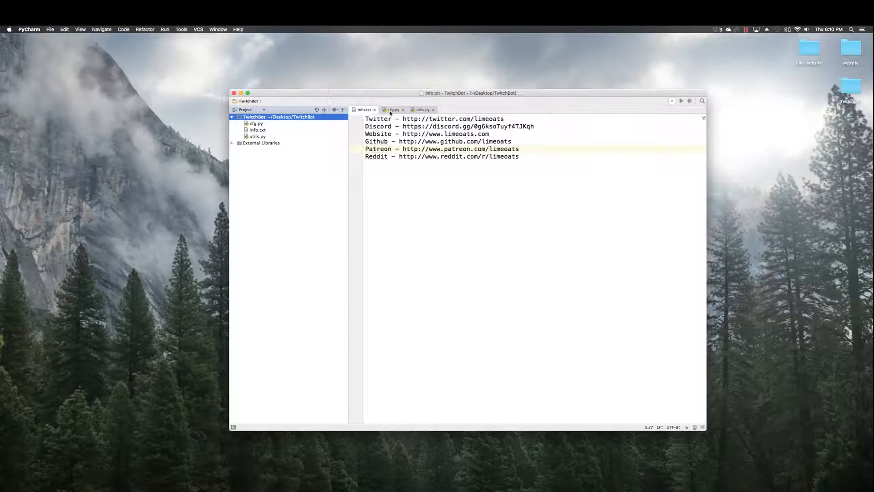
left_click(392, 109)
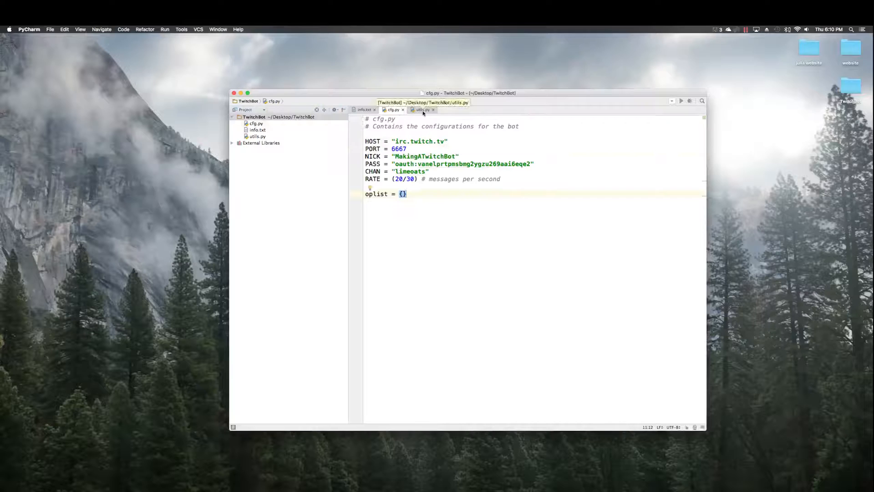
left_click(422, 110)
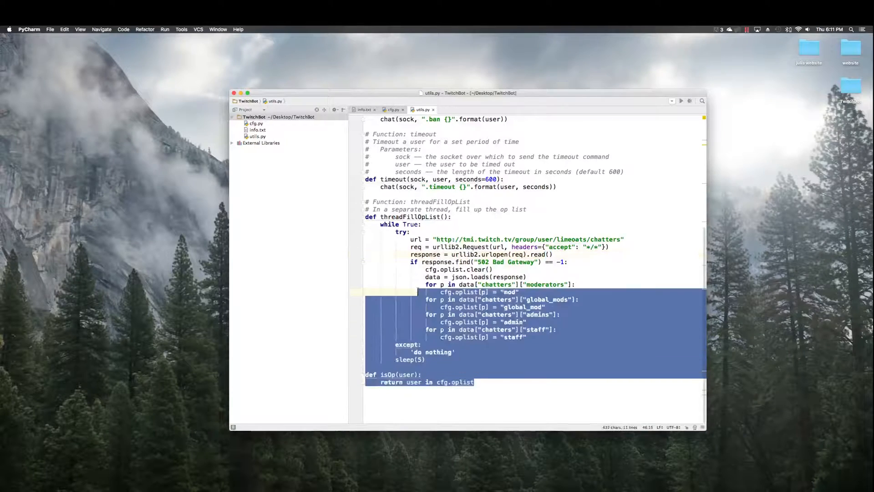
scroll("up", 3)
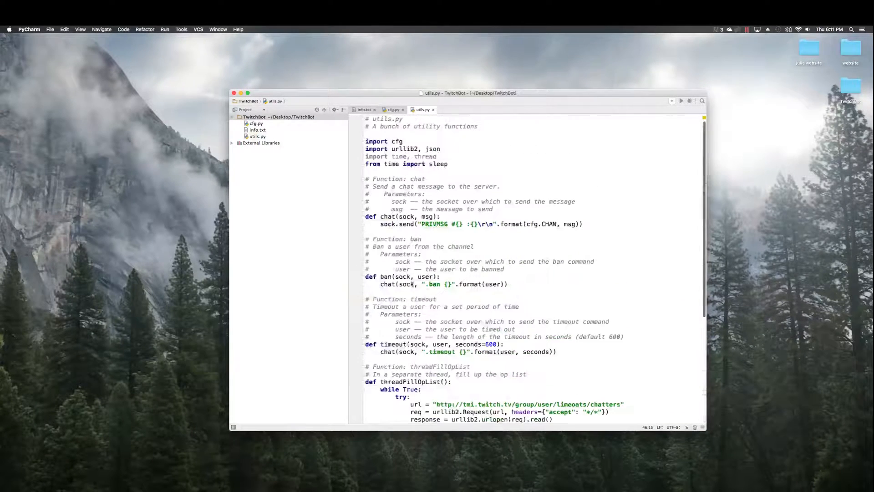
Create bot.py as a new Python file in the TwitchBot folder.
right_click(256, 123)
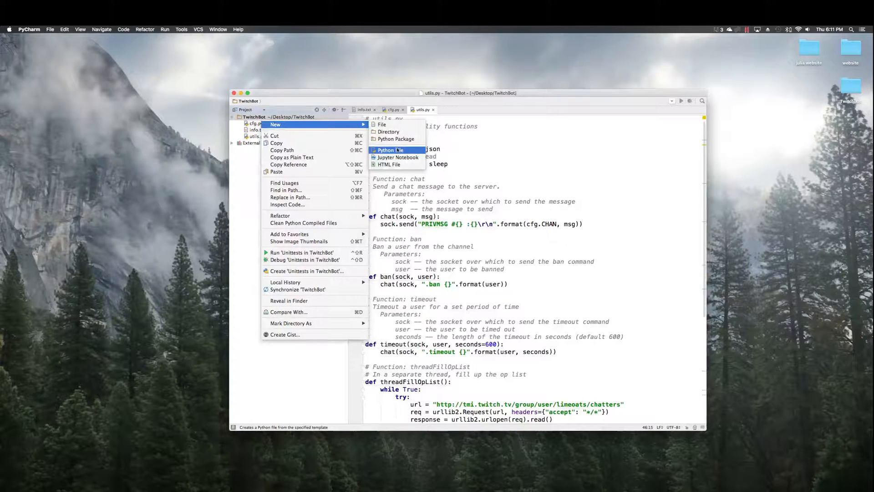
left_click(390, 149)
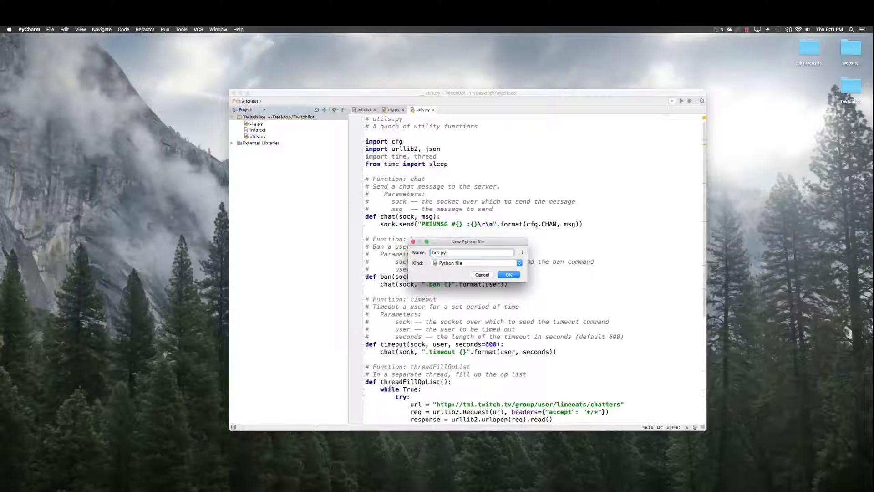
left_click(508, 274)
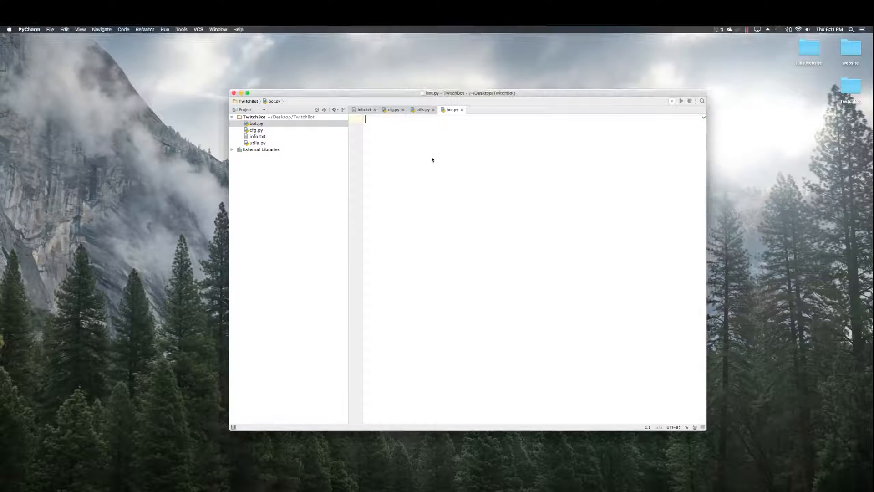
Write the '# bot.py' and 'The code for our bot' header comment lines.
type("#bot.py")
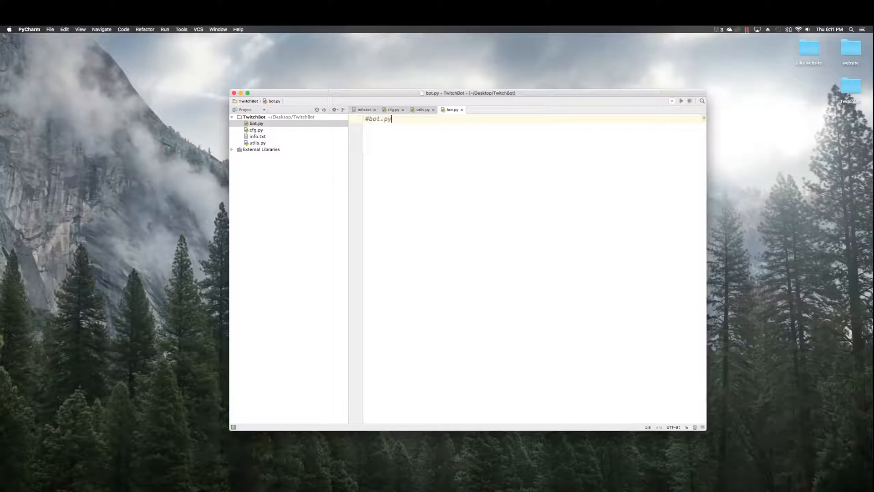
type("\" \"")
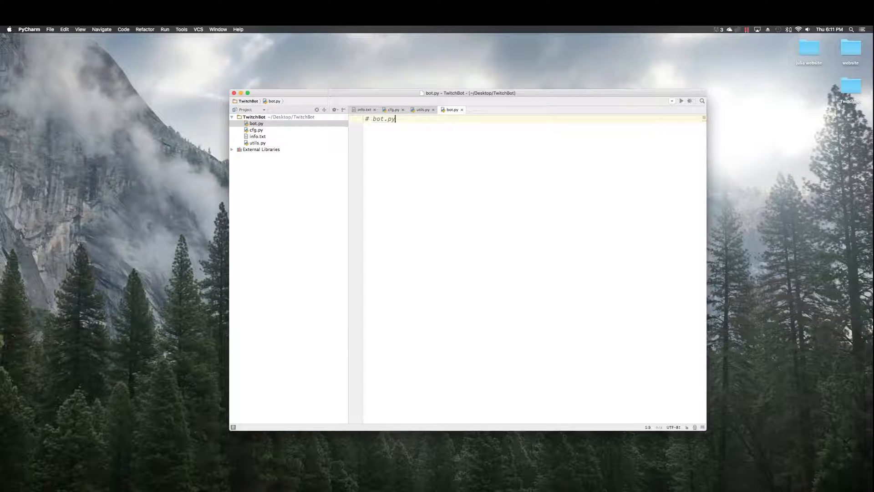
key("enter")
type("#")
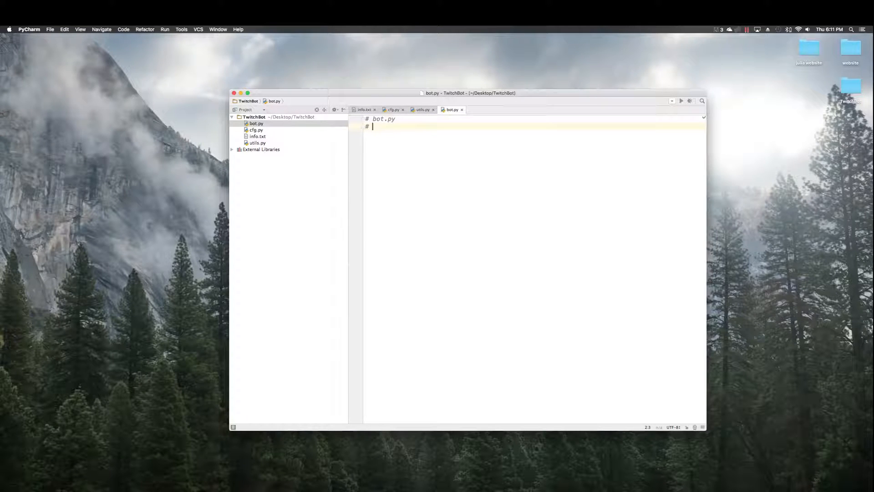
type("The code for our")
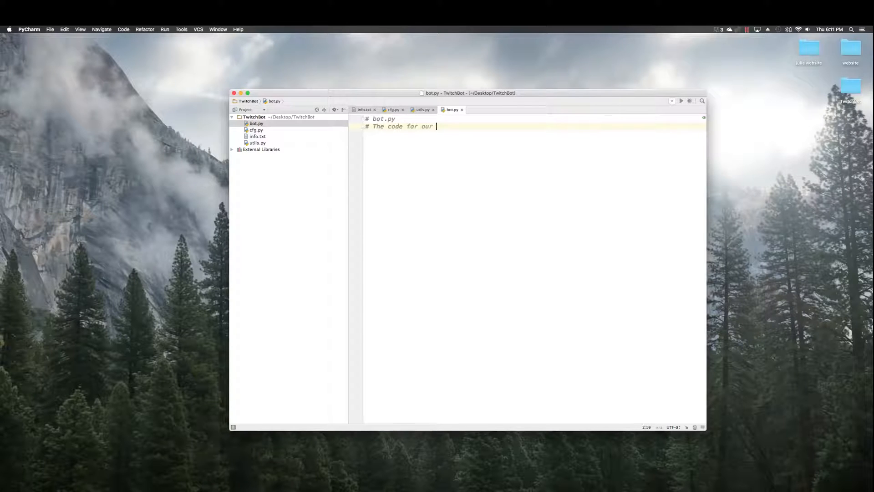
type("bot")
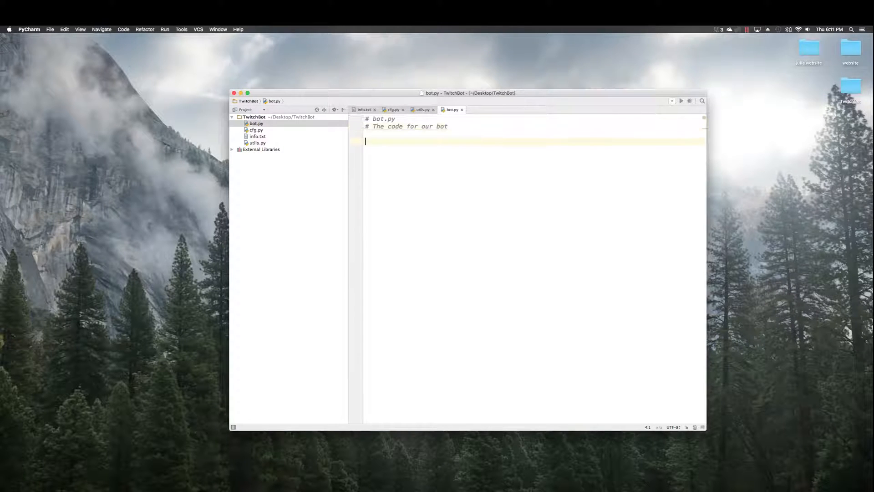
Import cfg, utils, socket and re at the top of bot.py.
type("import")
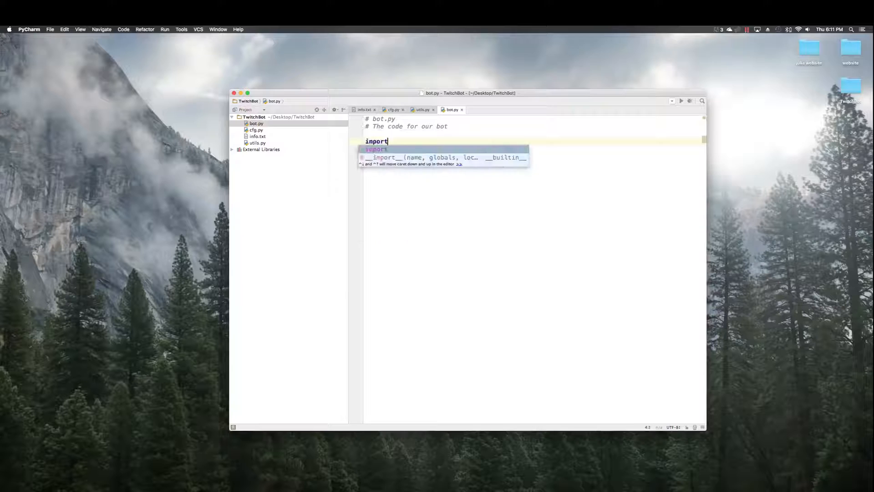
type("cfg")
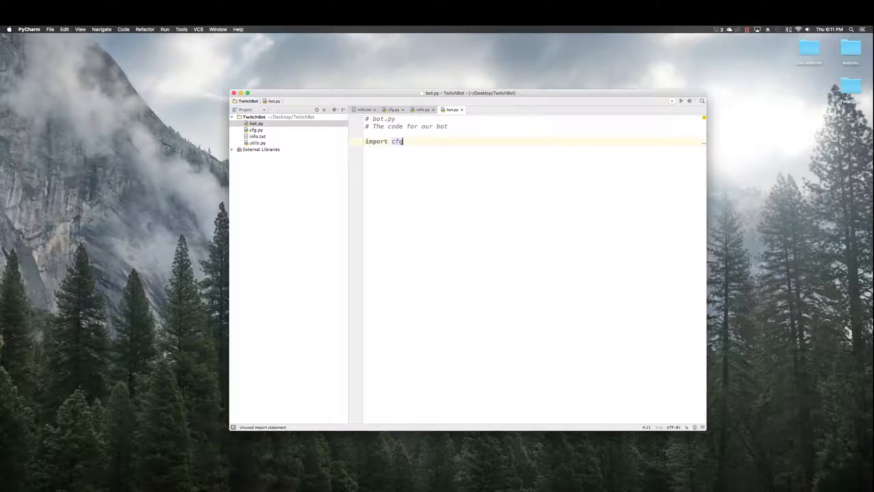
type("impo")
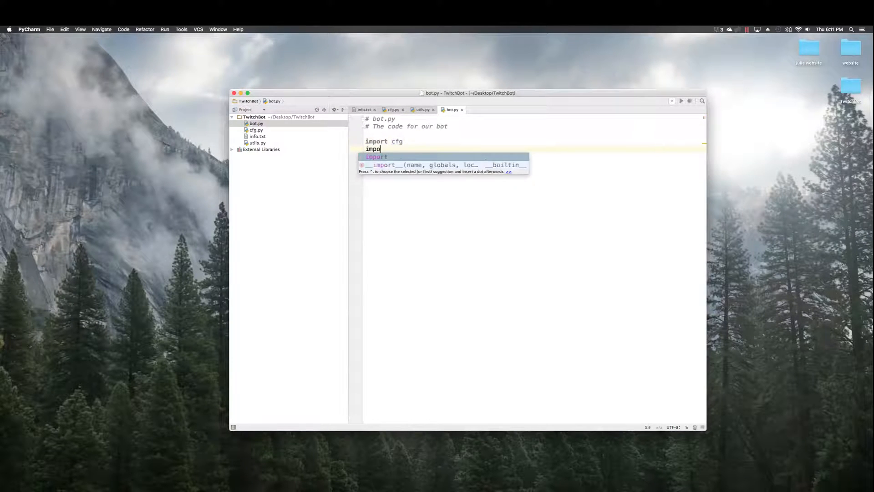
type("rt utils")
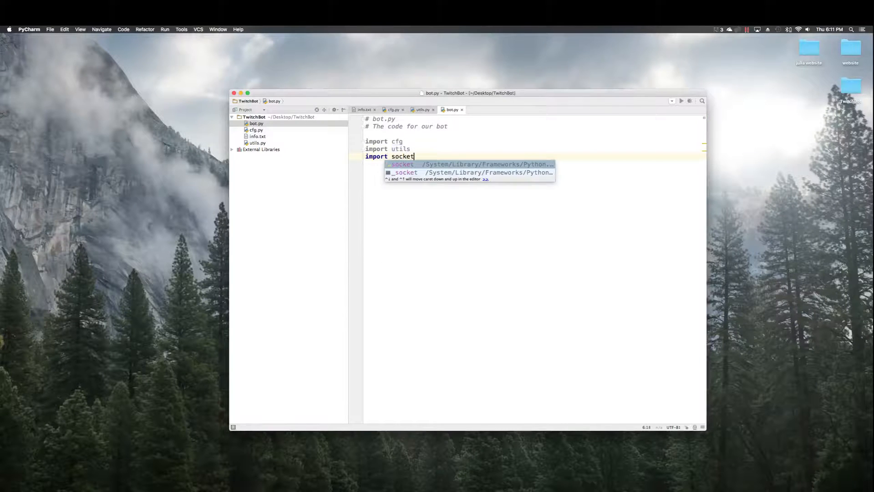
key("enter")
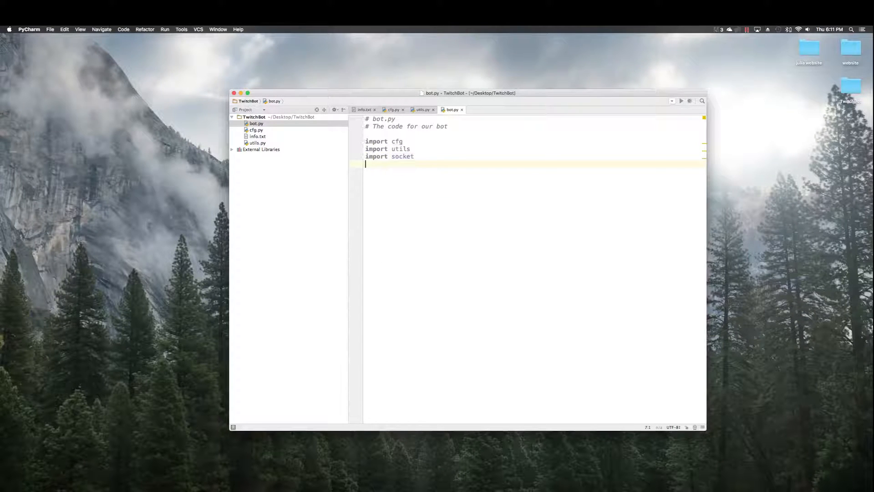
type("import re")
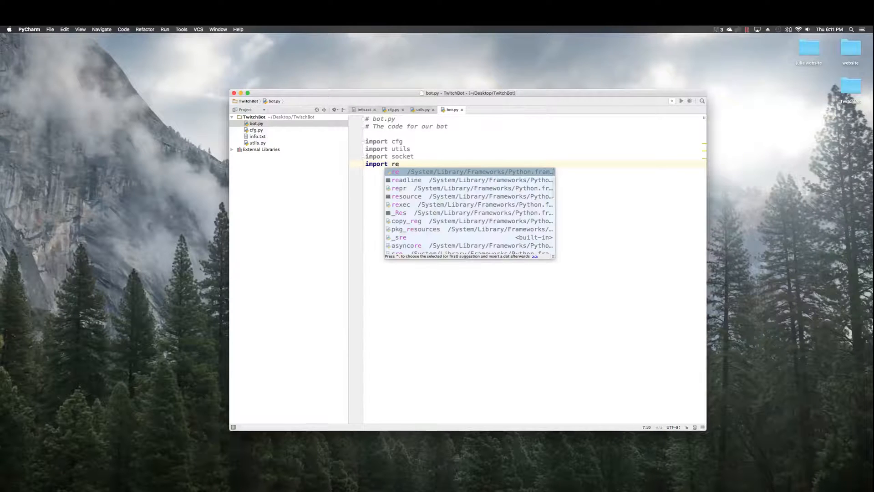
key("escape")
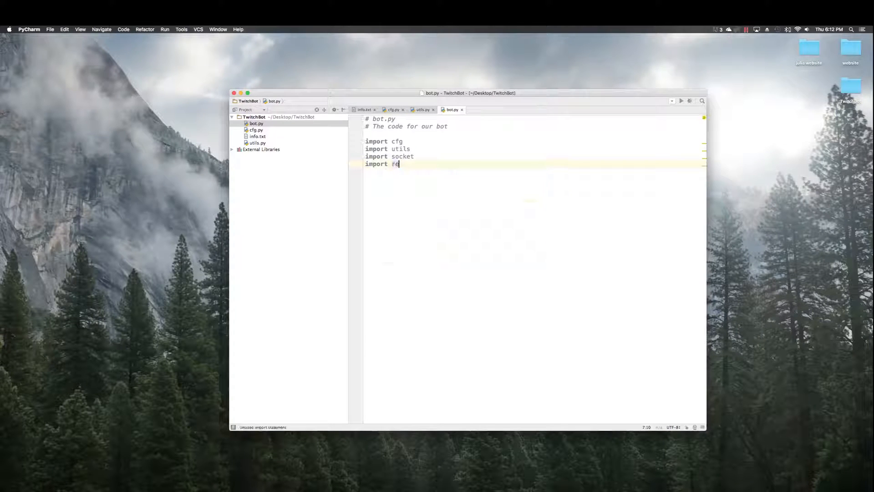
key("enter")
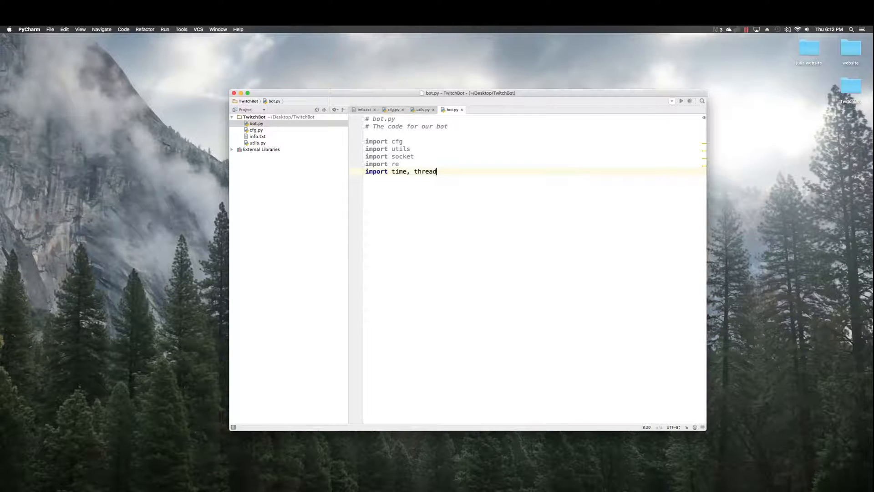
Add the remaining imports, including 'from time import sleep'.
type("impo")
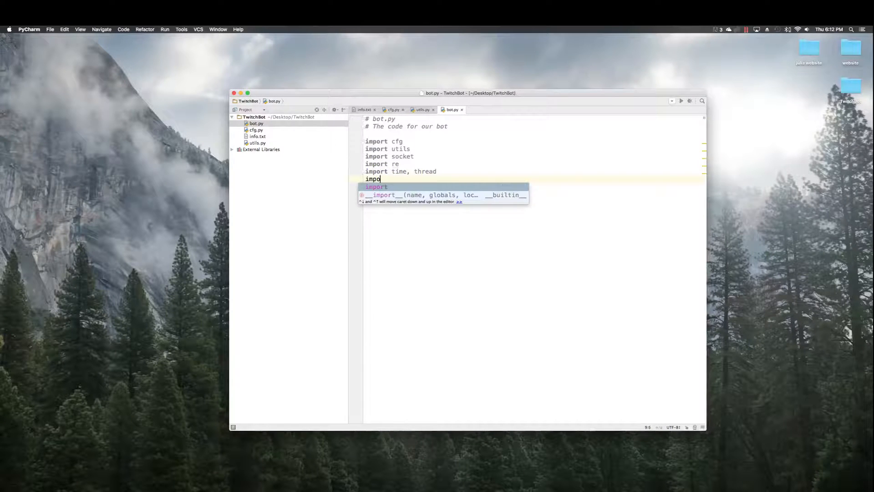
type("from time impor")
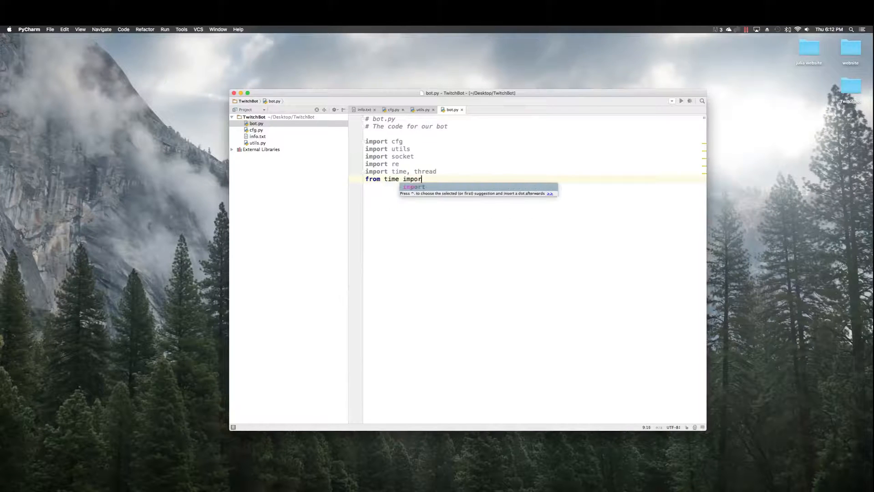
type("sleep")
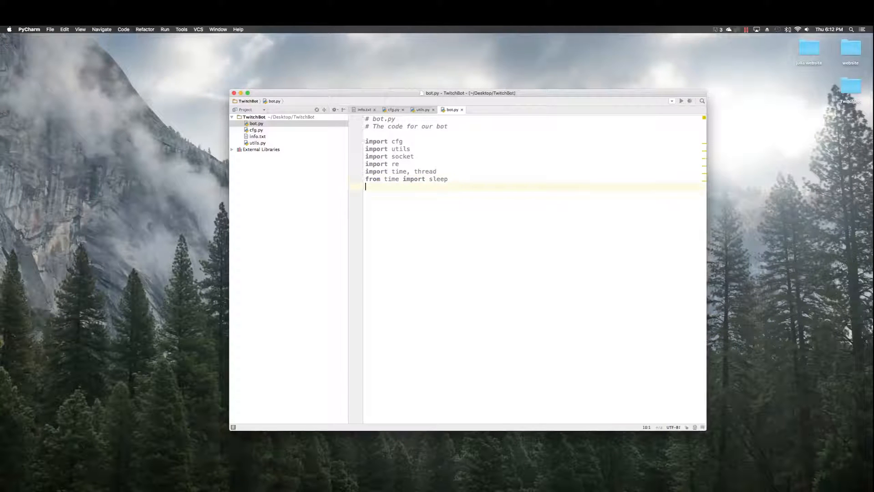
type("import url")
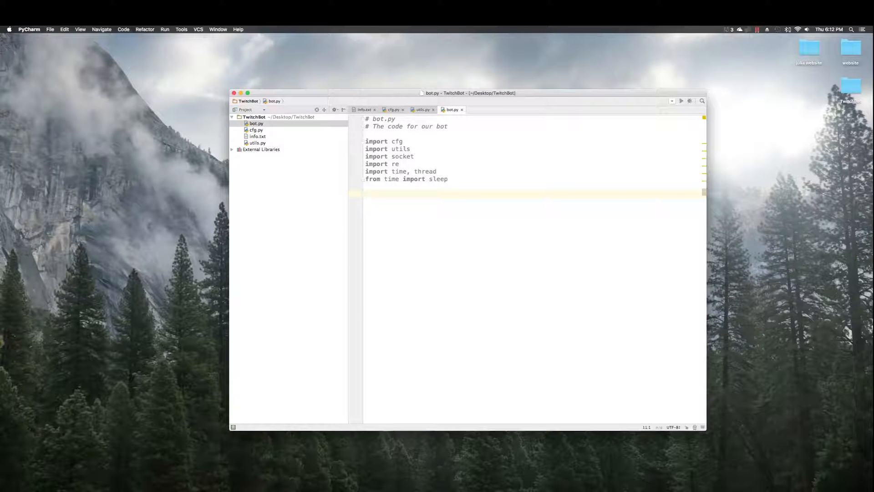
Add def main() printing "hello" and an if __name__ == "__main__" block calling main().
type("if __name__ == \"__main__\":")
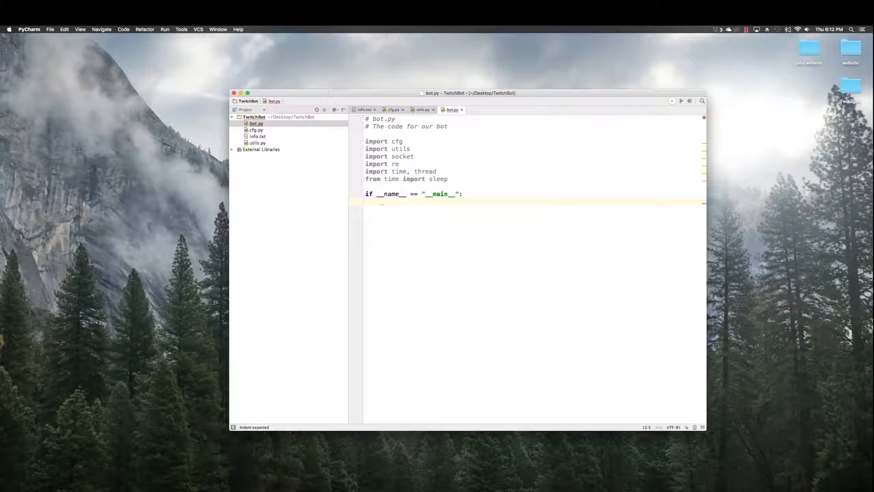
type("main()")
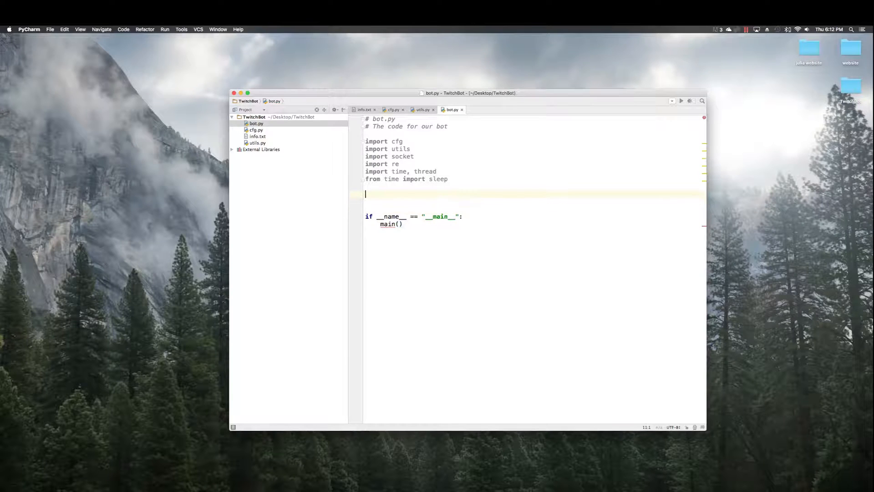
type("def main():")
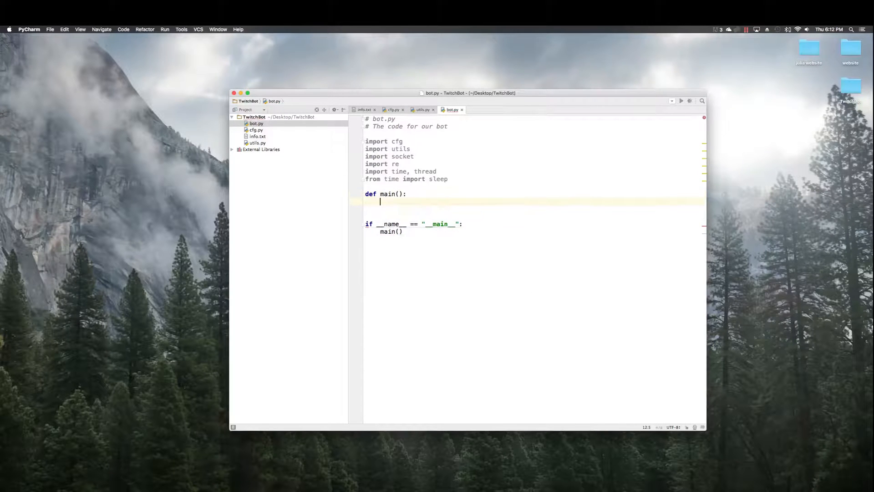
type("print")
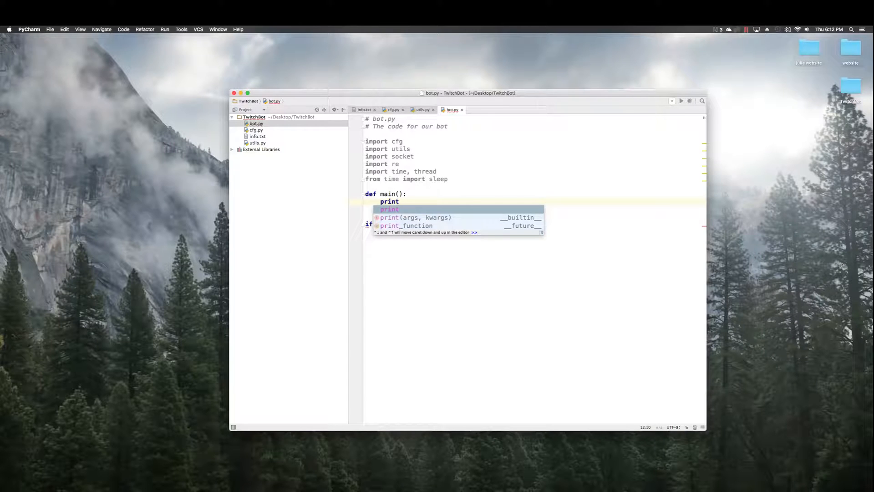
type("\"hello\"")
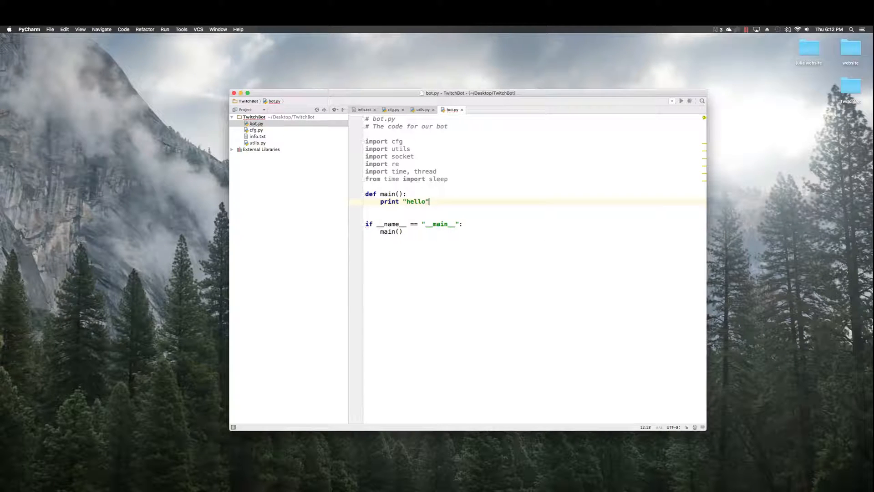
left_click(414, 156)
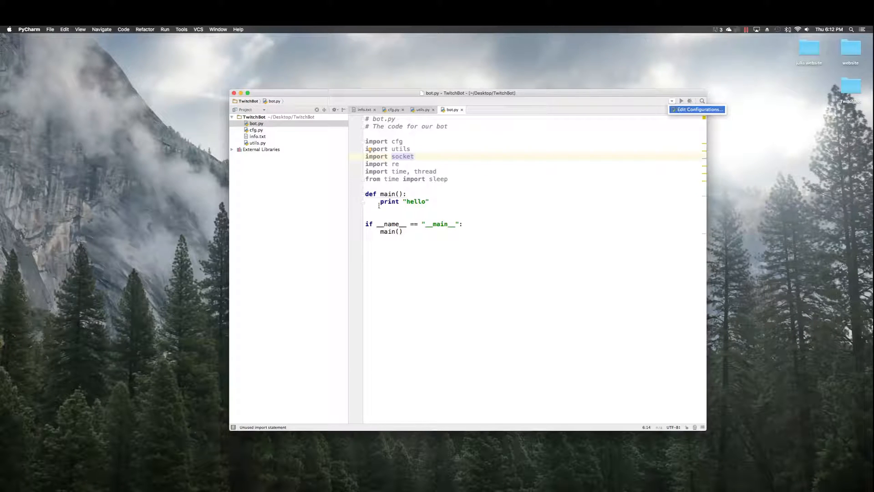
Run the bot configuration so bot.py prints hello and exits with code 0.
left_click(697, 110)
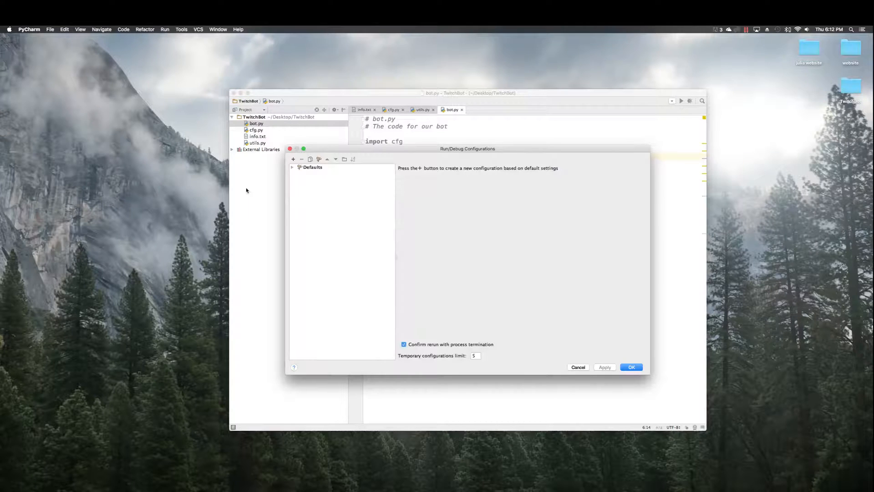
mouse_move(606, 402)
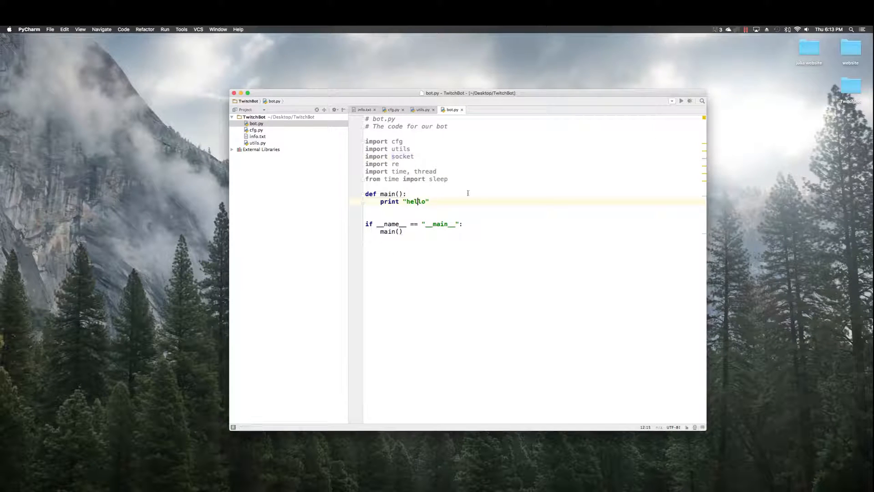
left_click(165, 29)
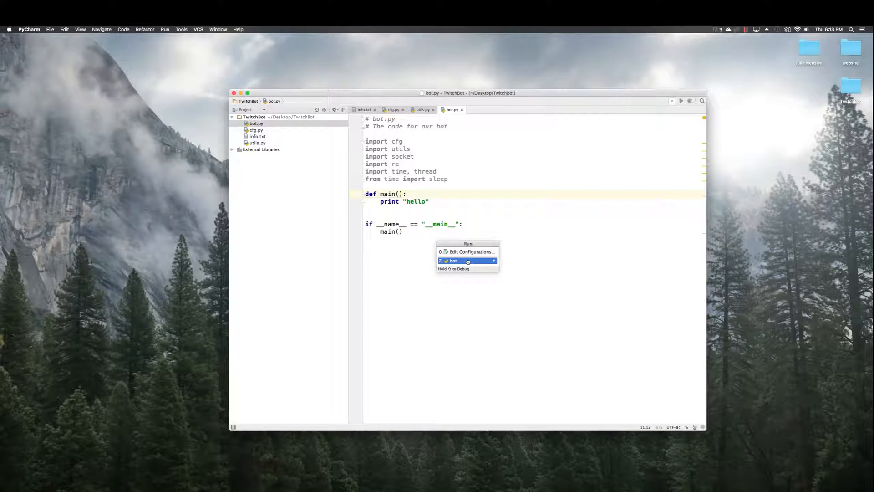
left_click(453, 260)
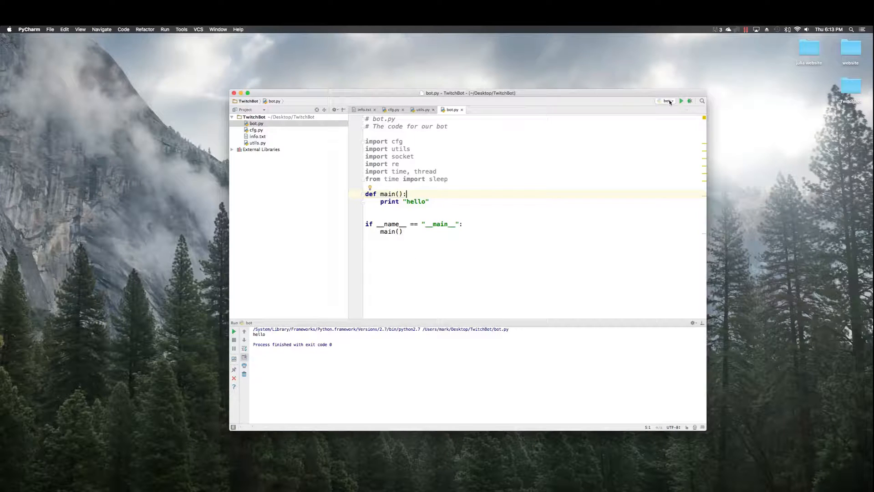
left_click(164, 30)
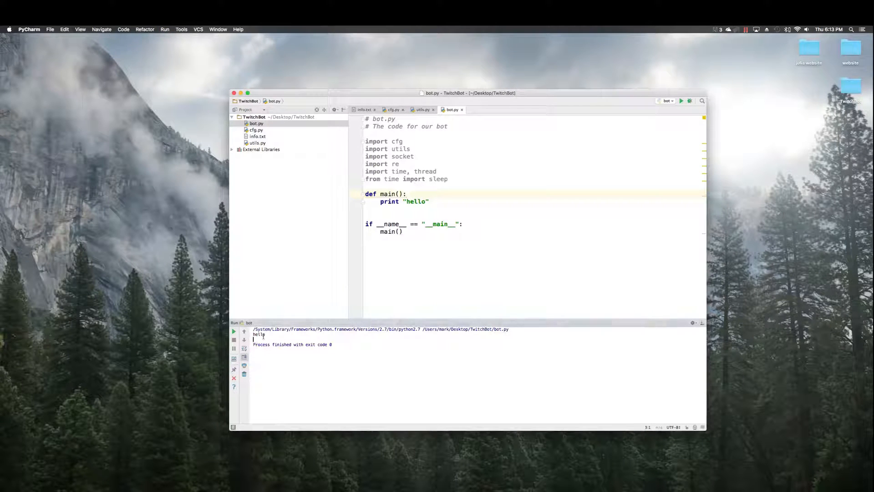
left_click(399, 202)
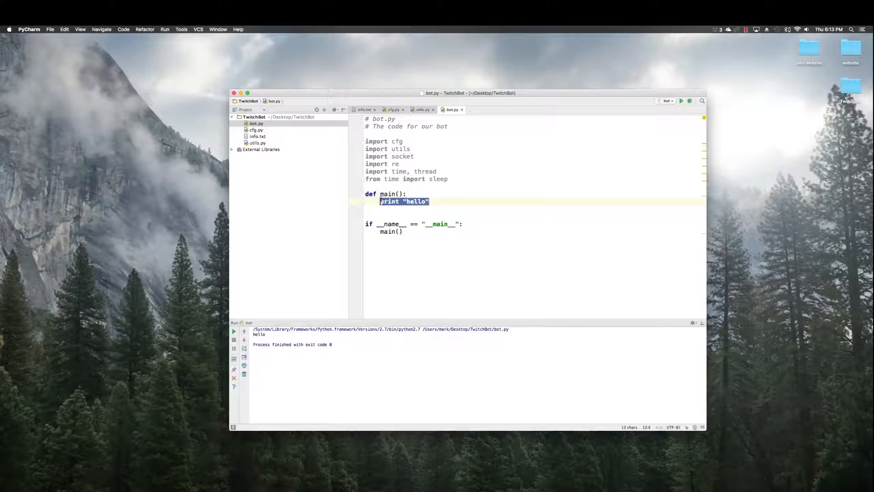
Replace the print with '# Networking functions', s = socket.socket() and s.connect((cfg.HOST, cfg.PORT)).
key("Delete")
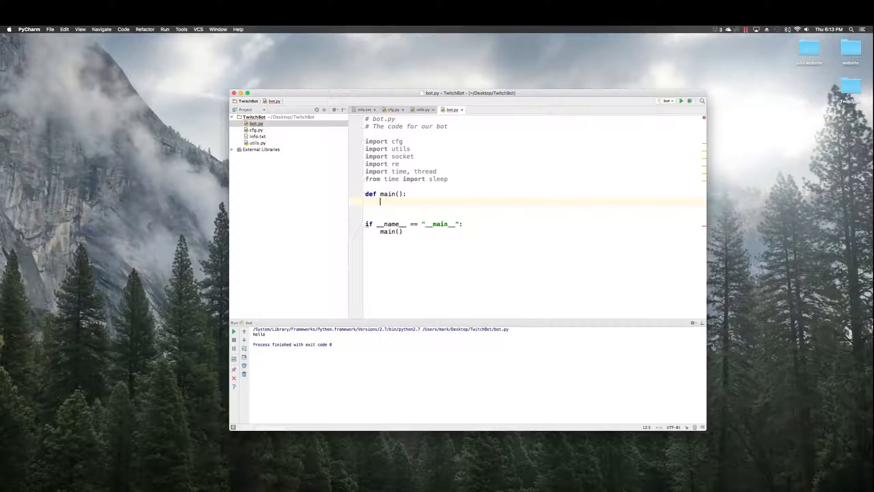
type("# Networking function")
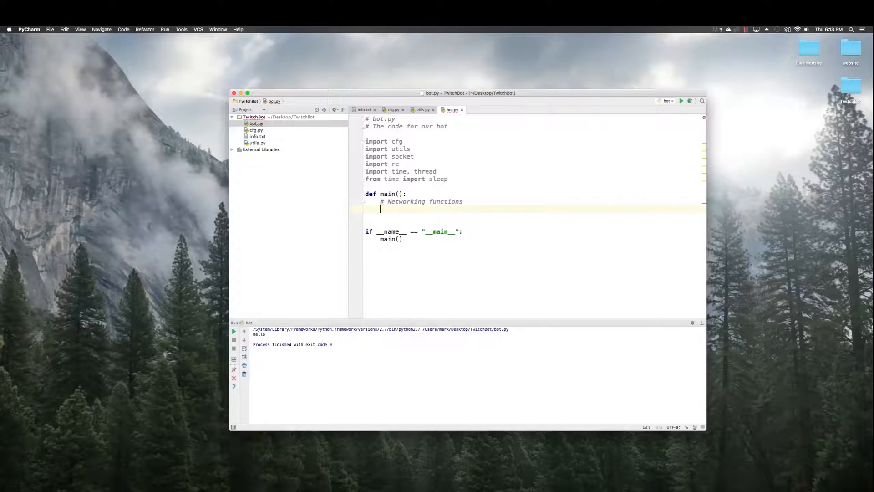
type("s =")
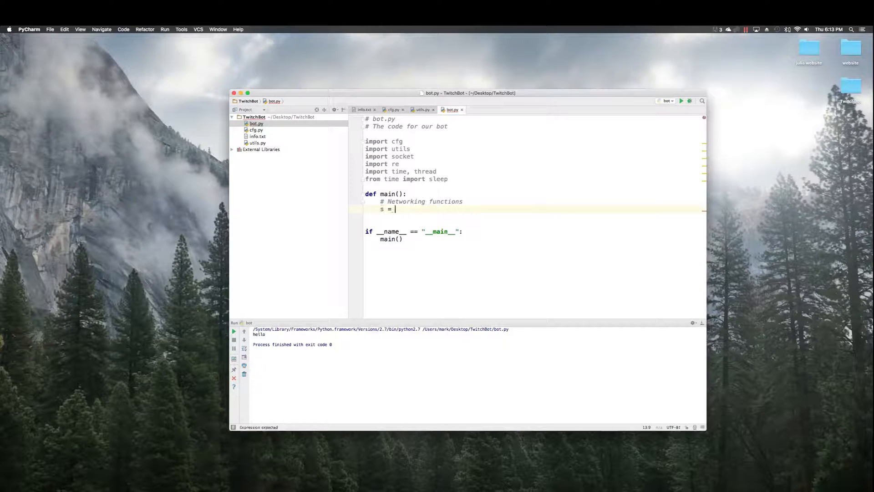
type("socket.socket()")
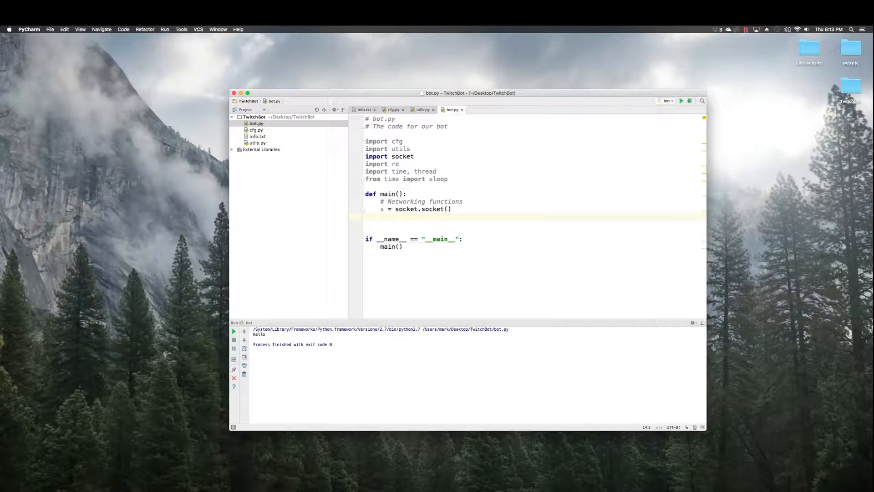
type("s.")
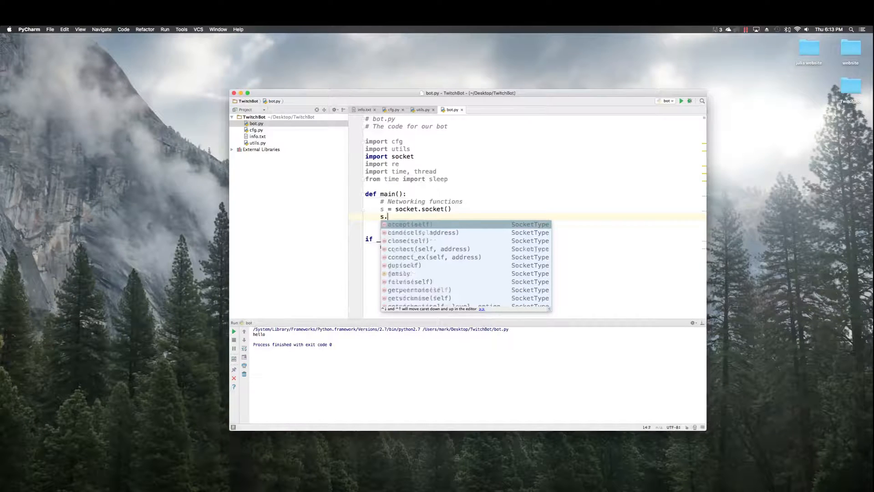
type("connect((")
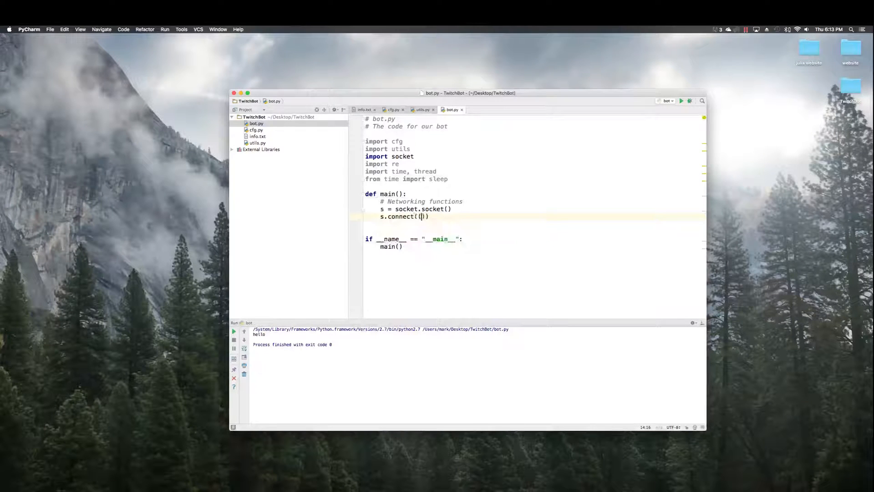
type("cfg.HOST")
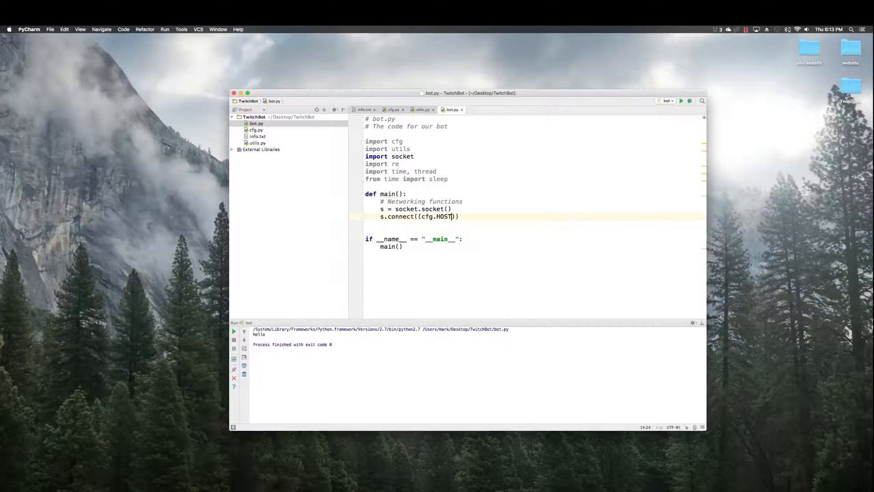
type(",")
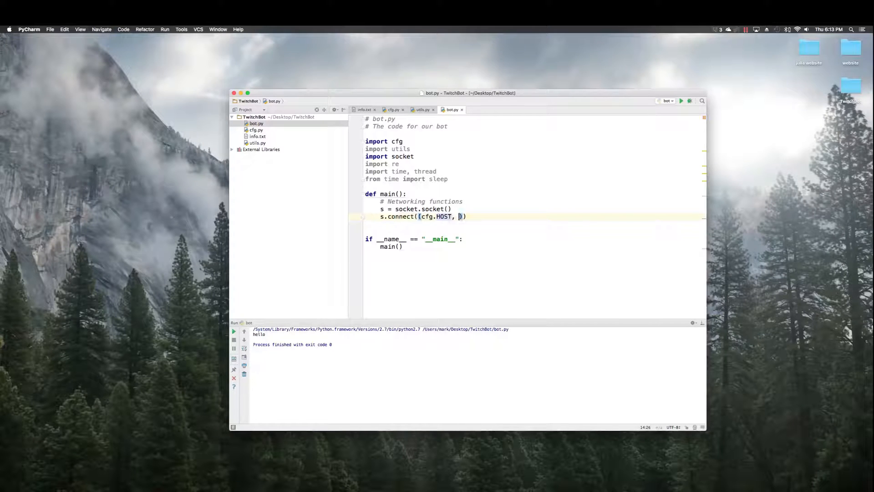
type("cfg.PORT)")
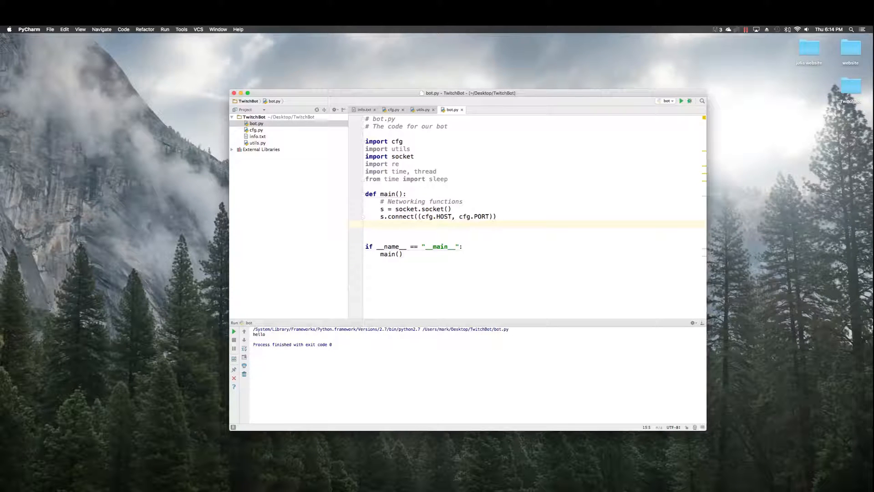
Send a 'PASS {}\r\n' command over the socket, formatted and utf-8 encoded.
type("s.send(\"PA\")")
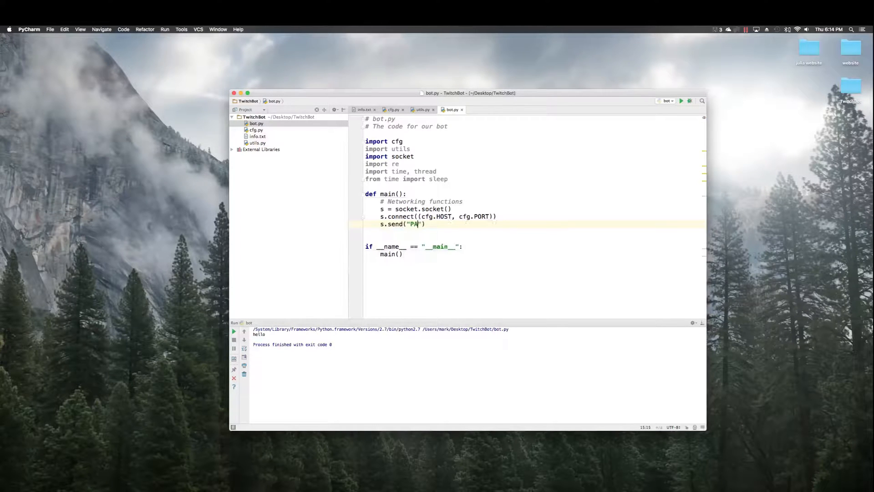
type("SS")
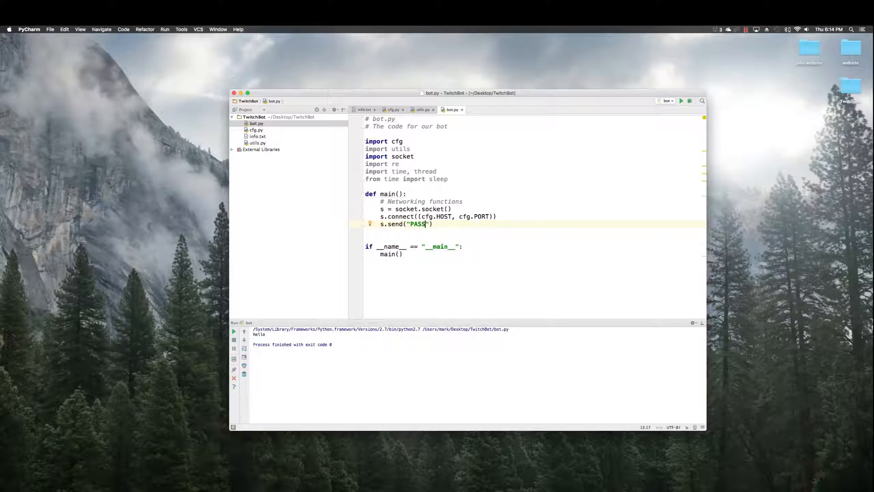
type("{}")
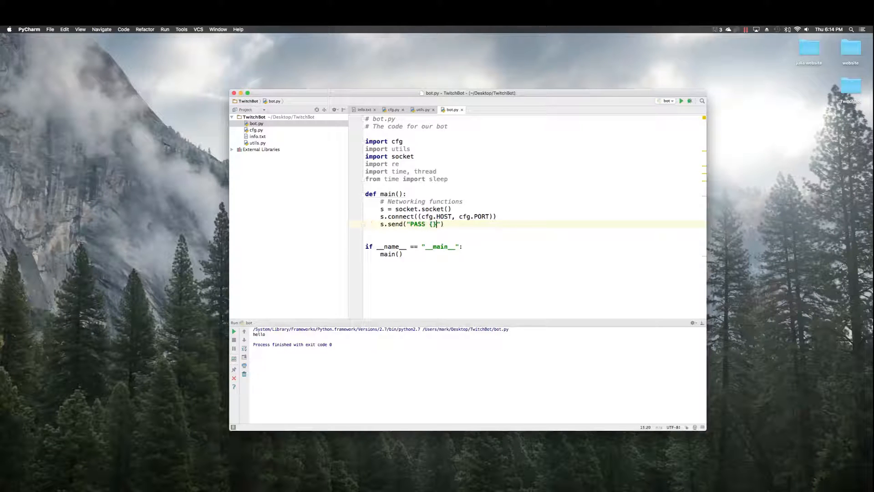
type("\\r\\n\".format(cfg.PASS")
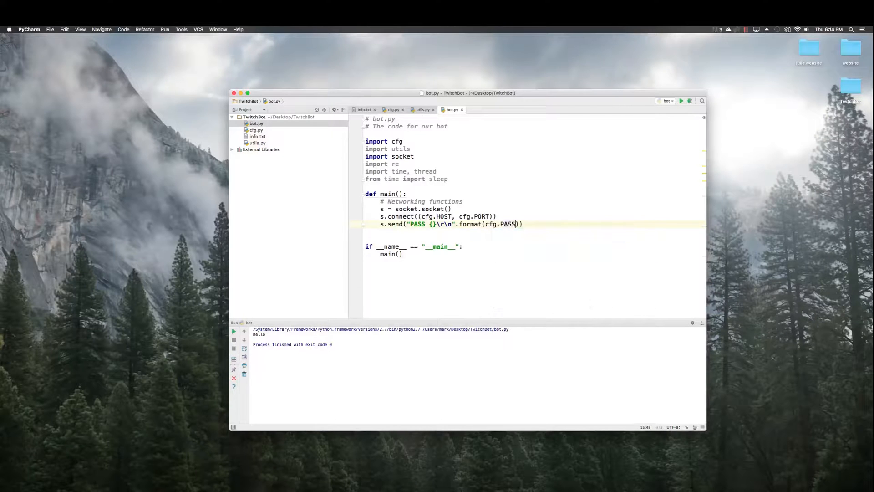
type(".en")
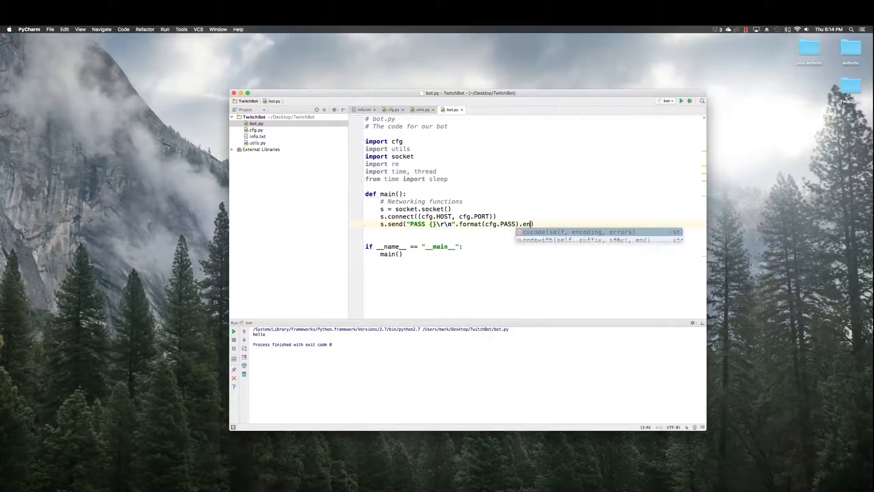
type("code(\"utf-8\")")
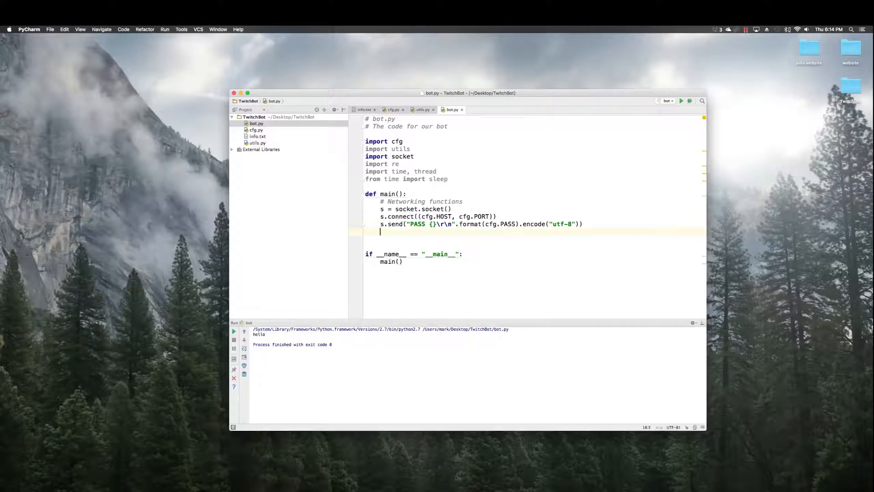
Send 'NICK {}\r\n' formatted with cfg.NICK and utf-8 encoded.
type("s.send(\"NICK\")")
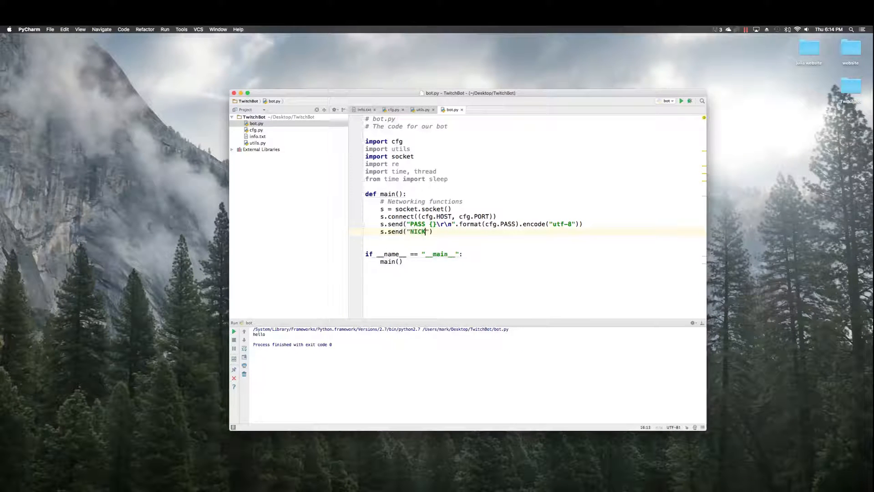
type("{}\\r\\n")
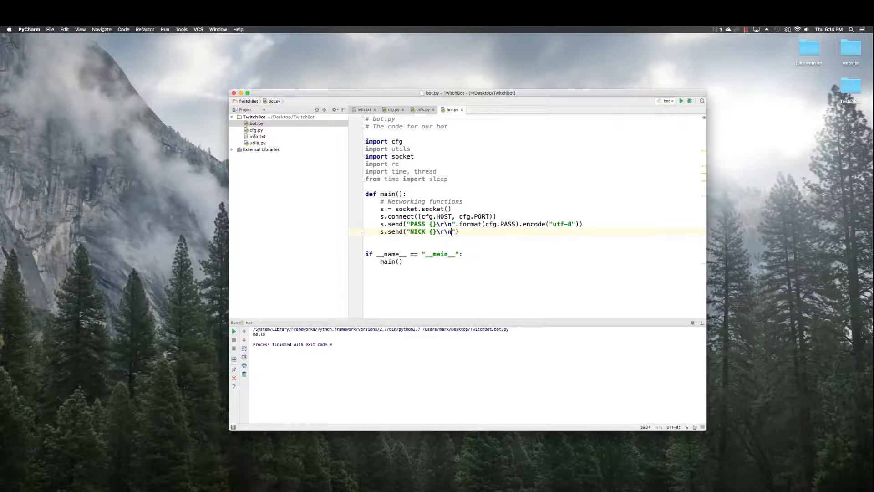
type(".format()")
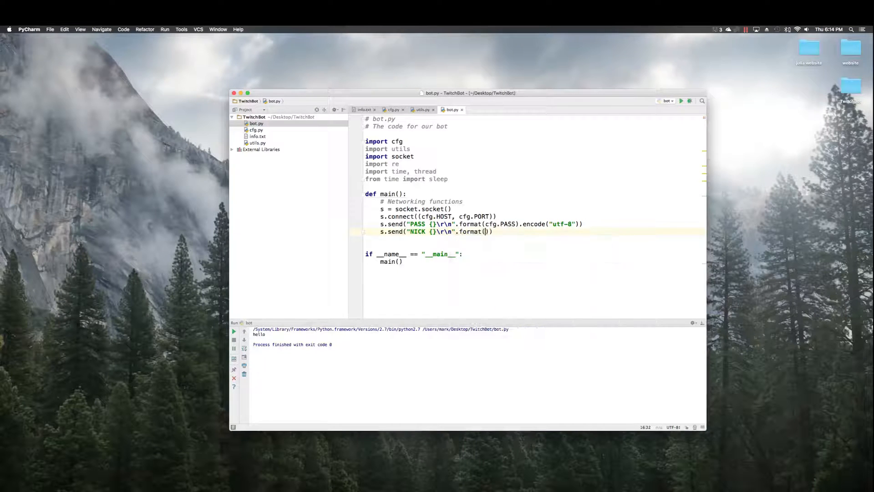
type("cfg")
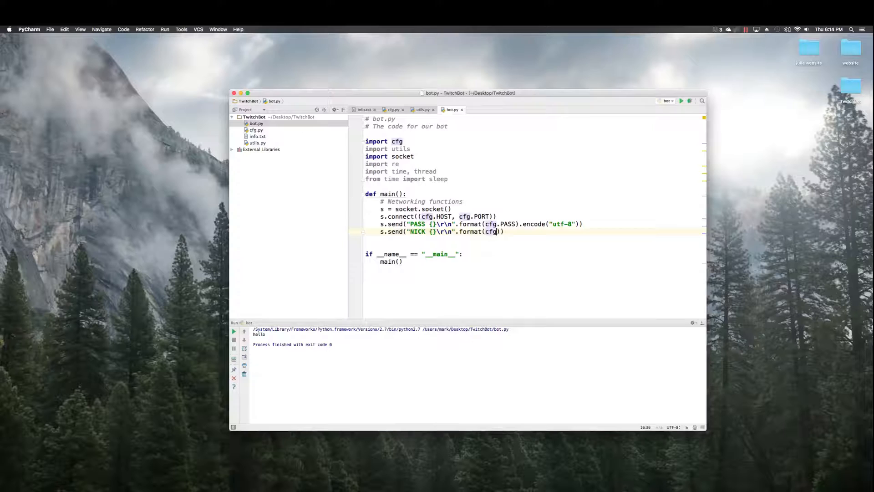
type(".NICK).encode(\"utf-8\"")
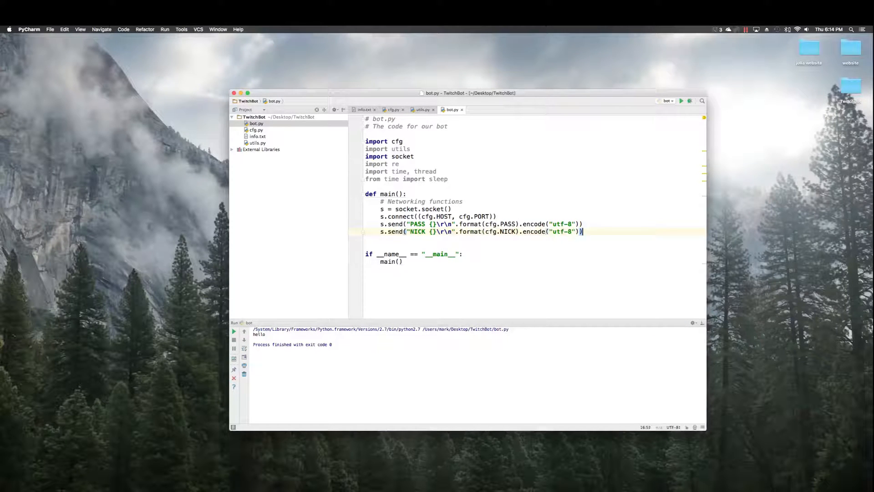
Send 'JOIN #{}\r\n' formatted with the channel and encoded as utf-8.
type("s.se")
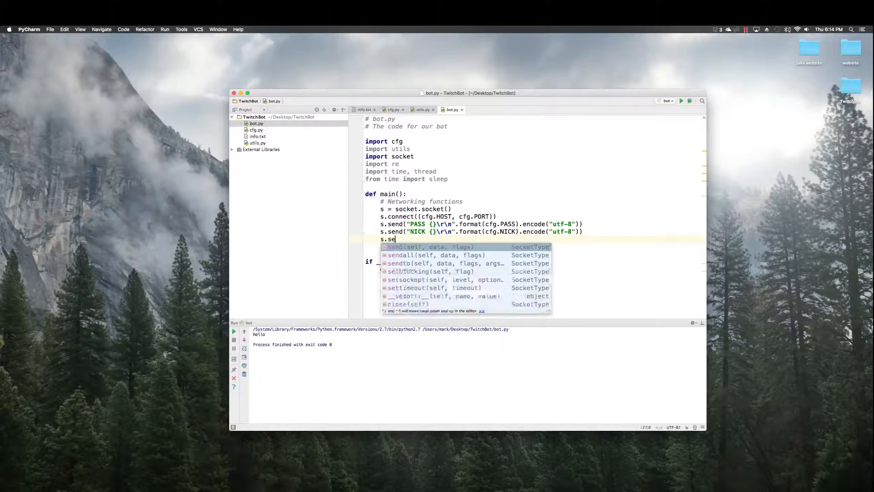
type("nd(\"JOIN\")")
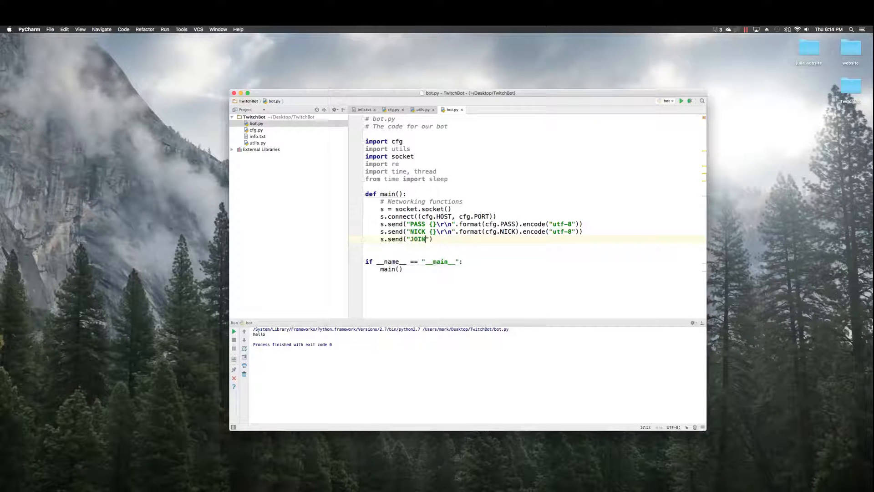
type("#{}")
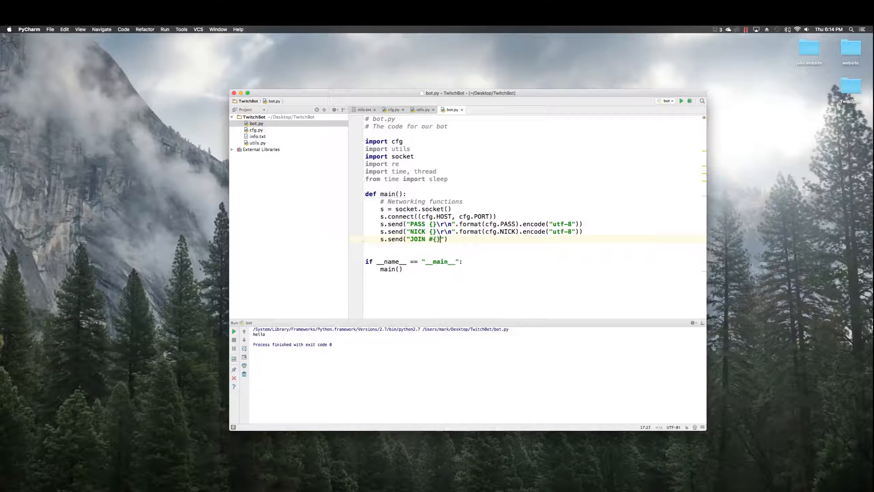
type("\\r\\n")
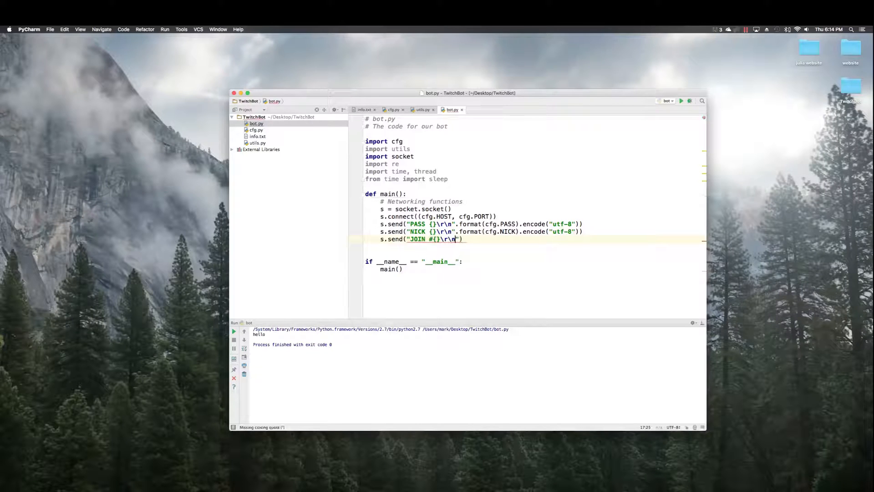
type(".format(cfg.CHAN")
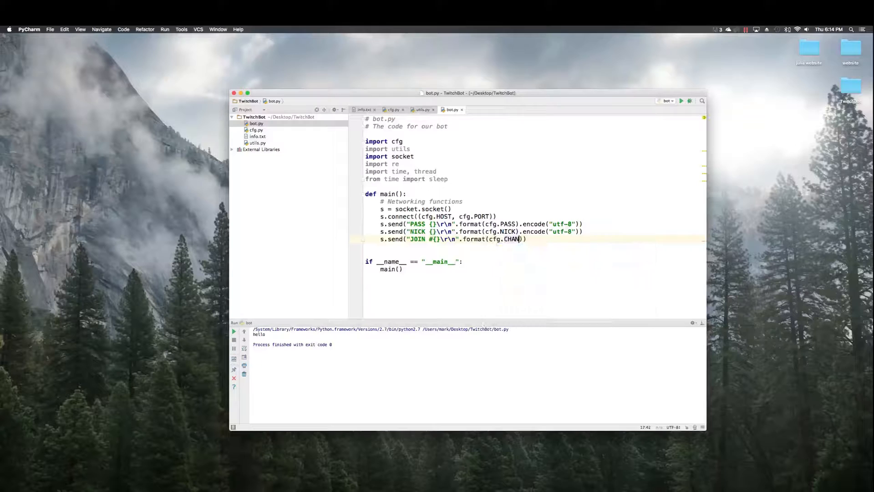
type(".encode")
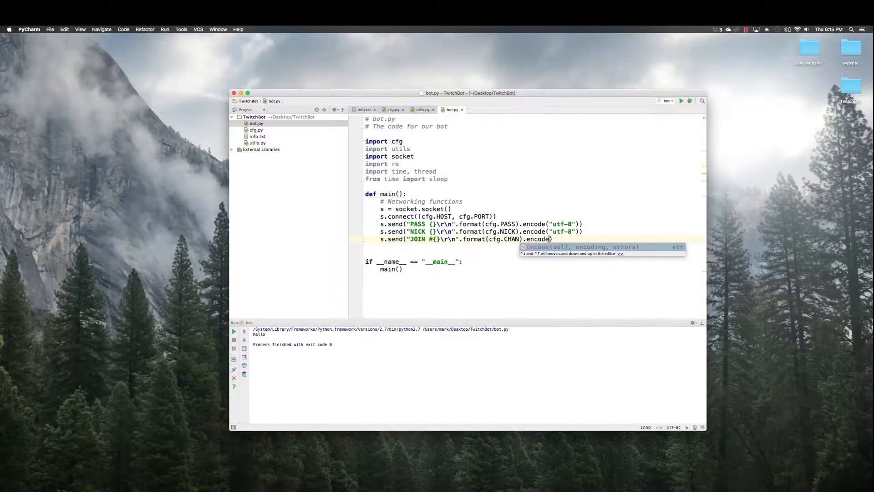
type("(\"utf-8\"))")
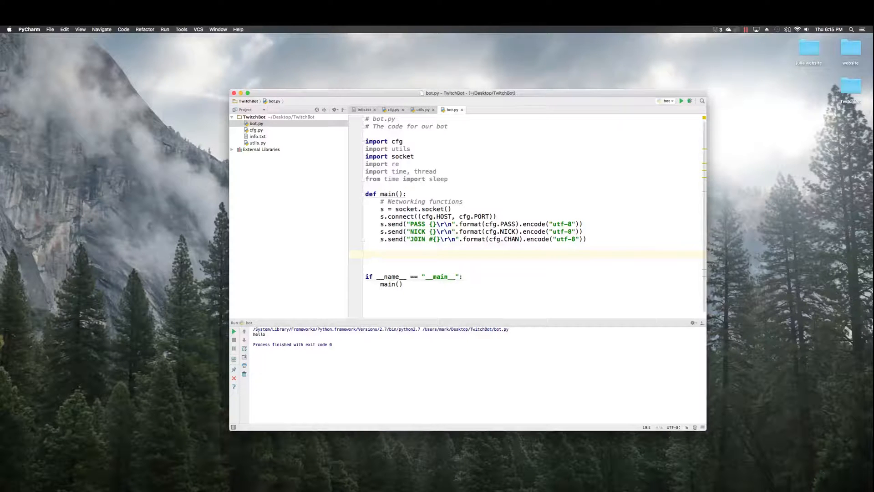
Begin CHAT_MSG = re.compile(r"^:\w+!\w+@\w+...") below the JOIN line.
type("CHAT_MSG")
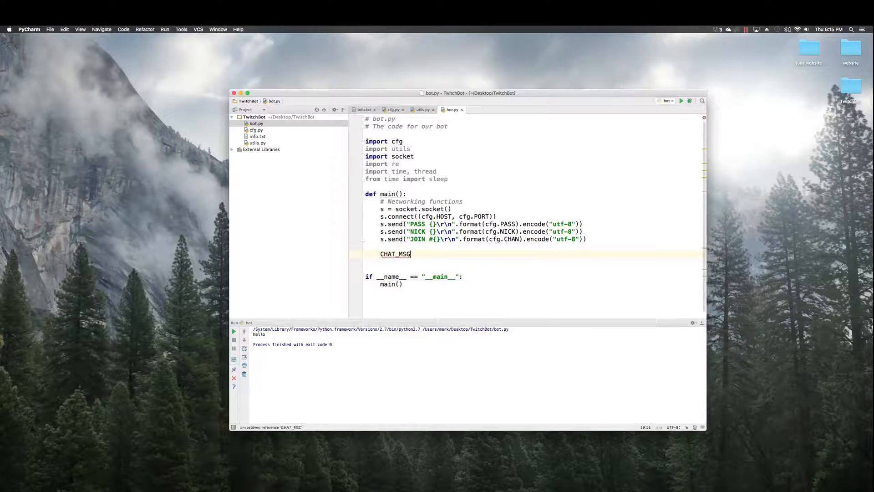
type("=")
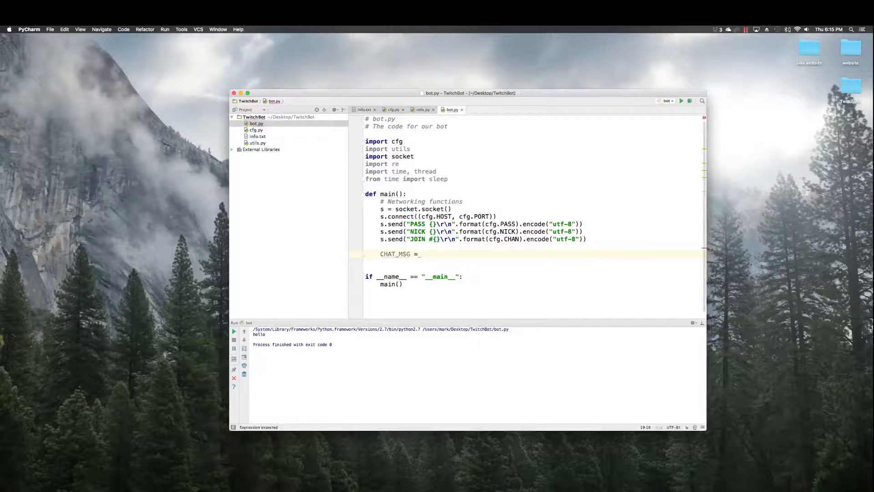
type("re.")
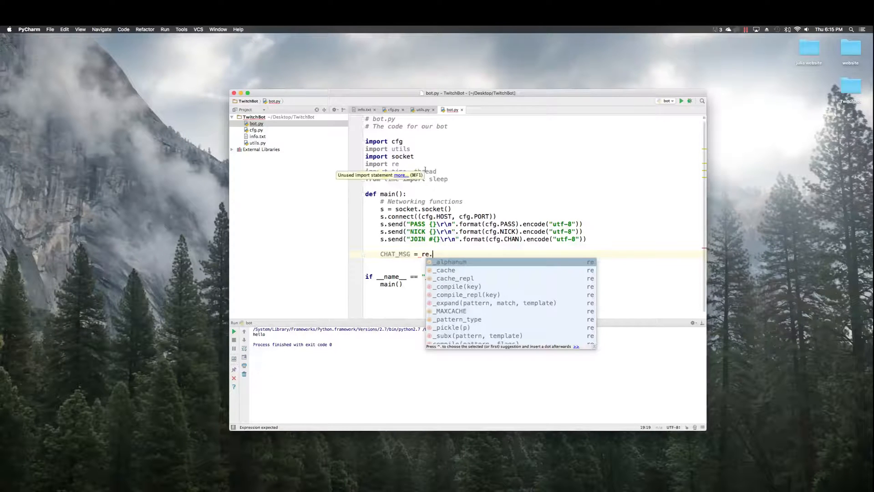
type(".")
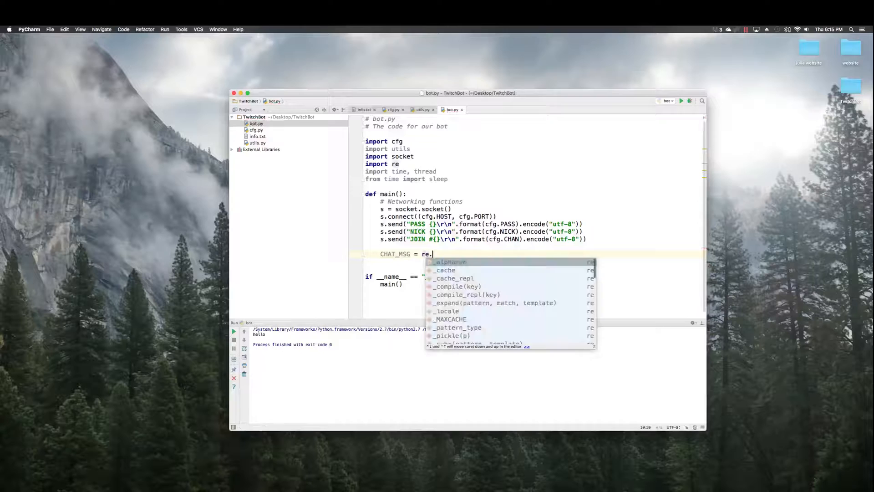
type("compile()")
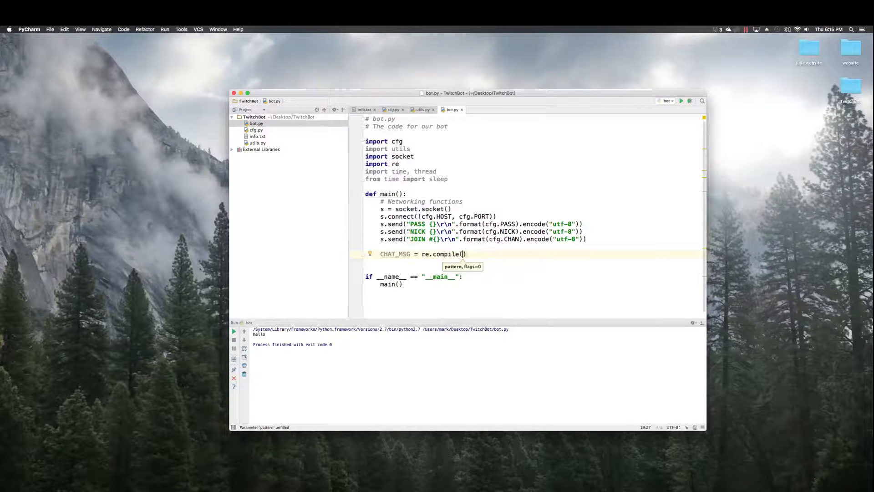
type("rt")
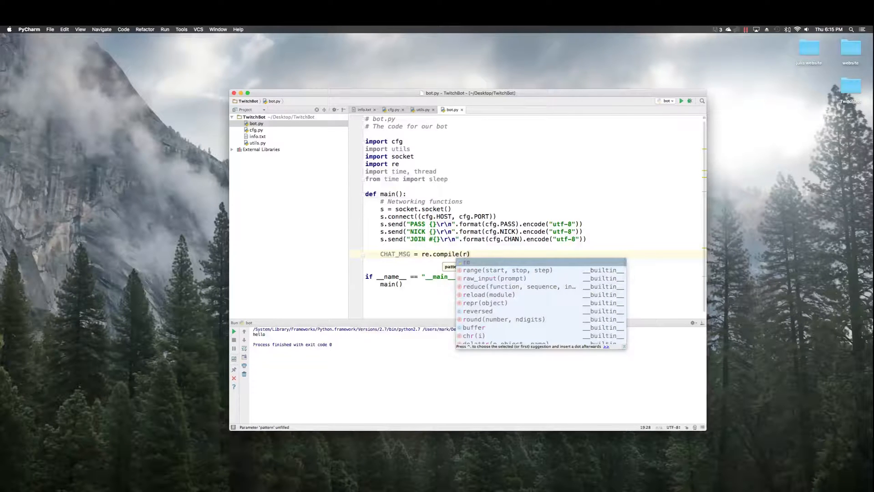
type("\"\"")
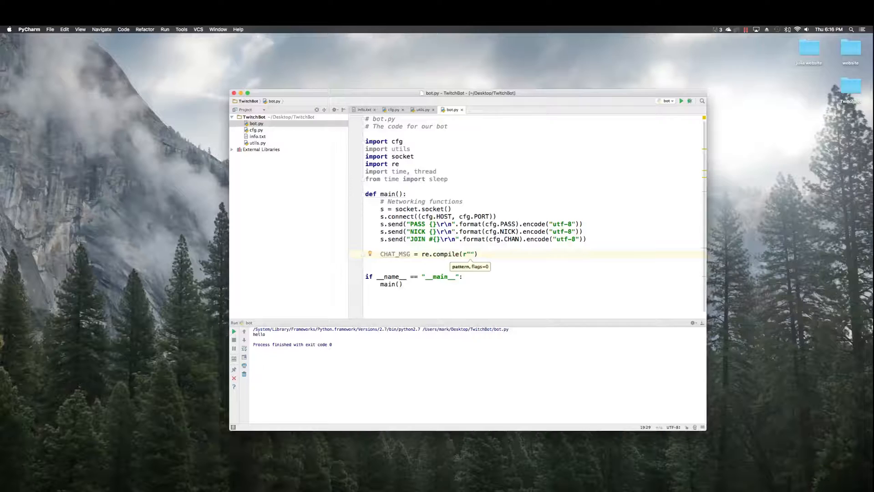
type(":")
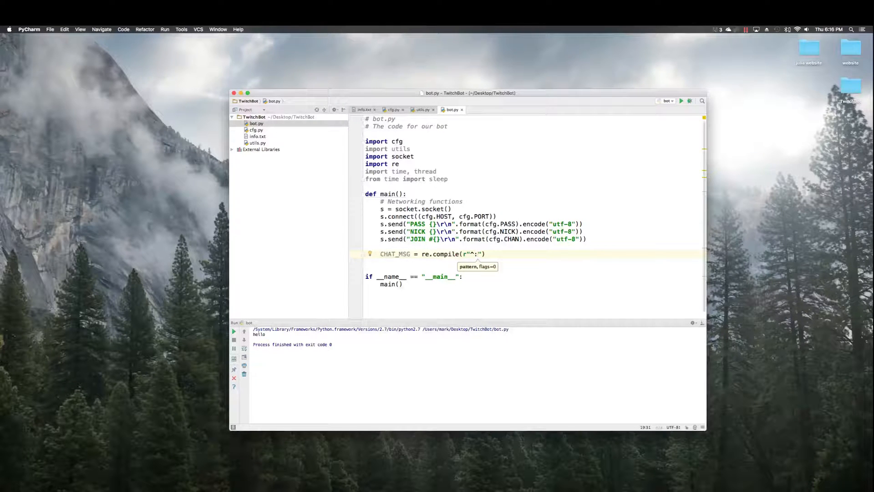
type("\\w+")
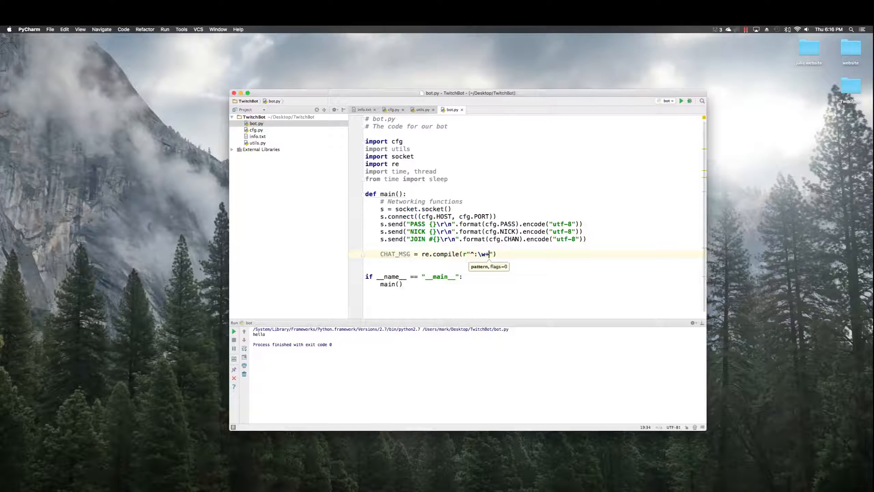
type("!")
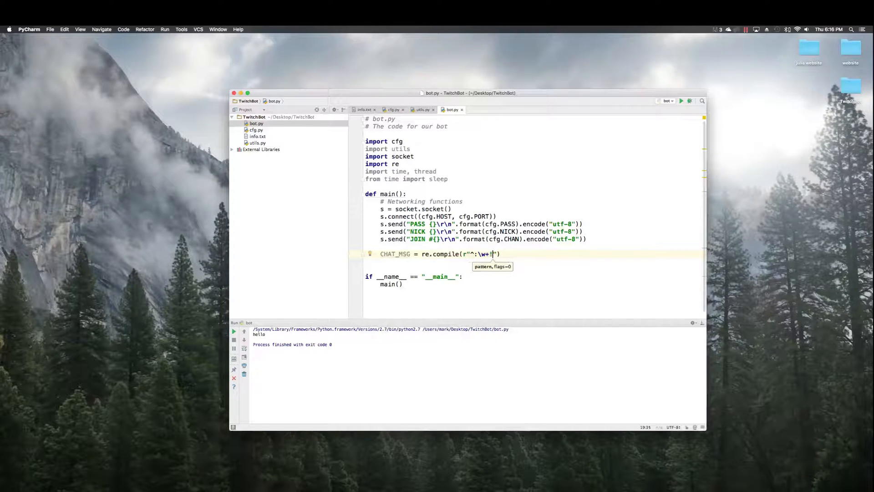
type("\\w+")
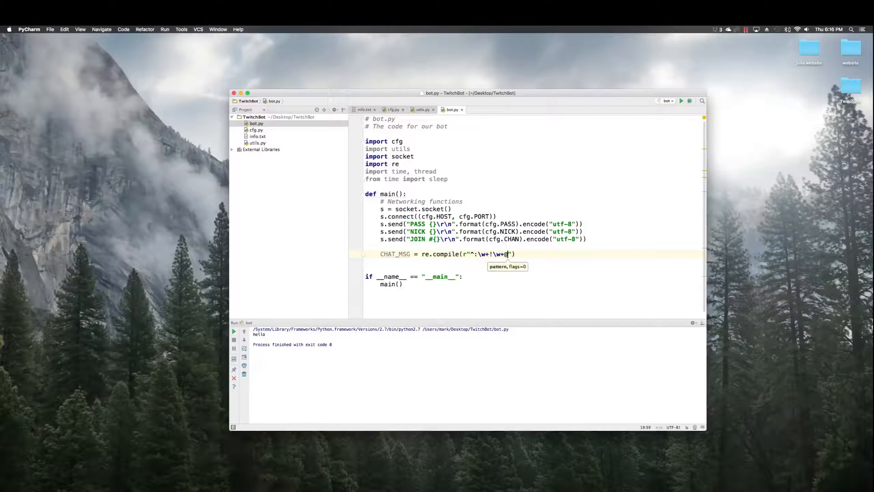
type("@\\w+")
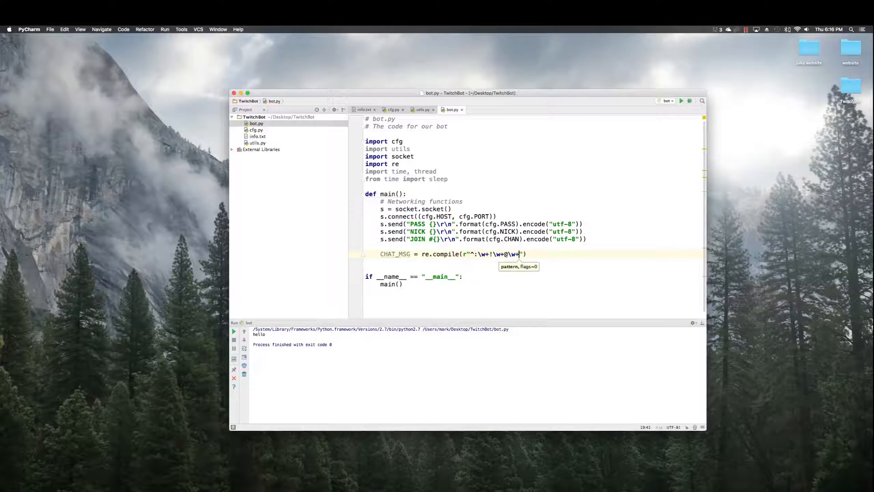
Finish the pattern with \.tmi\.twitch\.tv PRIVMSG #\w+ : and start a utils.chat call.
type("\\.tmi")
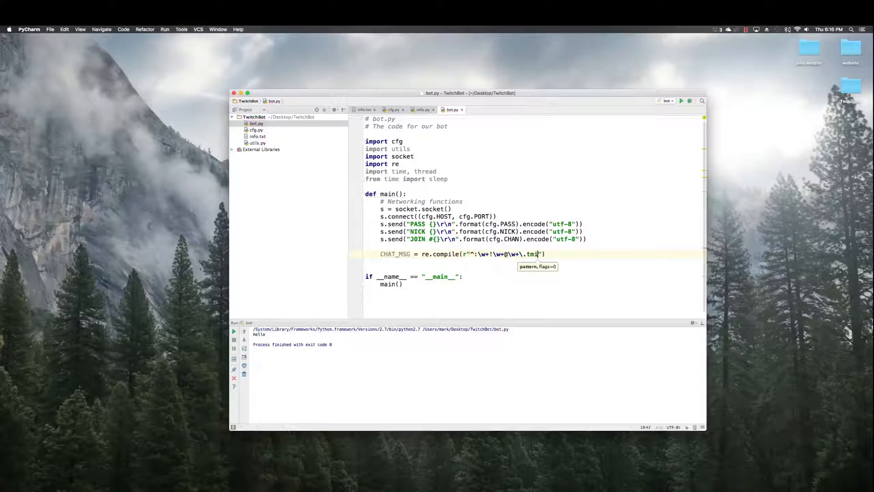
type("\\")
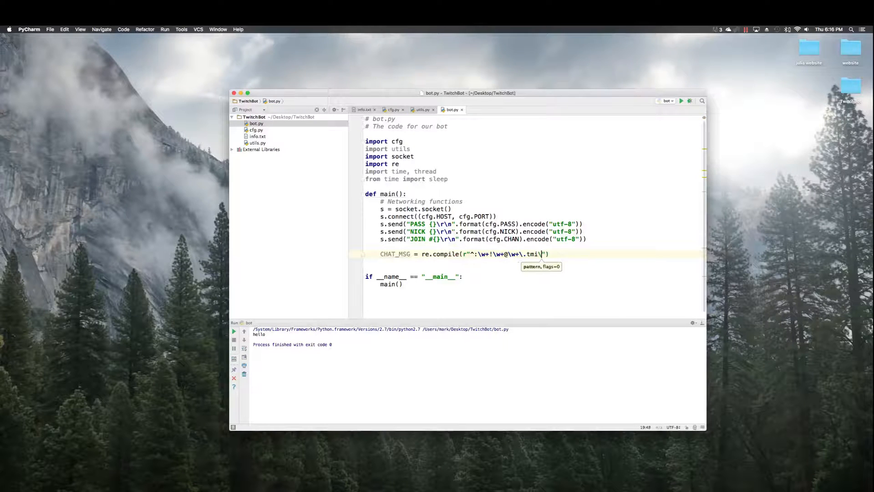
type("twitch")
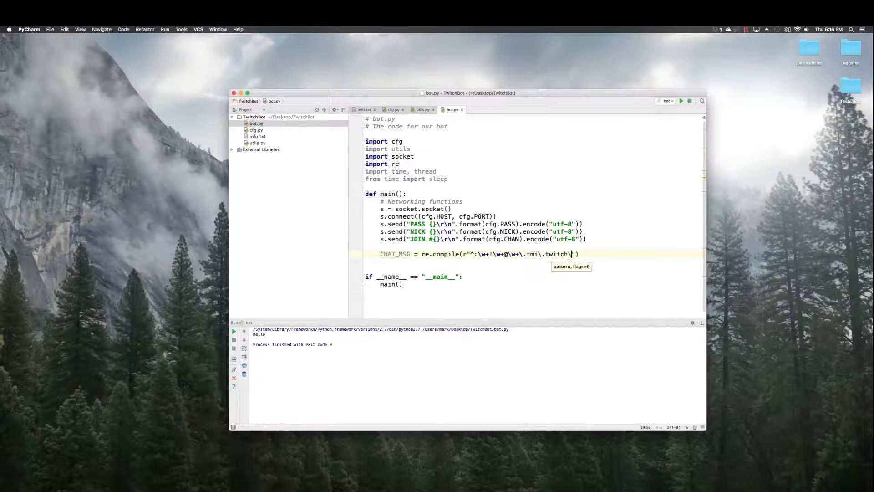
type(".tv")
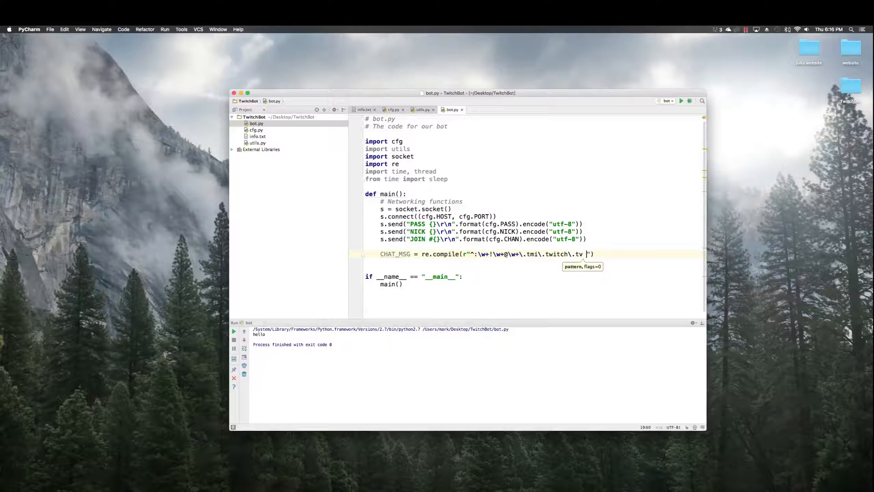
type("PRIVMSG")
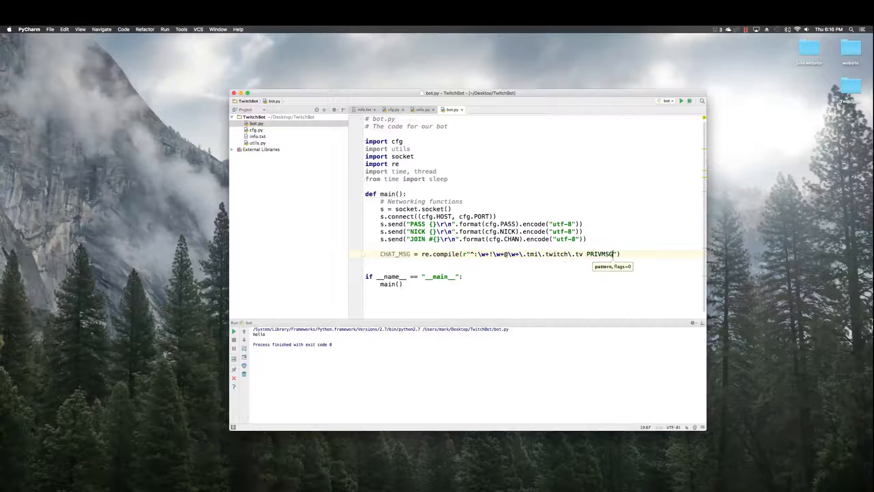
type("#\\w")
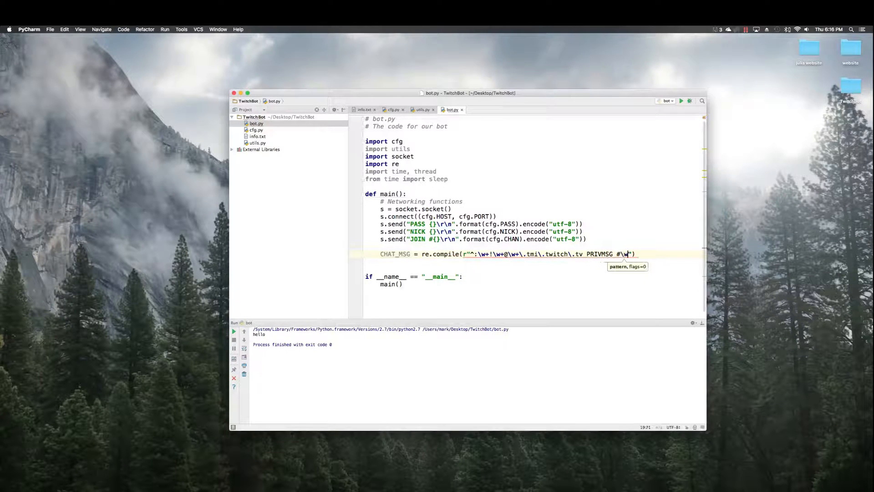
type("+ :")
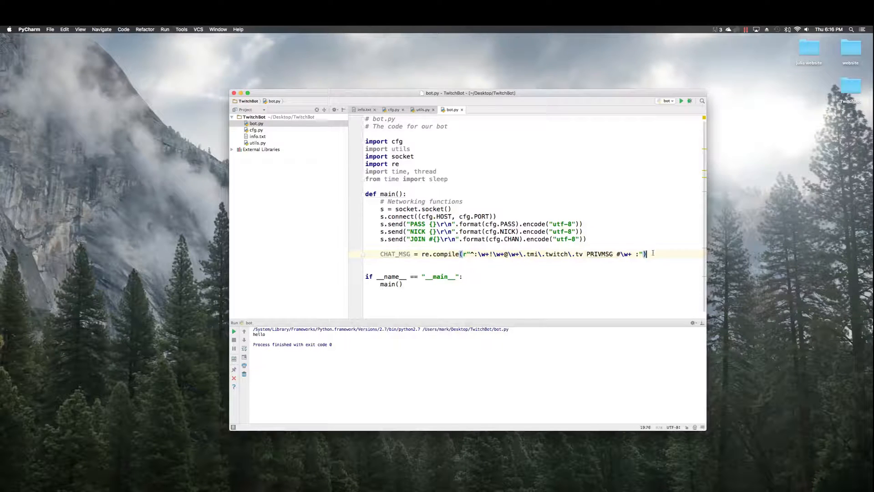
key("enter")
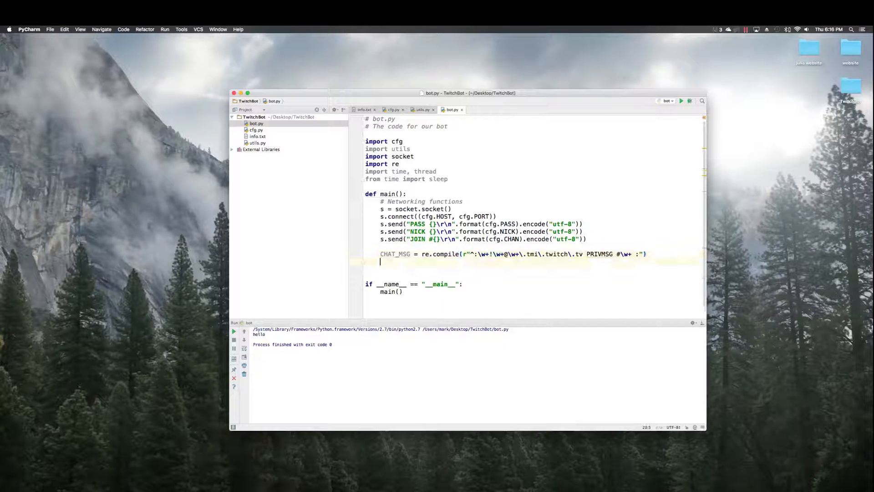
type("utils.chat(s, \"Hi")
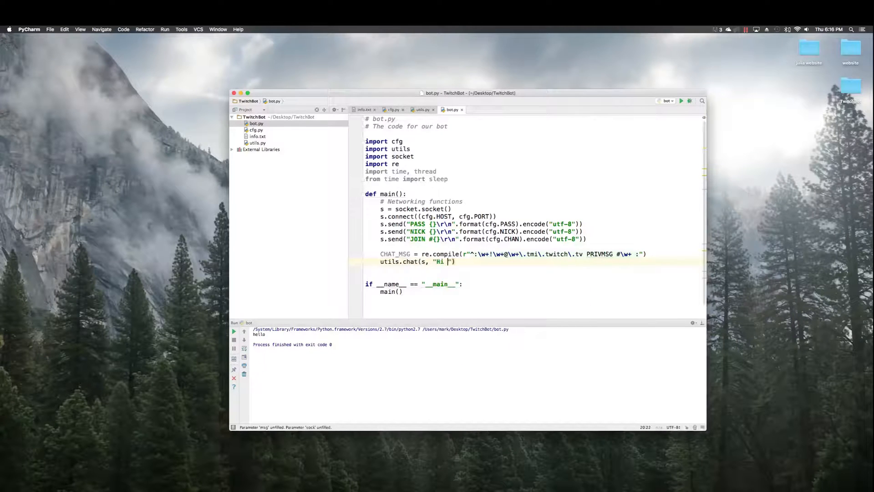
Complete utils.chat(s, "Hi everyone!") and add a blank line below it.
type("everyone!")
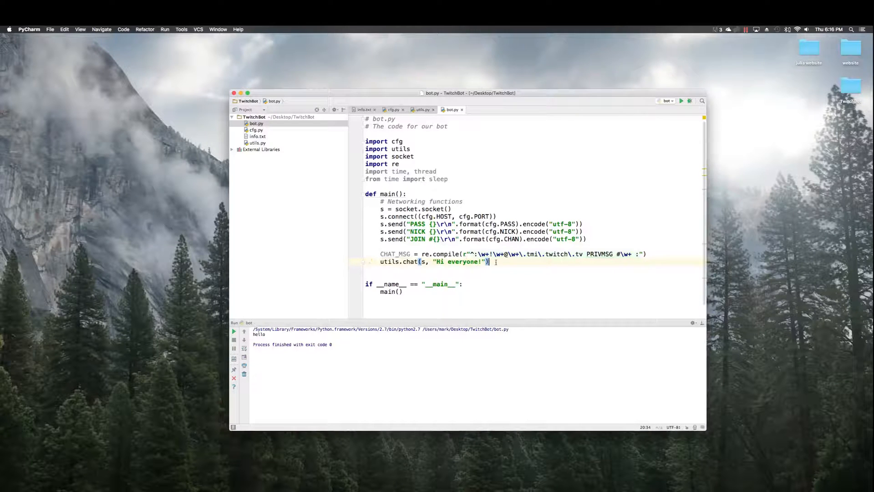
triple_click(433, 262)
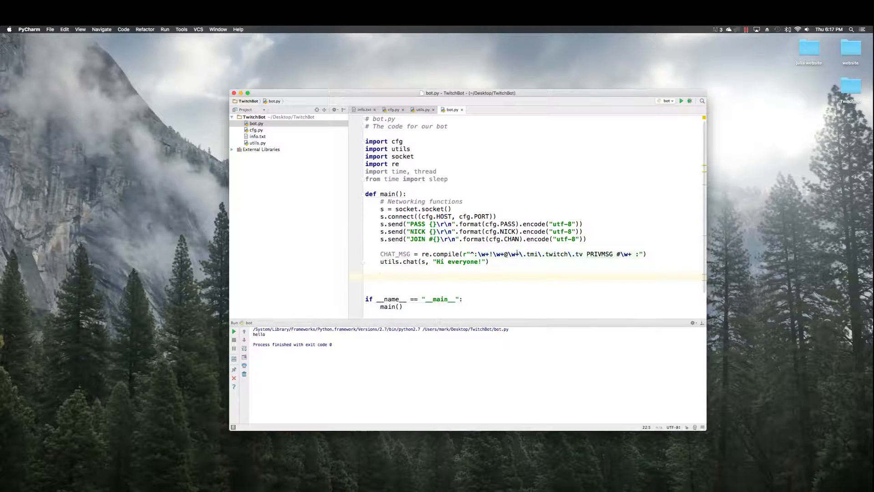
triple_click(434, 261)
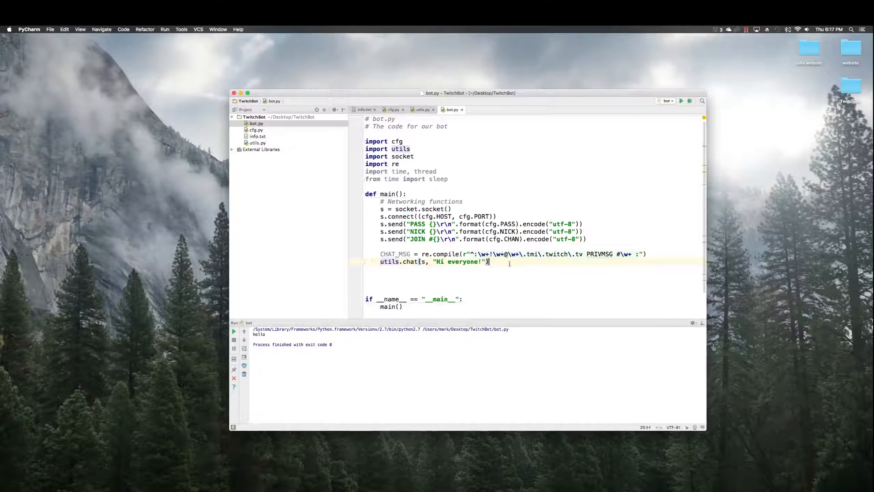
key("enter")
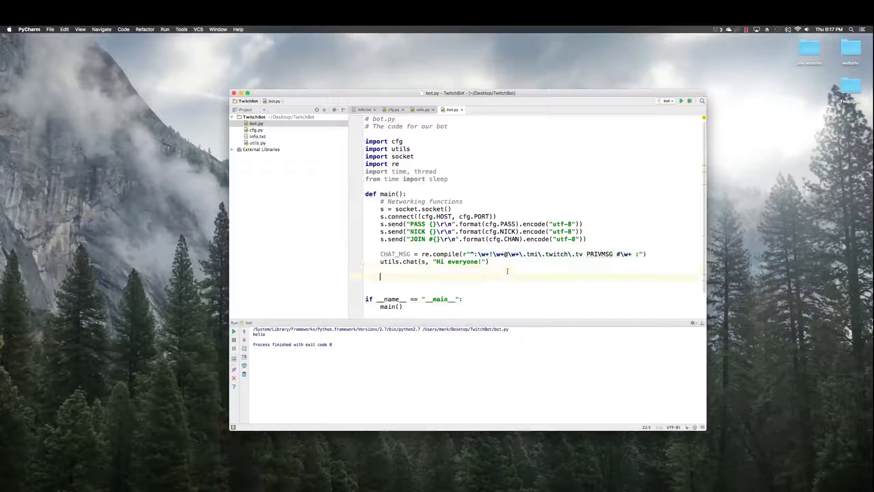
Add thread.start_new_thread(utils.threadFillOpList, ()) after the greeting.
type("thread.st")
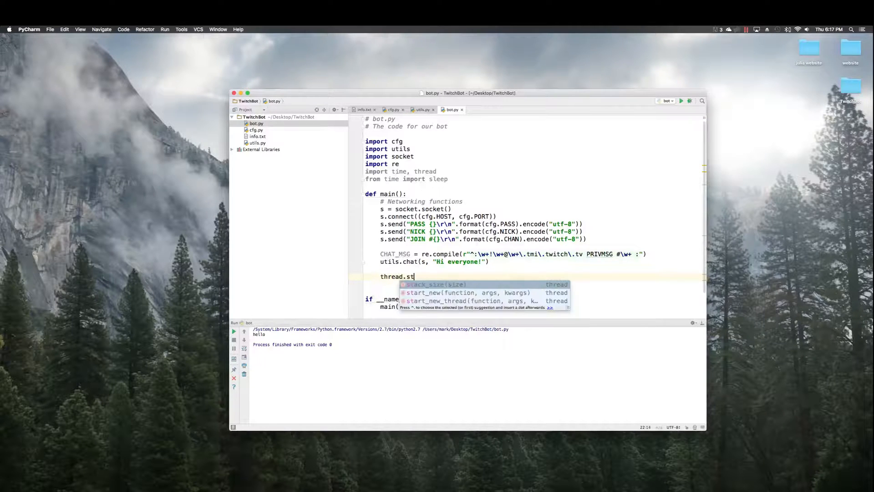
type("art_new_thread(")
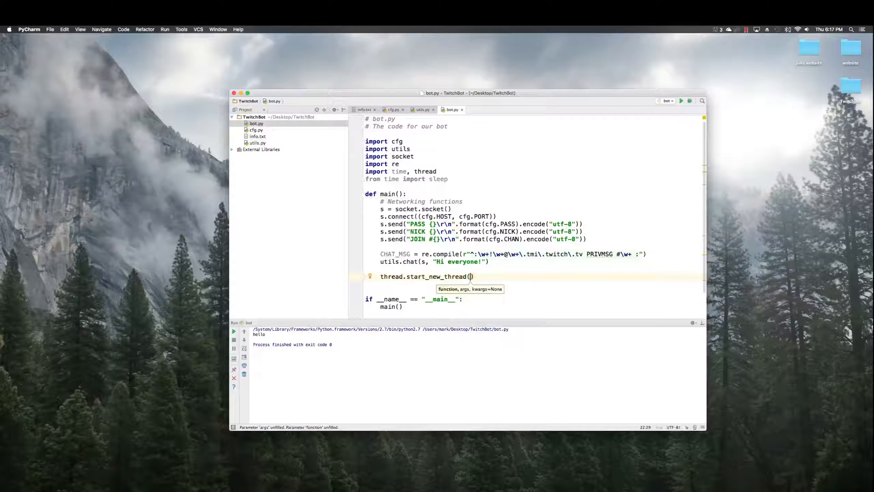
type("utils.threadFillOpLis")
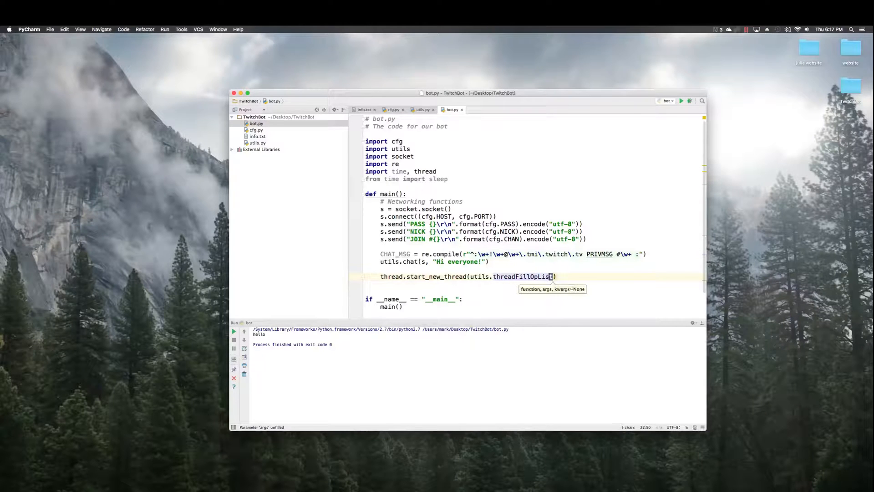
type("t")
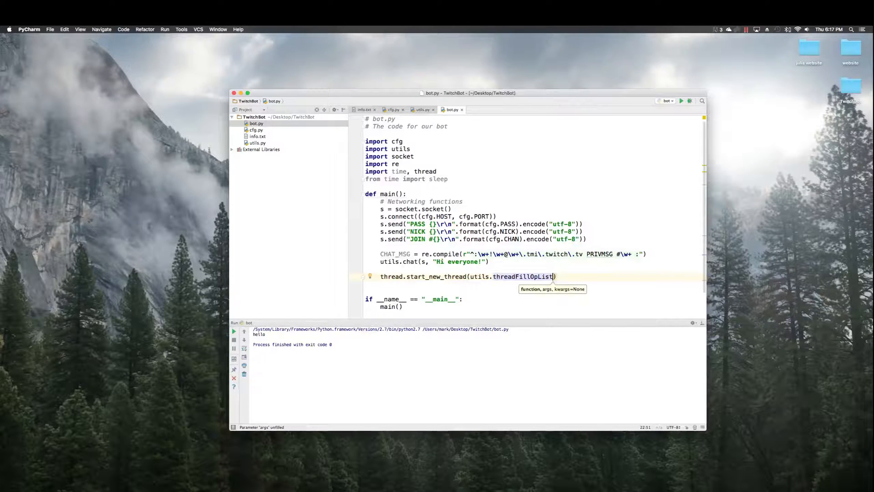
type(", (")
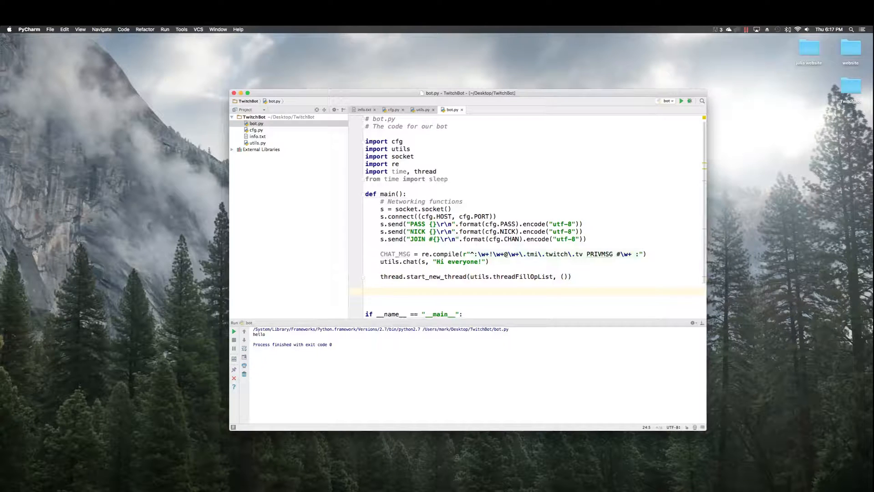
Add a while True loop setting response = s.recv(1024).decode("utf-8").
type("while")
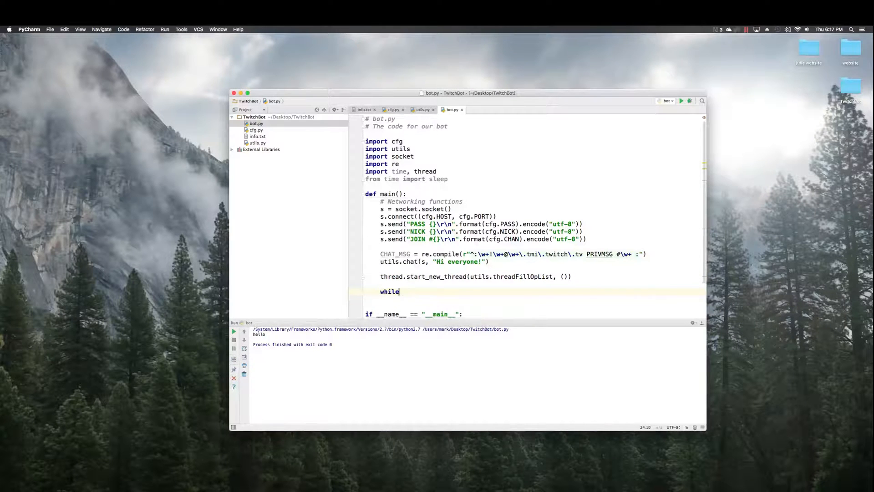
type("True:")
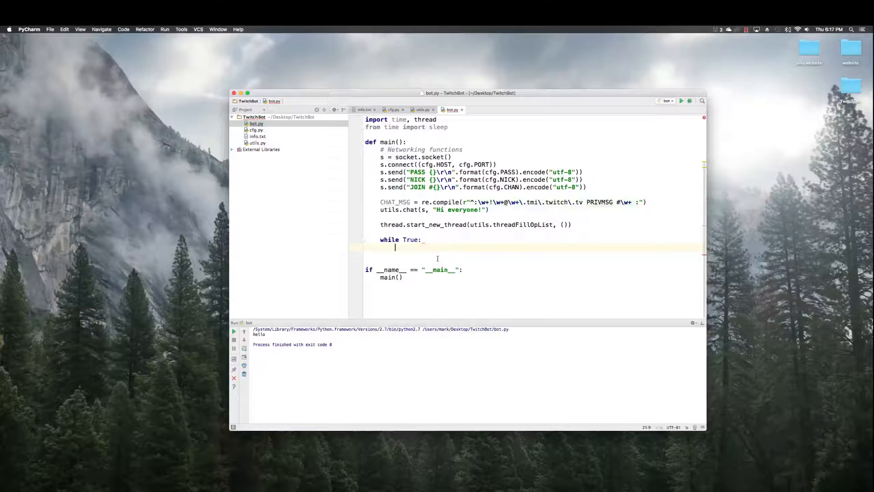
type("respon")
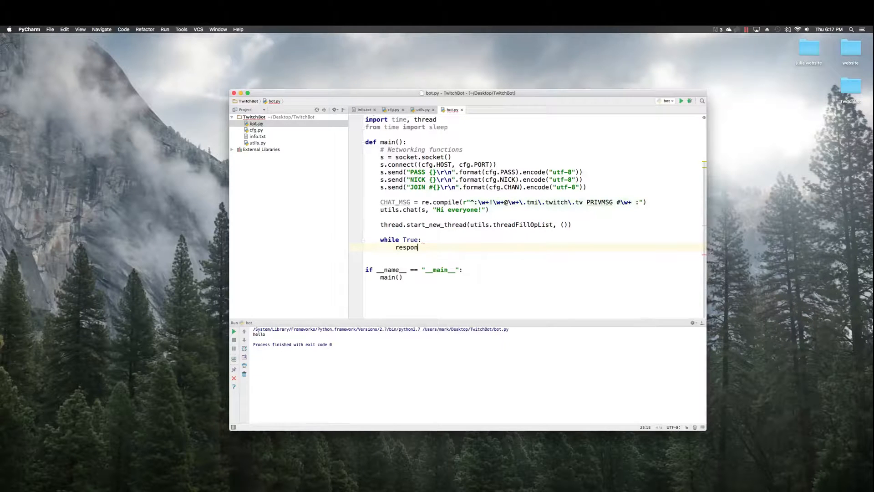
type("se =")
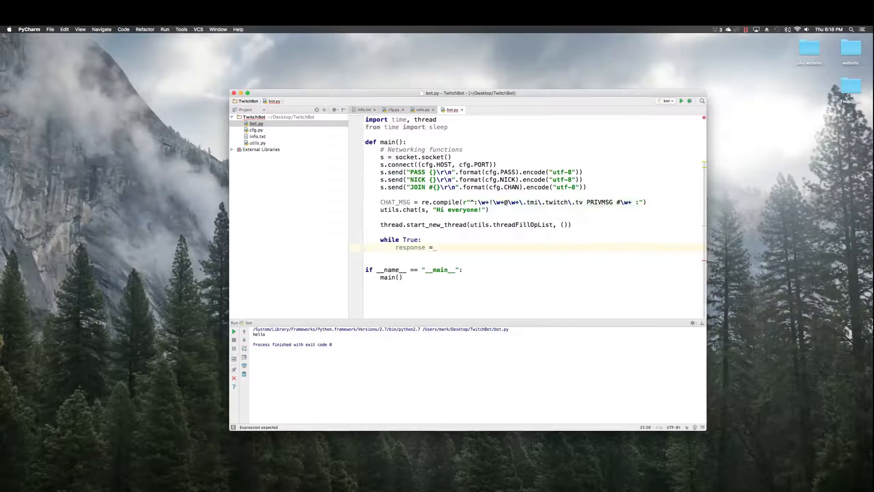
type("s.recv(120")
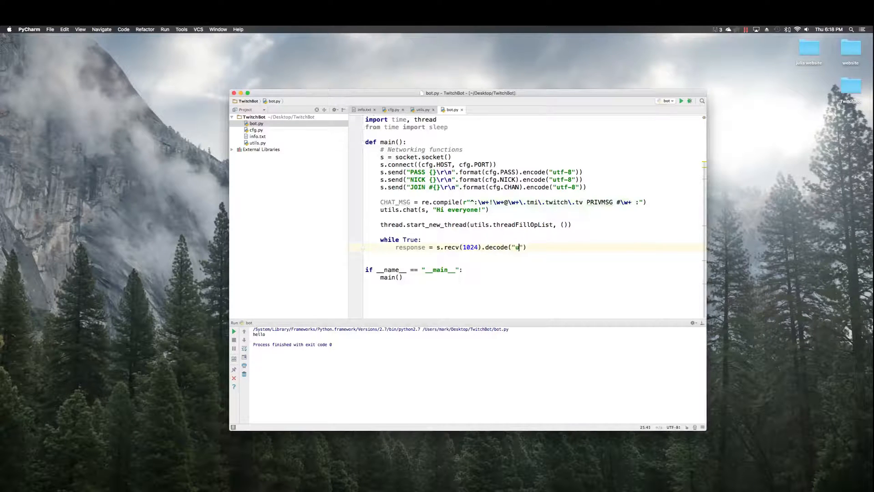
type("tf-8")
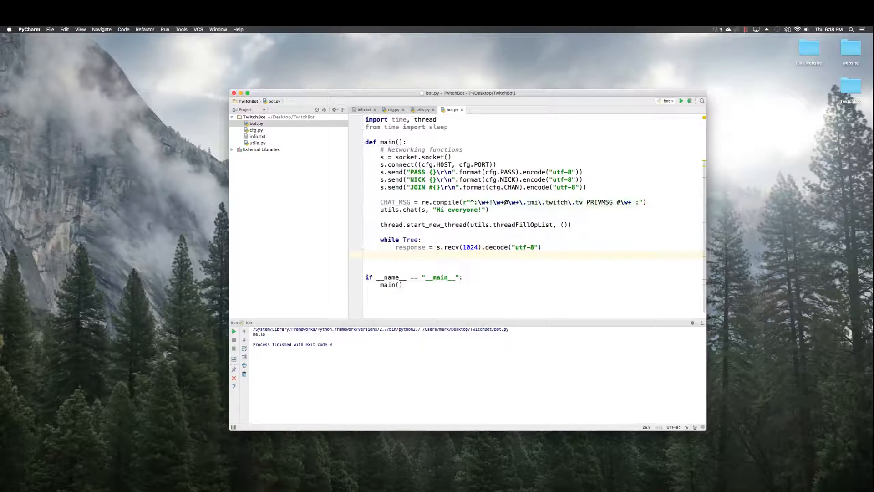
Add an if check for response == "PING :tmi.twitch.tv\r\n".
type("if")
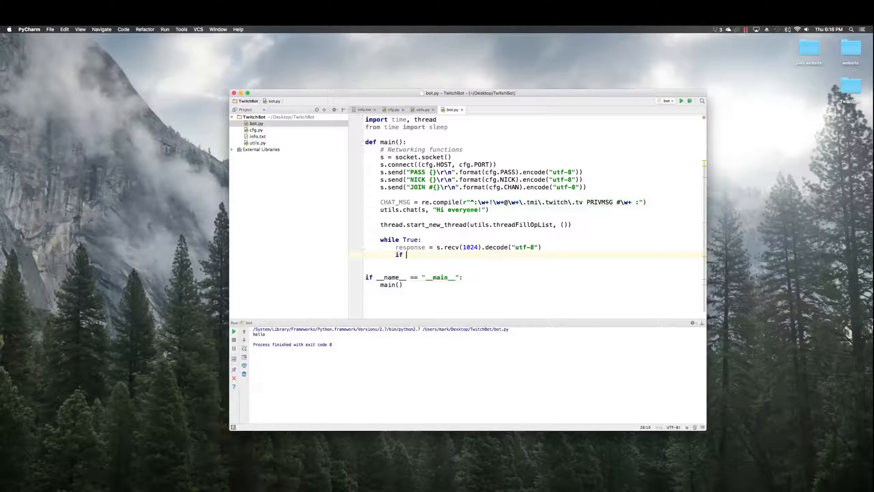
type("response == \"PI\"")
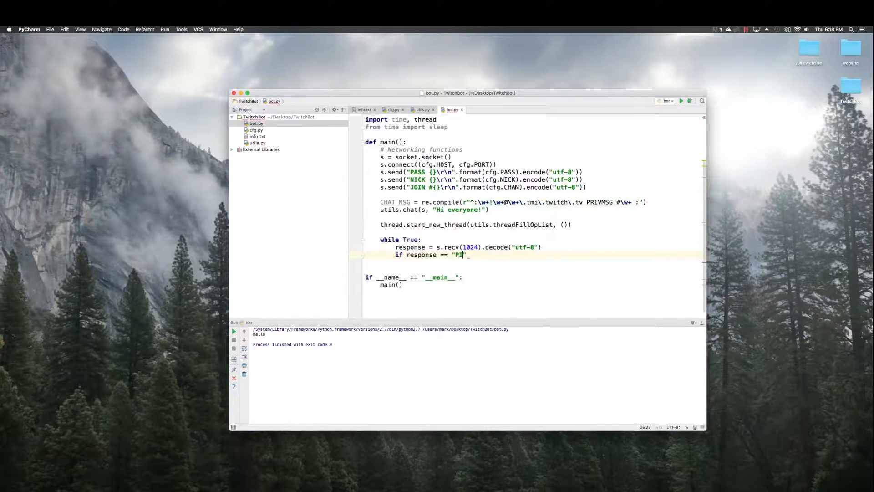
type("NG :tmi")
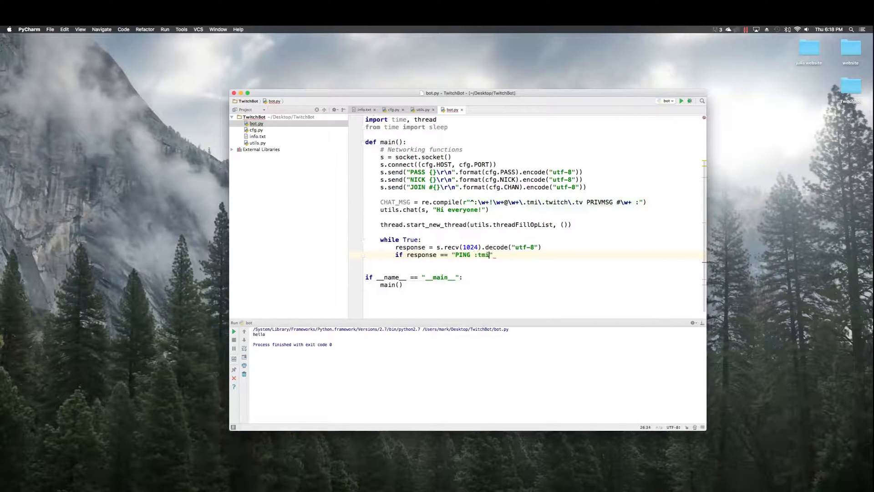
type(".twitch.tv")
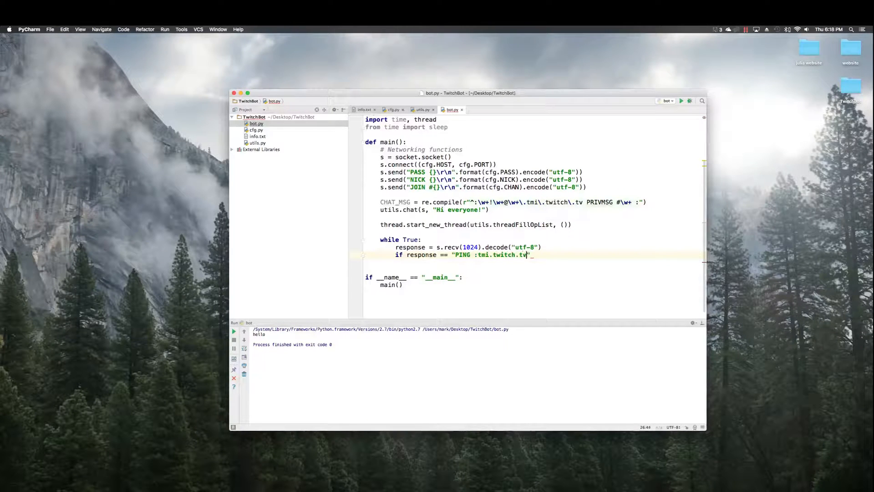
type("\\r\\n")
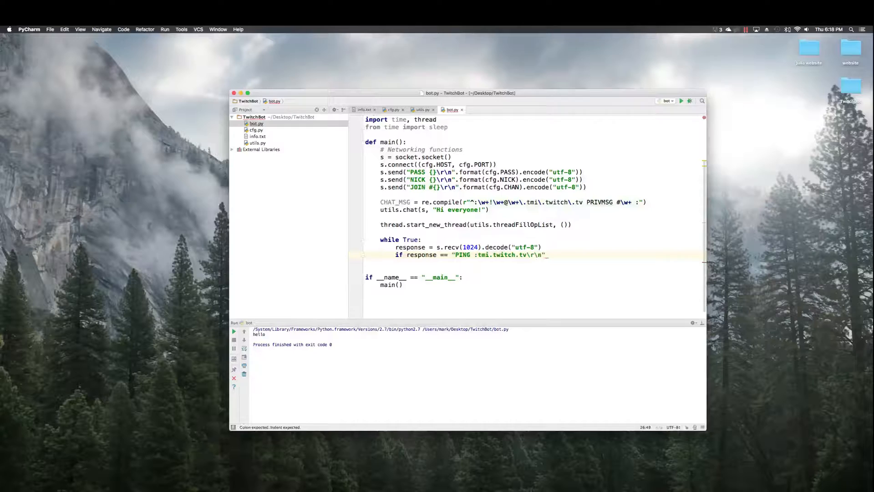
type(":")
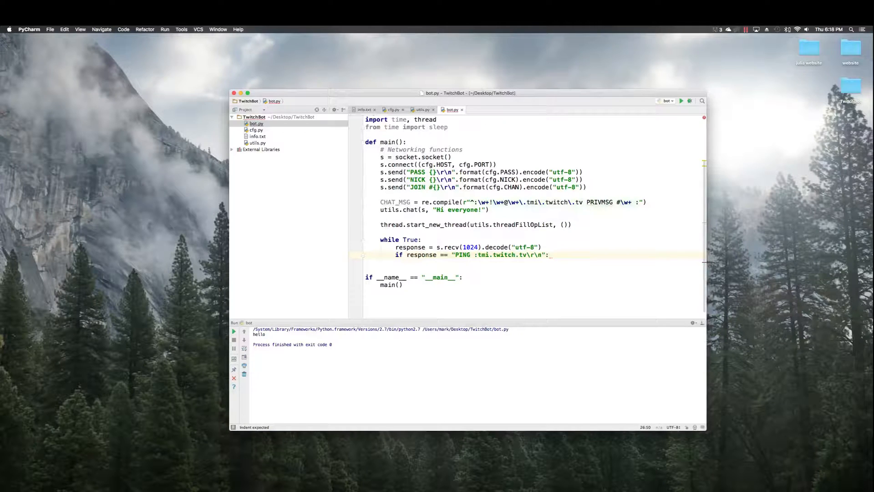
key("enter")
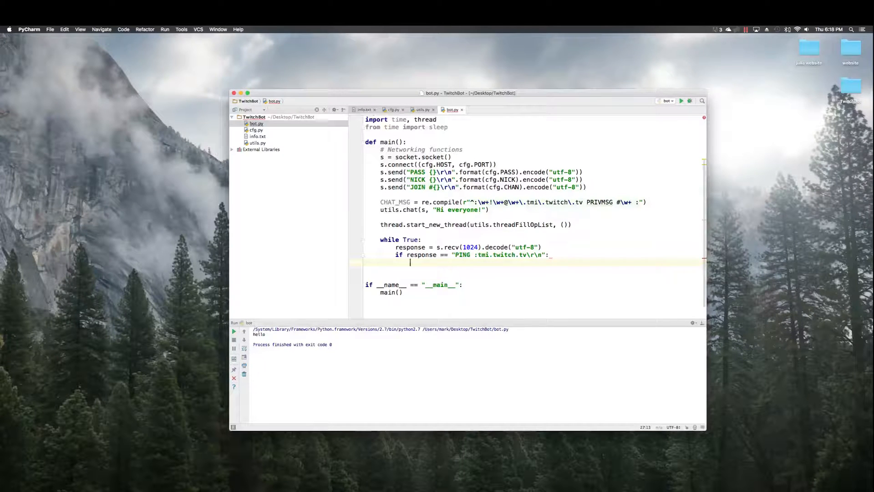
Send a UTF-8 encoded "PONG :tmi.twitch.tv" reply, then begin an else branch.
type("s.send*()")
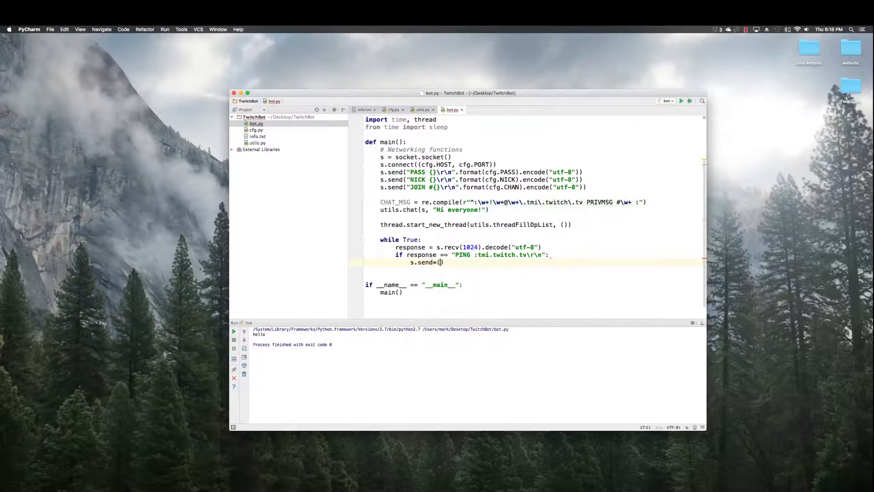
key("backspace")
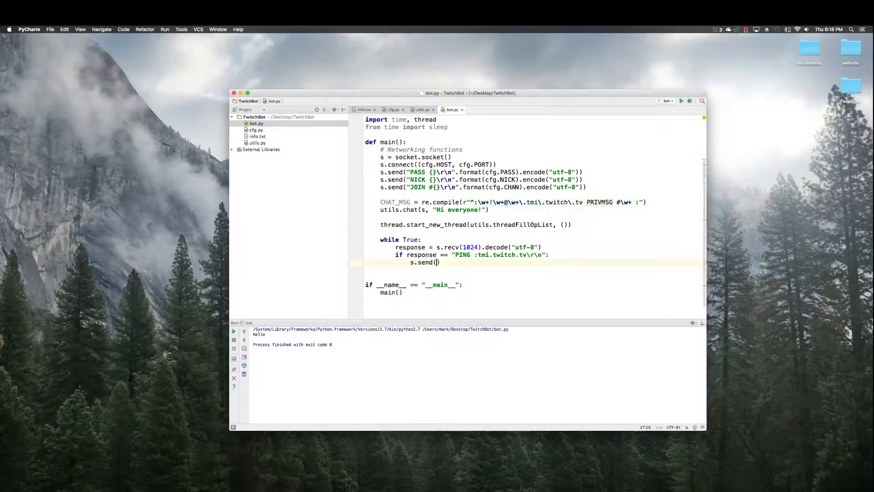
type("\"PONG\"")
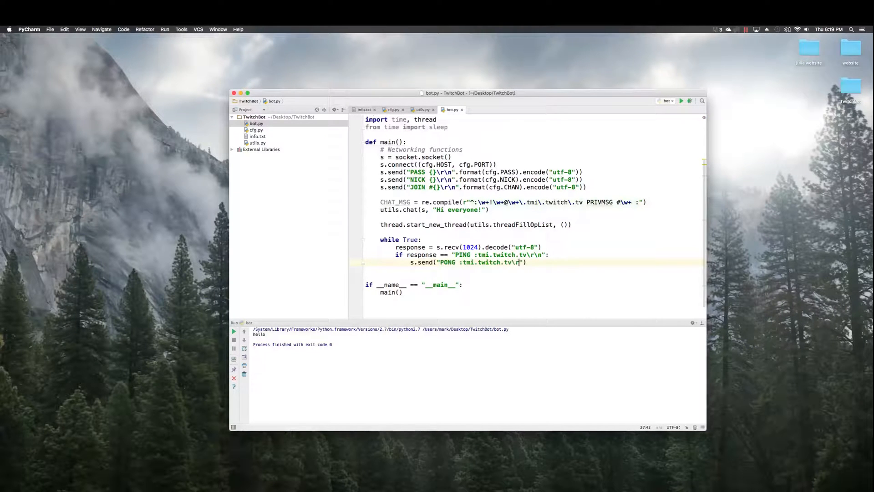
type(".encode(\"utf-8")
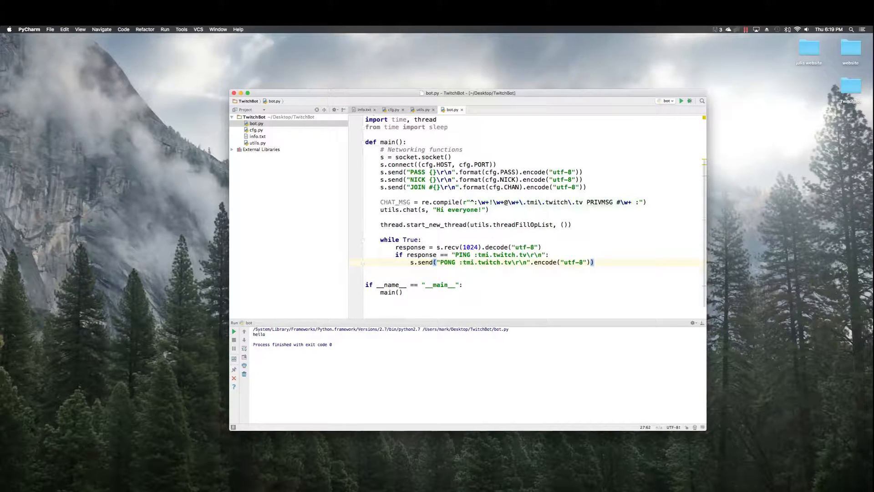
type("else:")
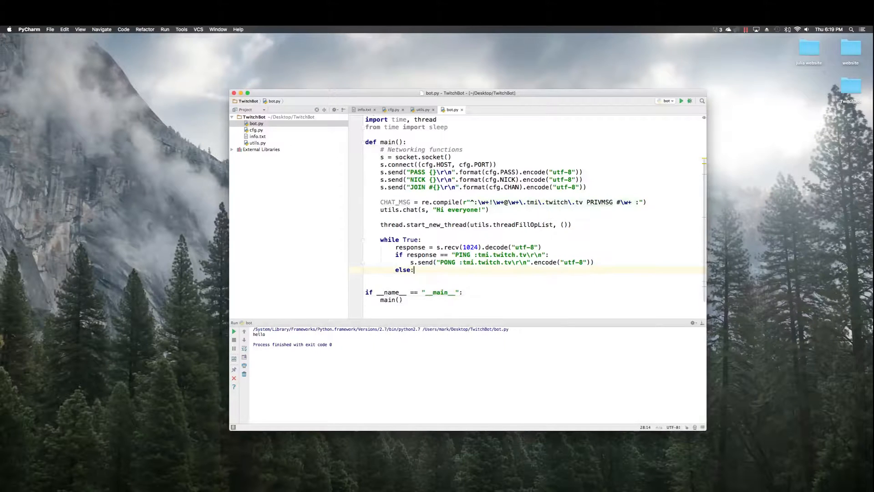
In the else branch, set username = re.search(r"\w+", response).group(0).
key("enter")
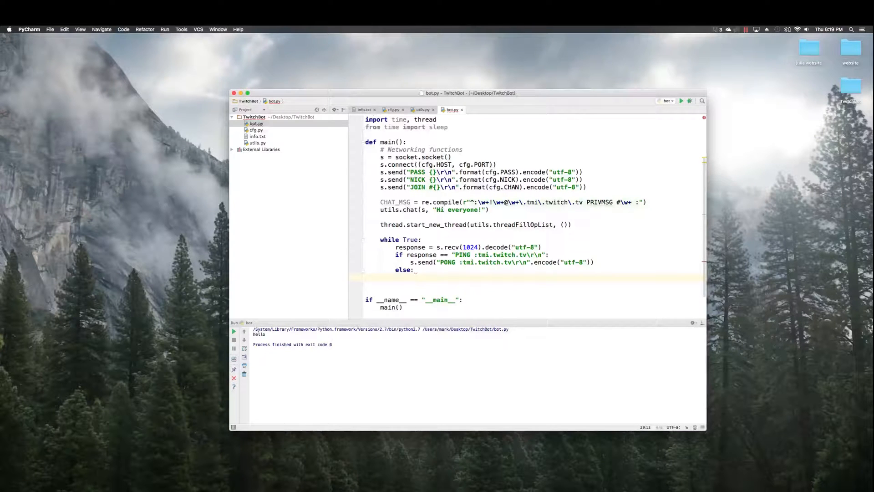
type("username =")
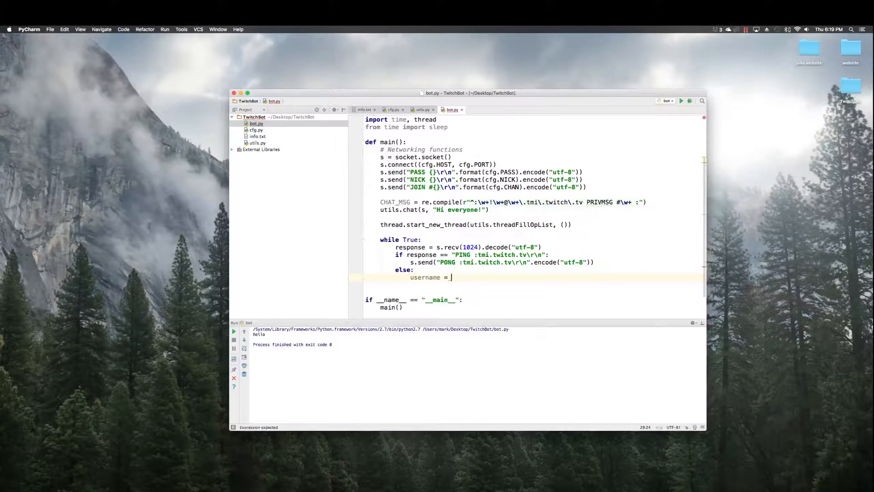
type("re.search(")
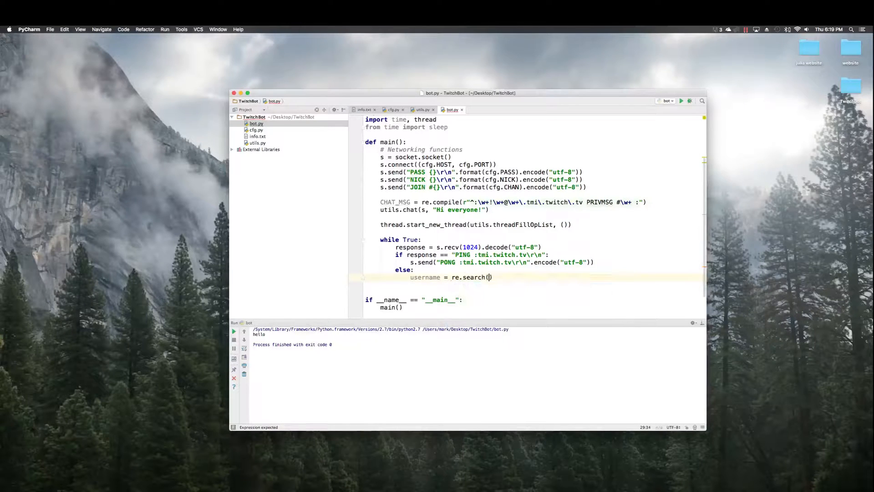
type("r")
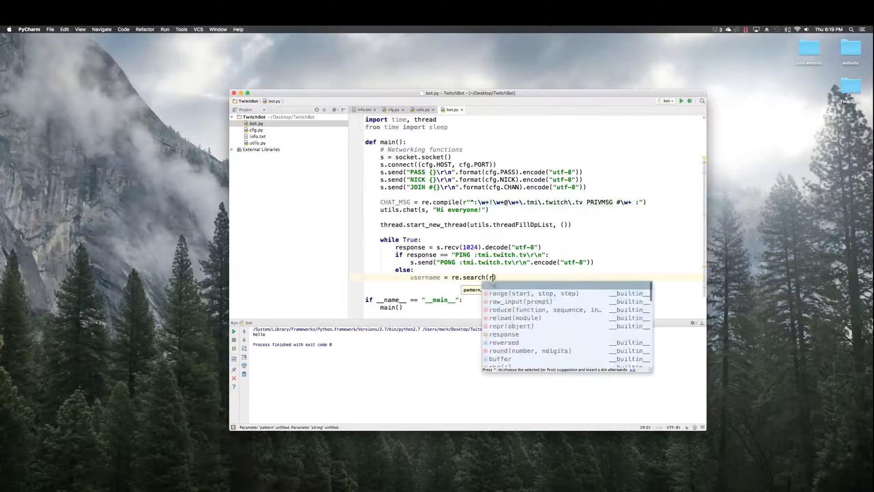
type("\"\\w+\"")
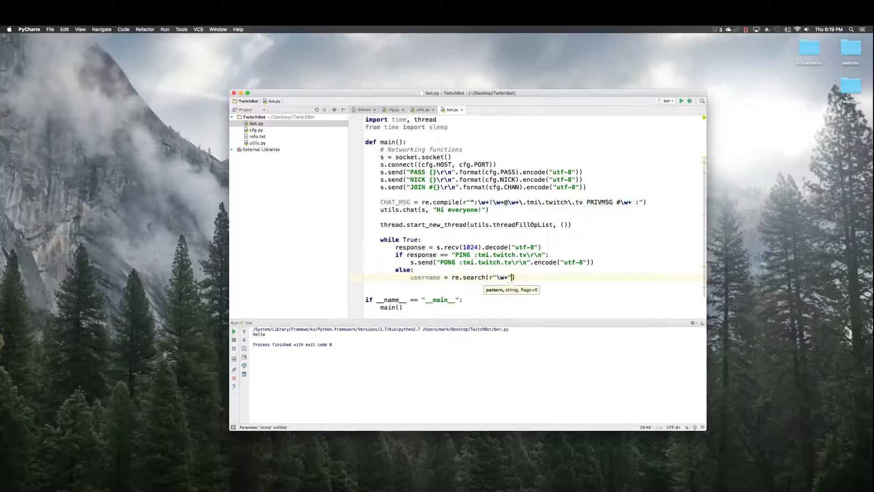
type(", response)")
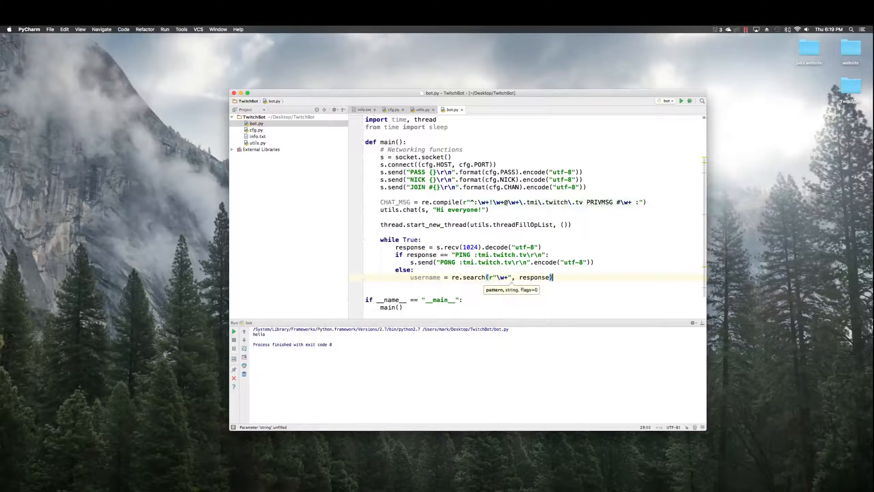
type(".group(0)")
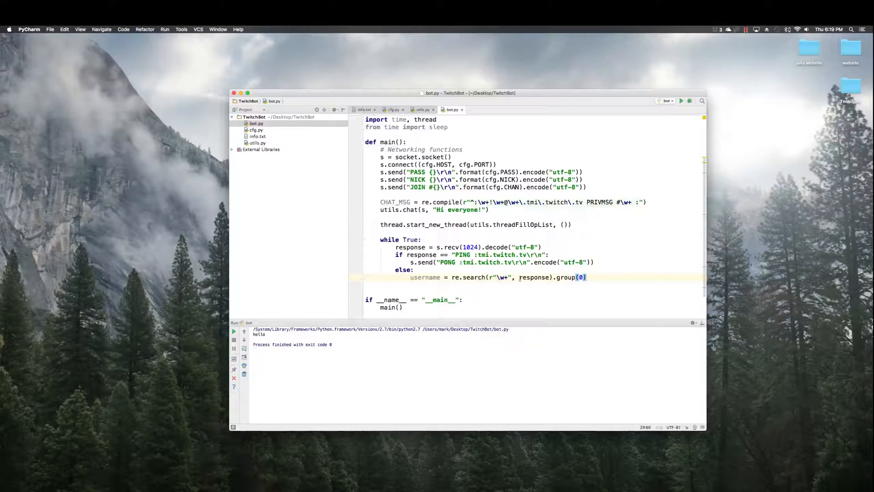
mouse_move(546, 284)
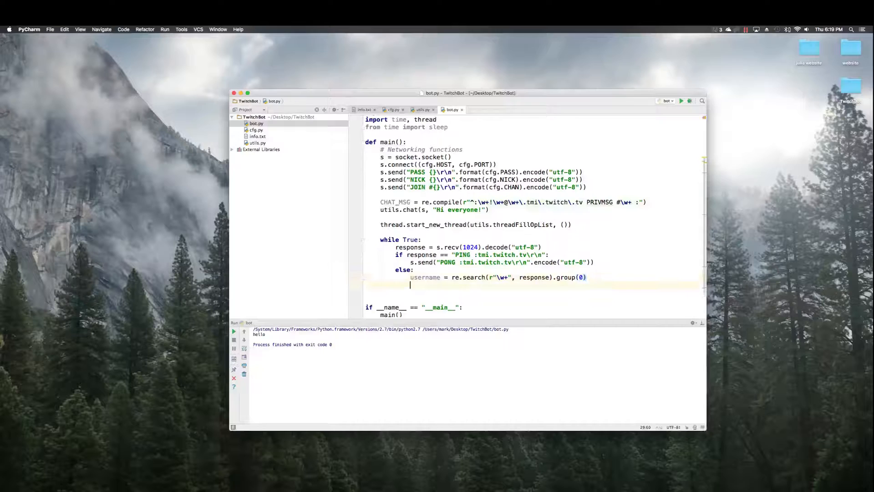
Set message = CHAT_MSG.sub("", response), print the response, and add a Custom commands comment.
type("message =")
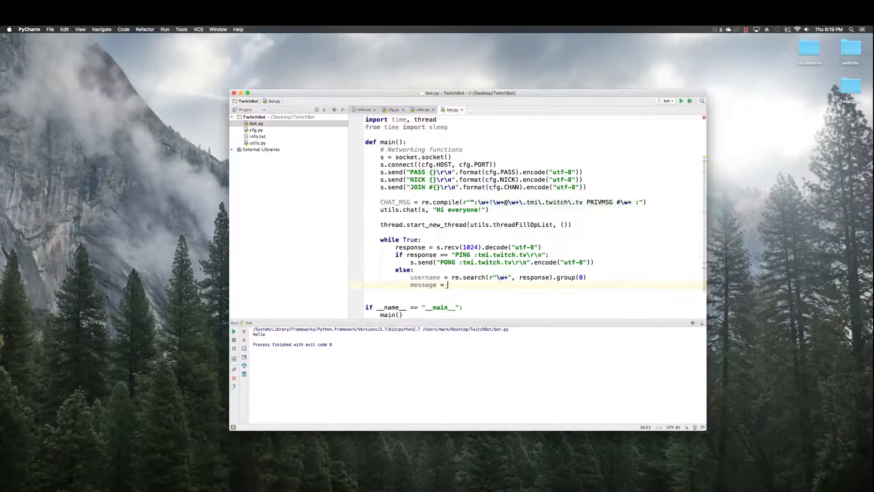
type("CHAT_MSG.sub(\"")
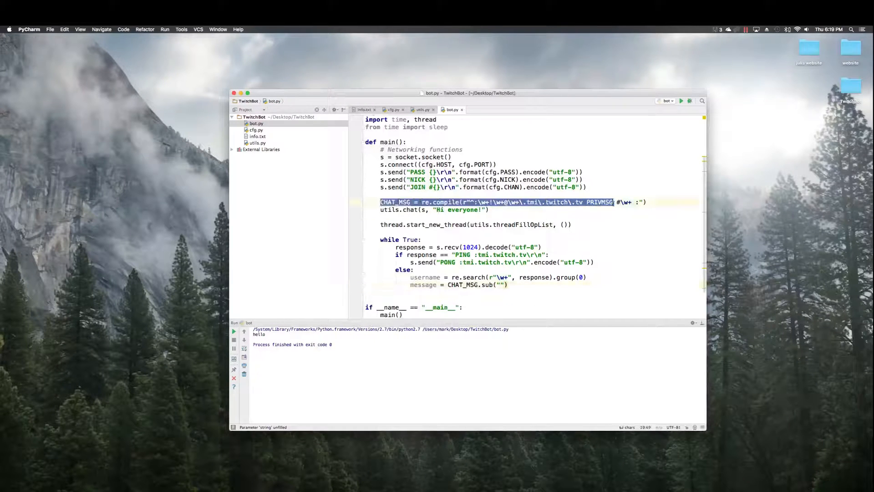
left_click(499, 285)
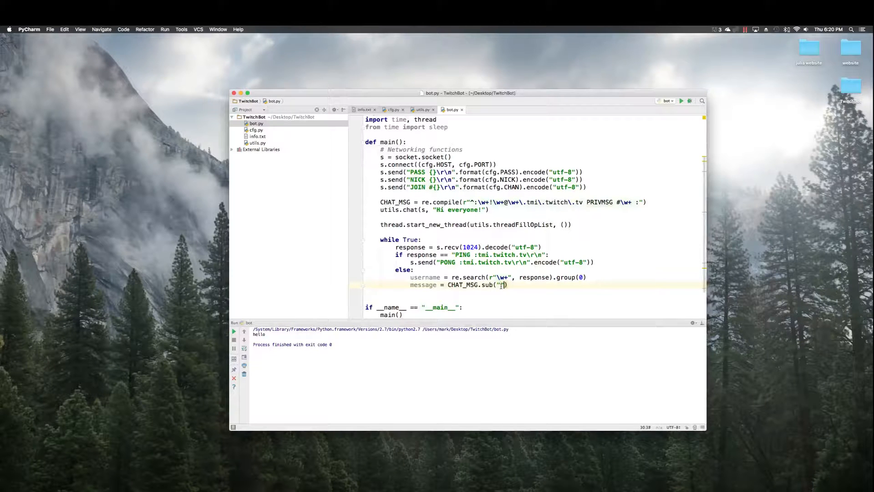
type("\", response)")
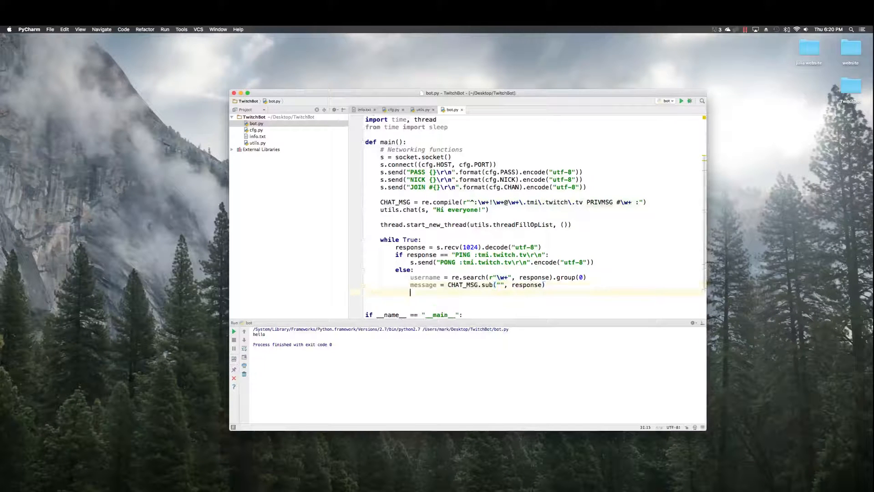
type("print()")
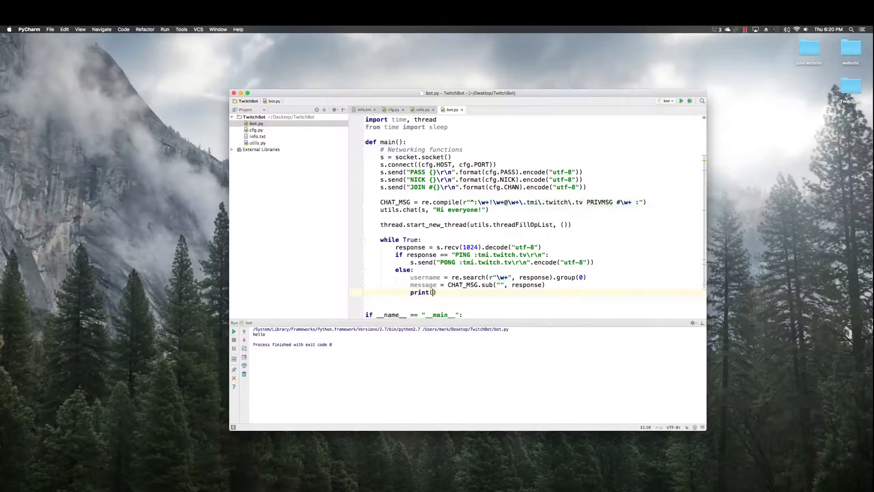
type("response")
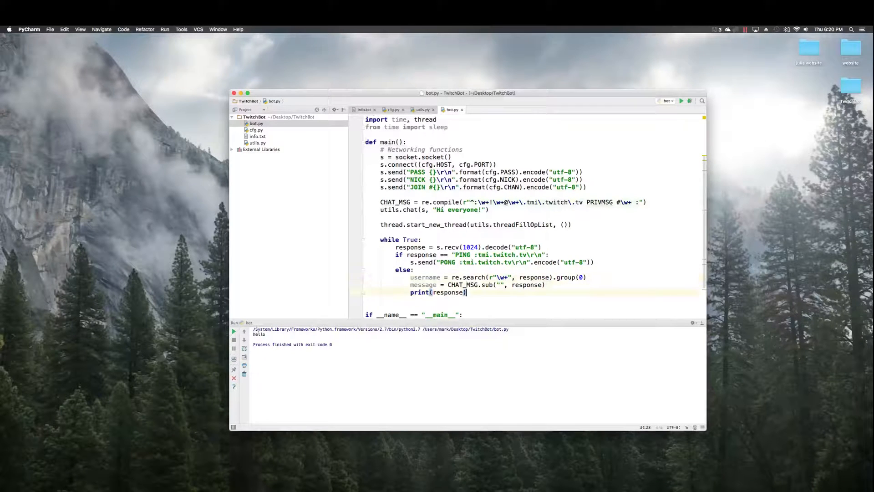
key("enter")
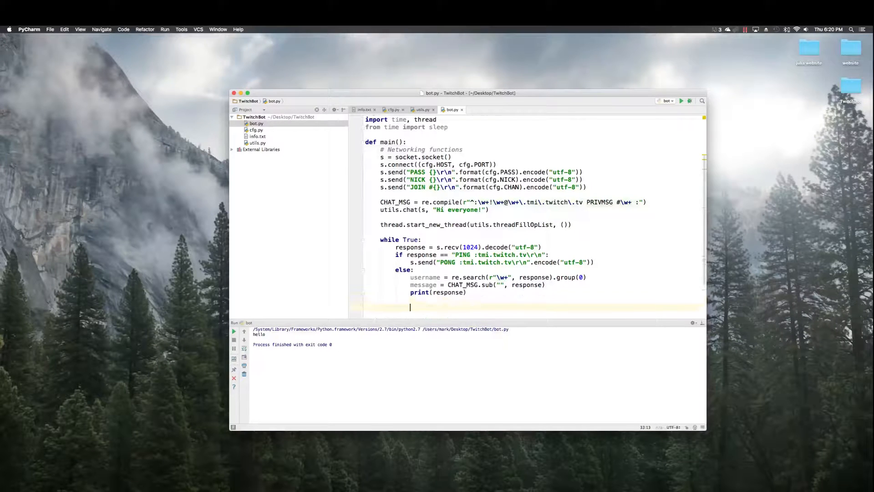
type("#")
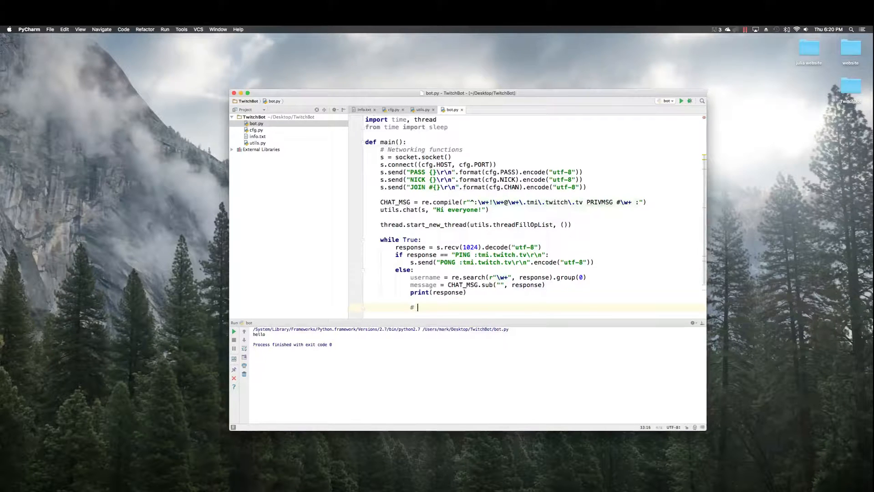
type("Customc d")
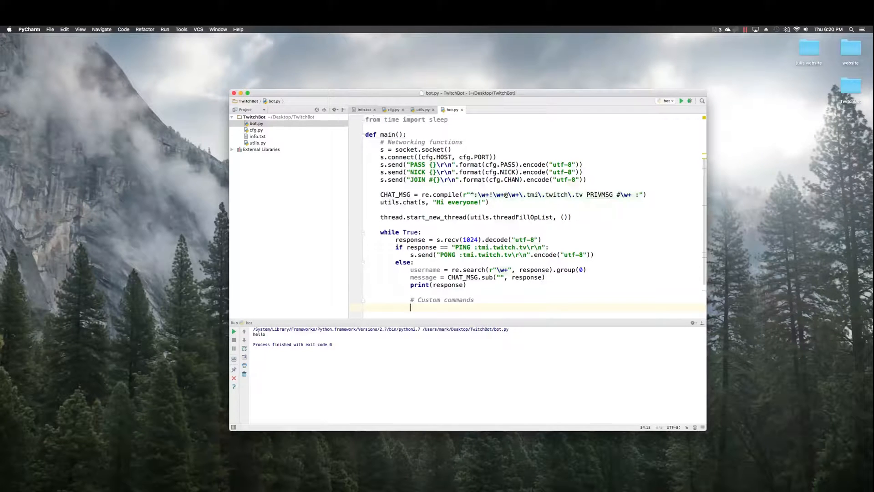
Add a !time command that posts the current time via utils.chat and time.strftime.
type("if message.strip() ==")
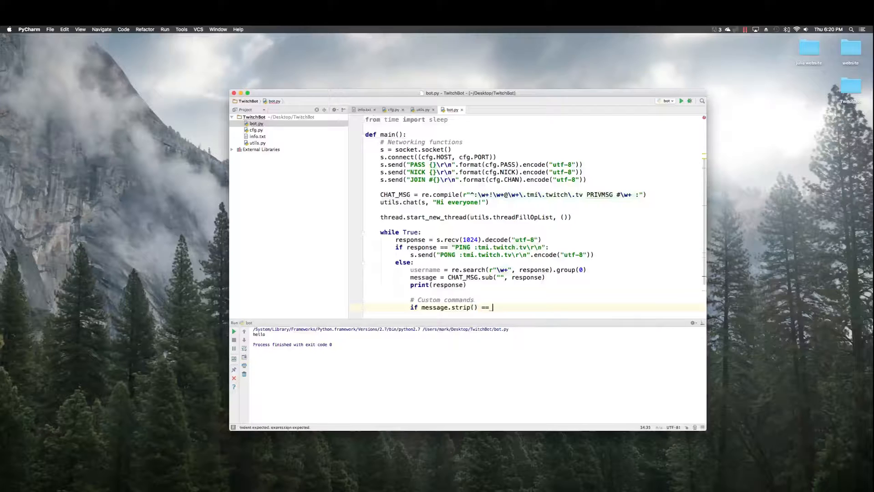
type("\"!time\":")
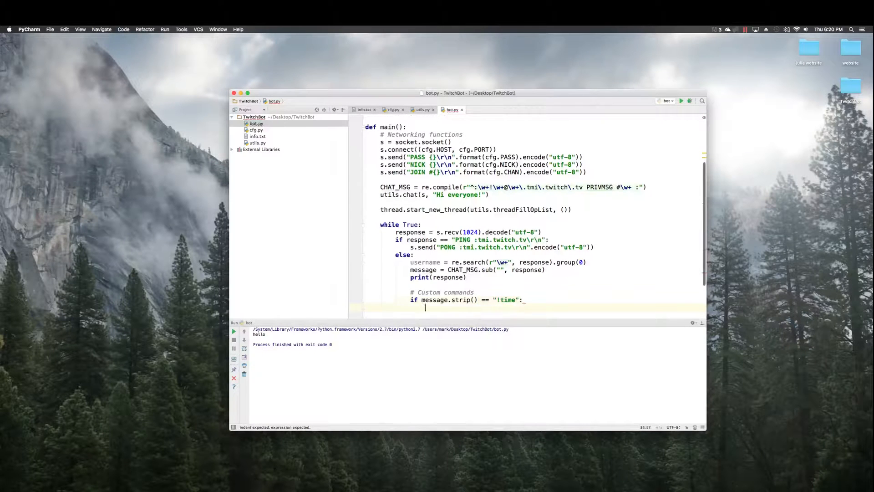
type("utils.chat(")
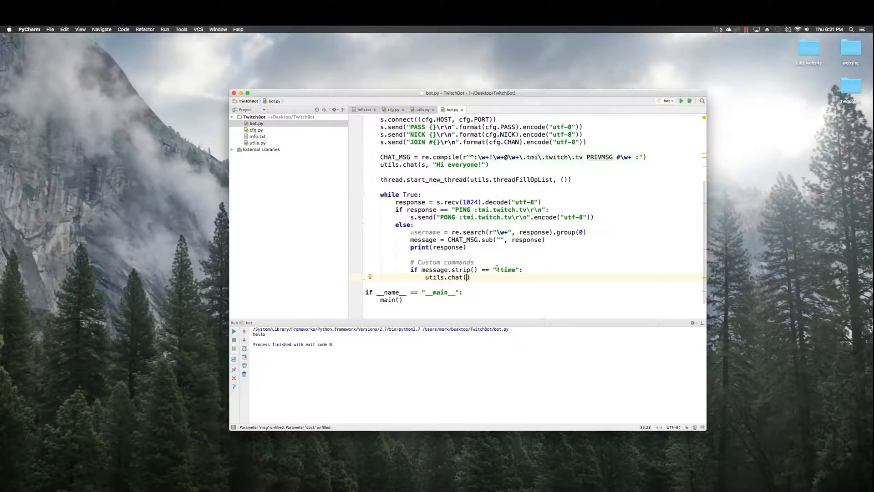
type("s, \"It is currently")
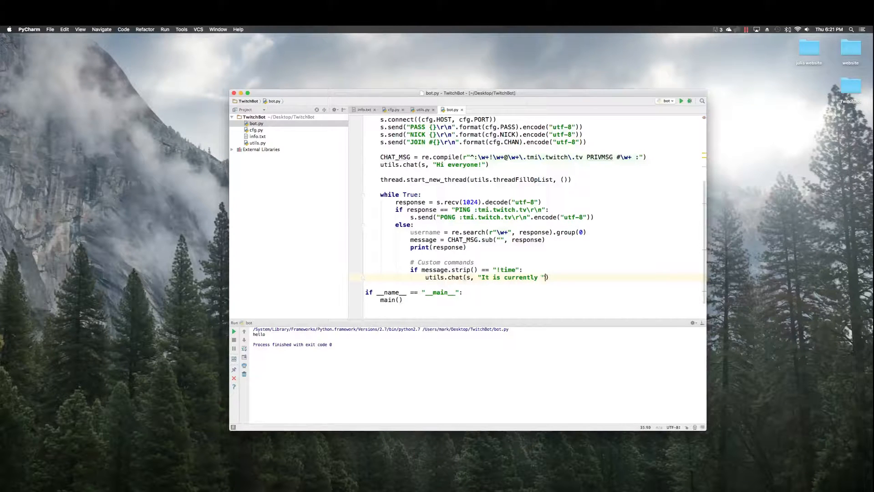
type("+ _time")
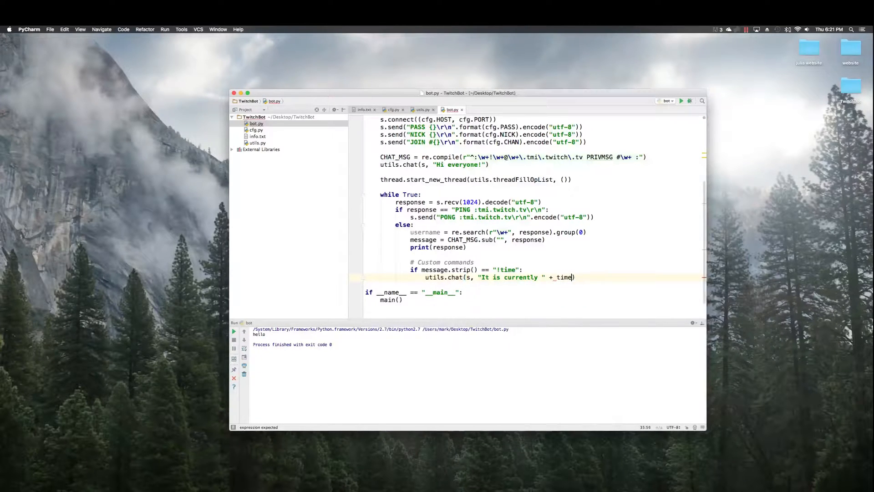
type(".strftime()")
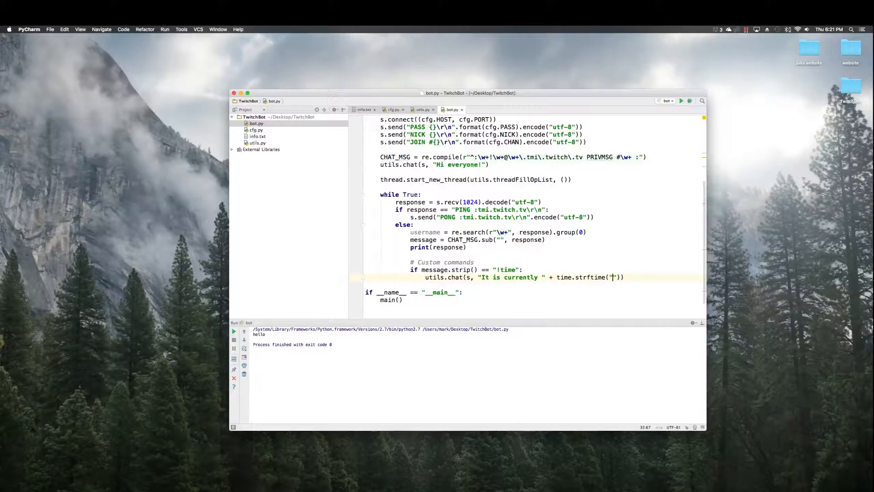
type("%I:%M %p %Z on %A, %B %d, %Y.")
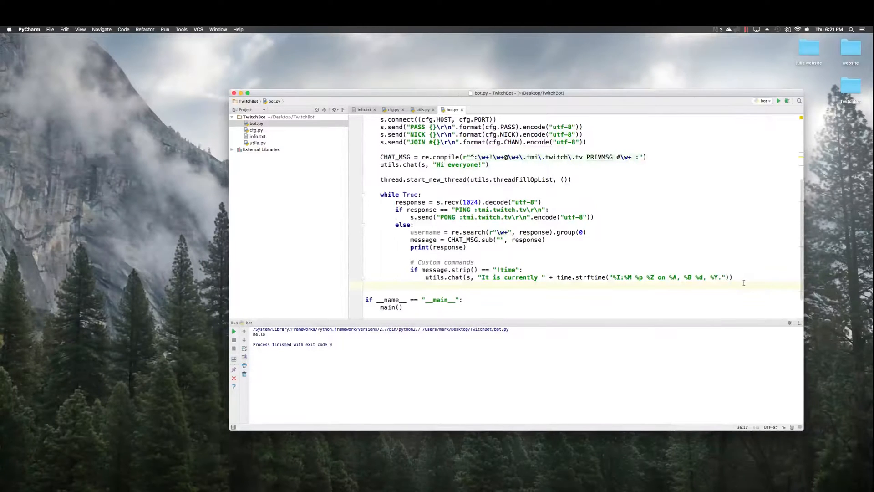
Under the !messages condition, add two utils.chat calls: follow Limeoats on Twitter, support on Patreon.
type("if")
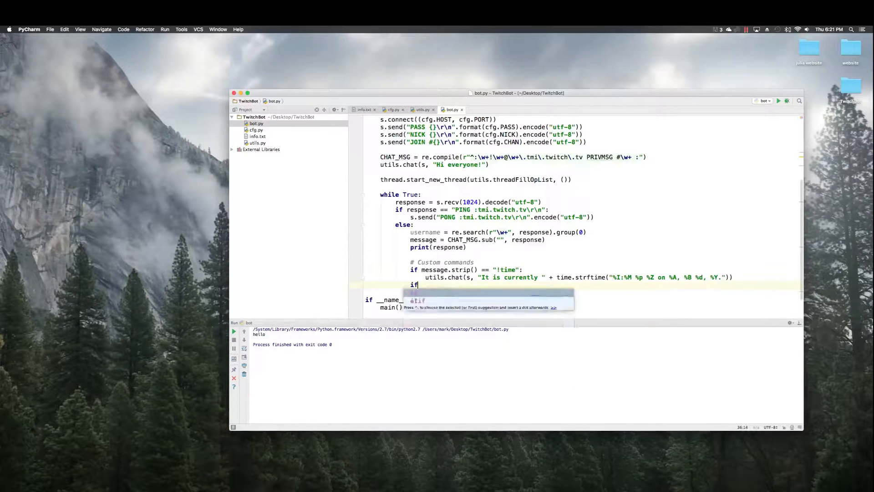
type("message")
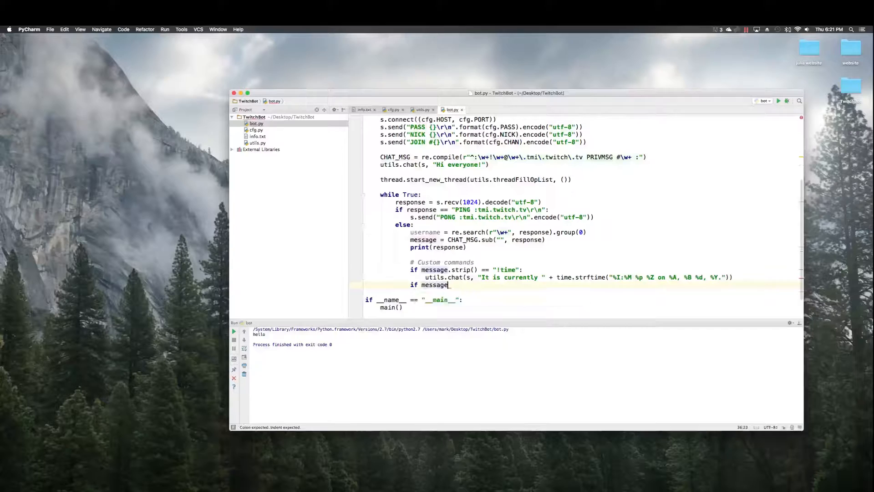
type(".strip() == \"!messages\":")
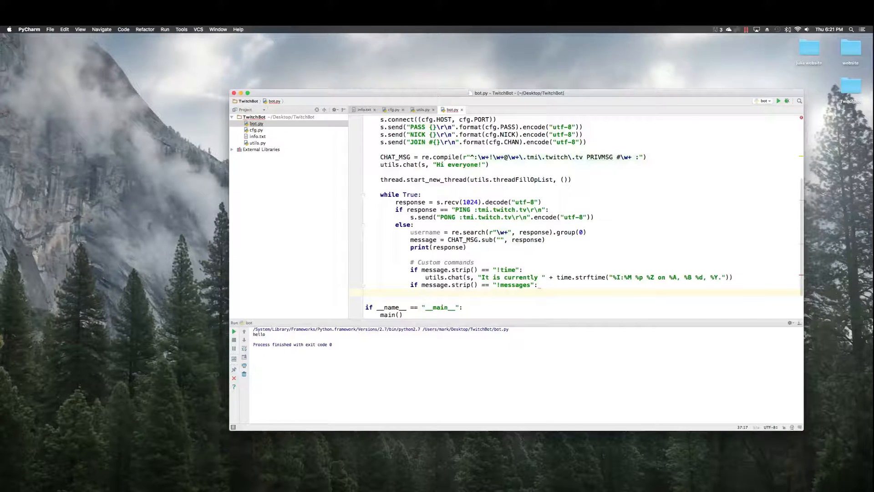
type("utils.chat()")
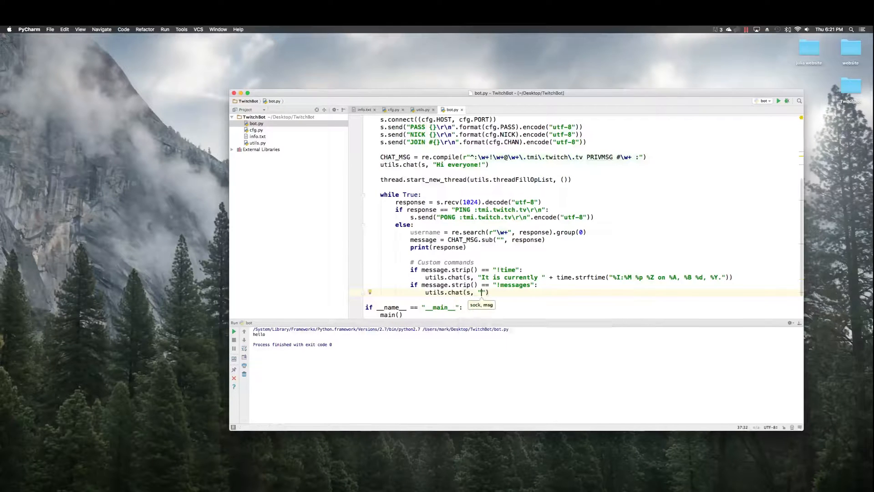
type("Please give Li")
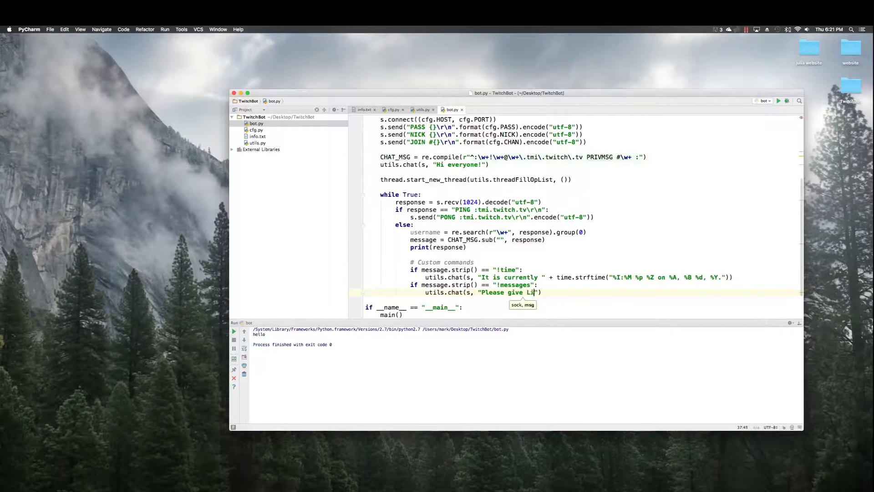
type("meoats a follow at twi")
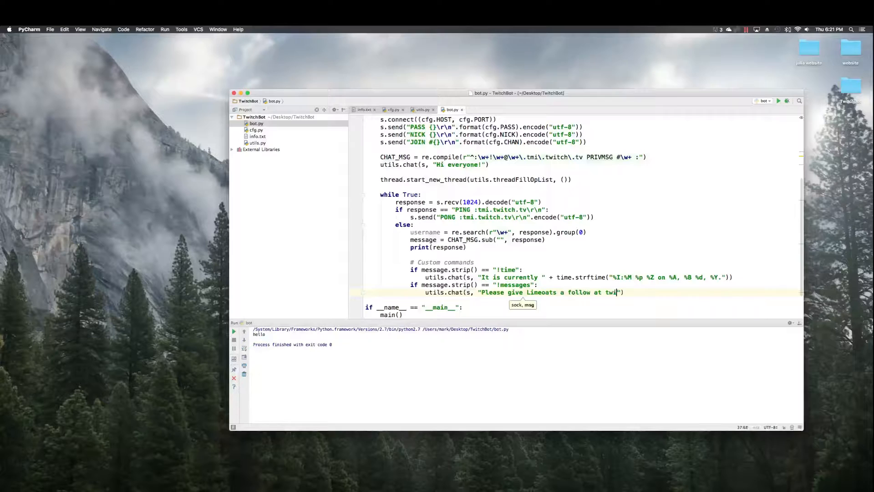
type("t")
type("utils.chat(")
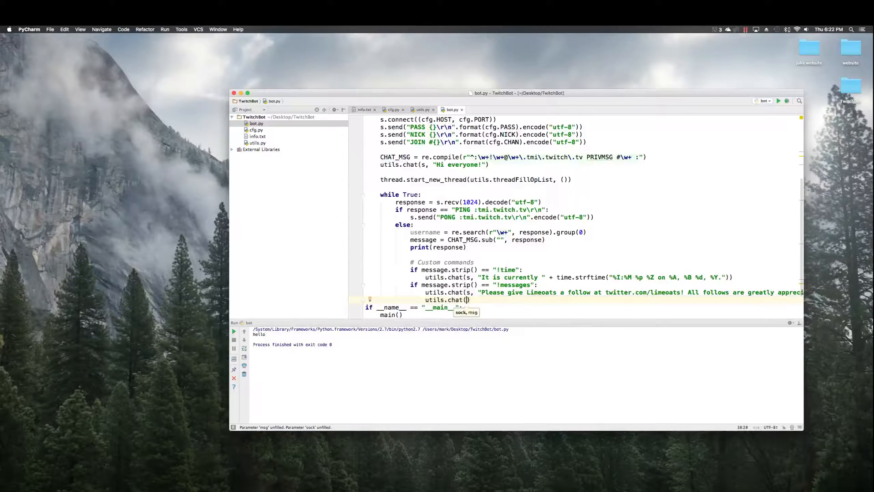
type("GO")
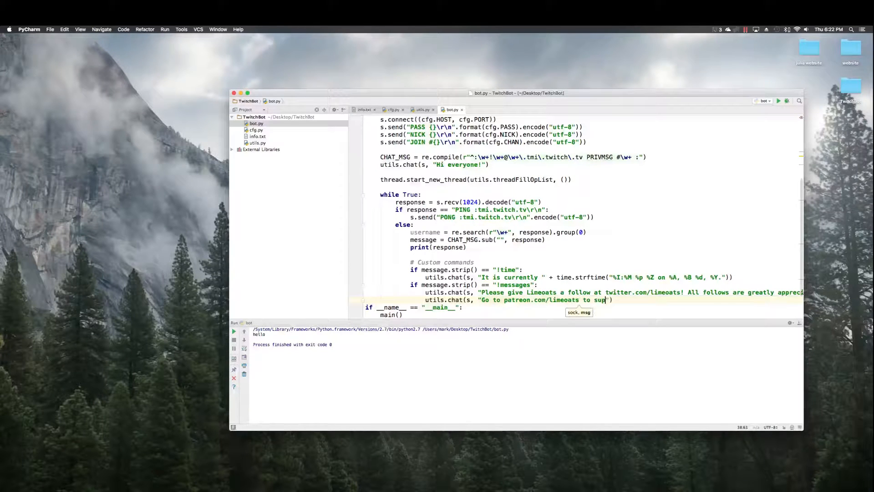
type("port me!")
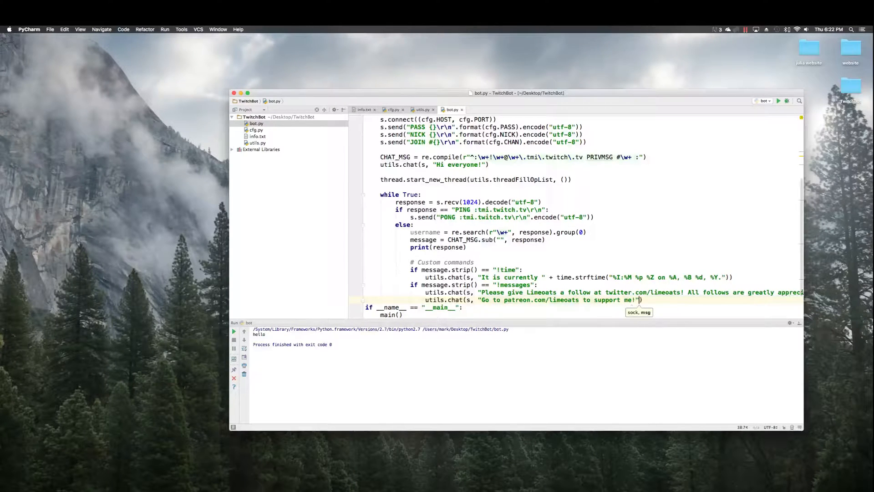
type(":)")
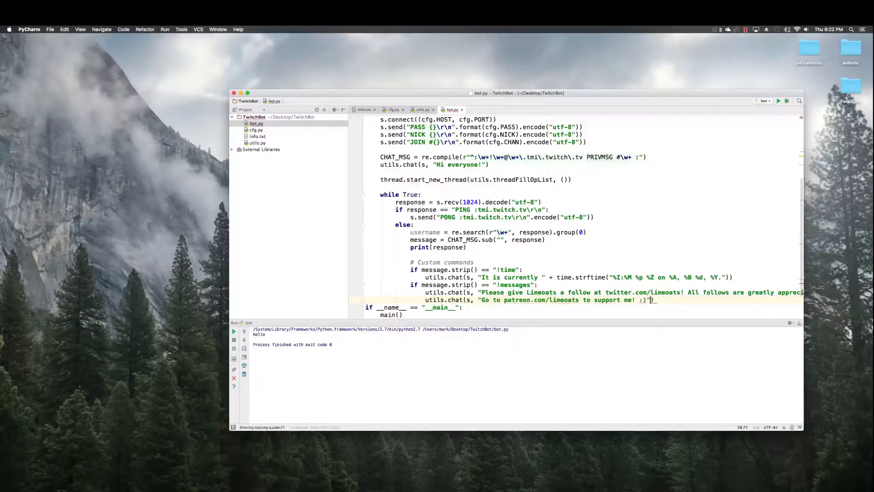
type(")")
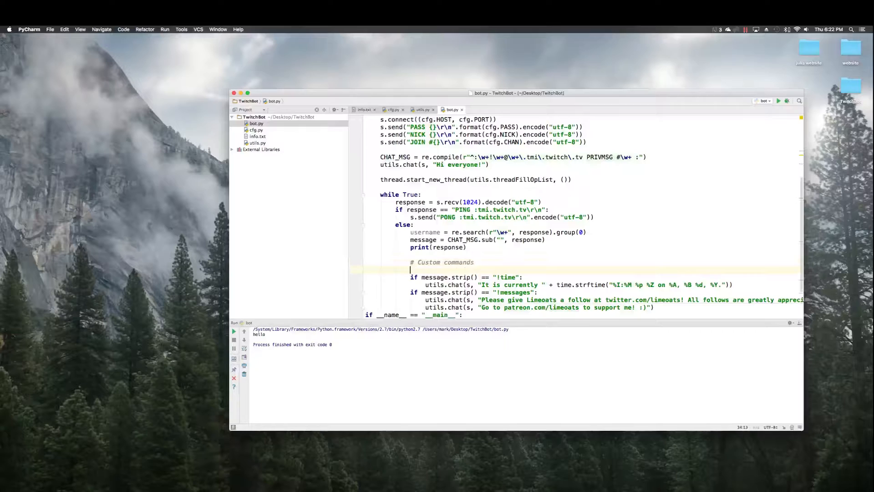
Append 'and utils.isOp(username)' to the !messages check and end the loop with sleep(1).
type("if")
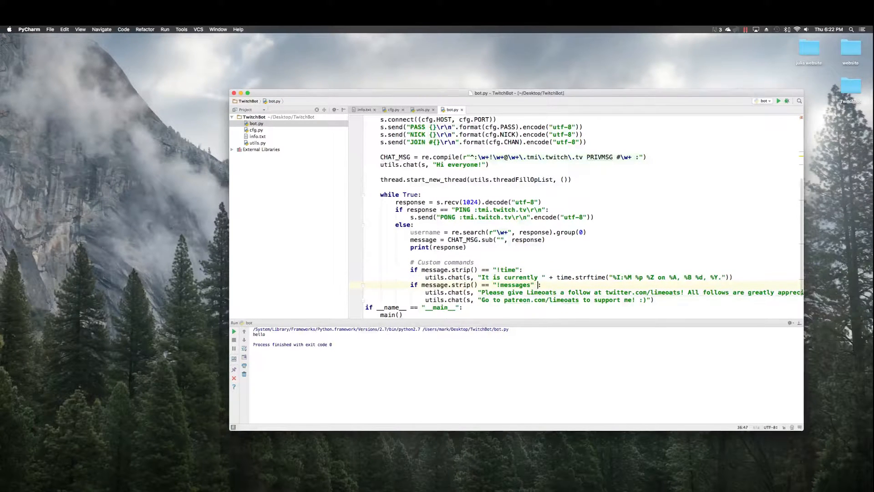
type("and utils.isOp(username)")
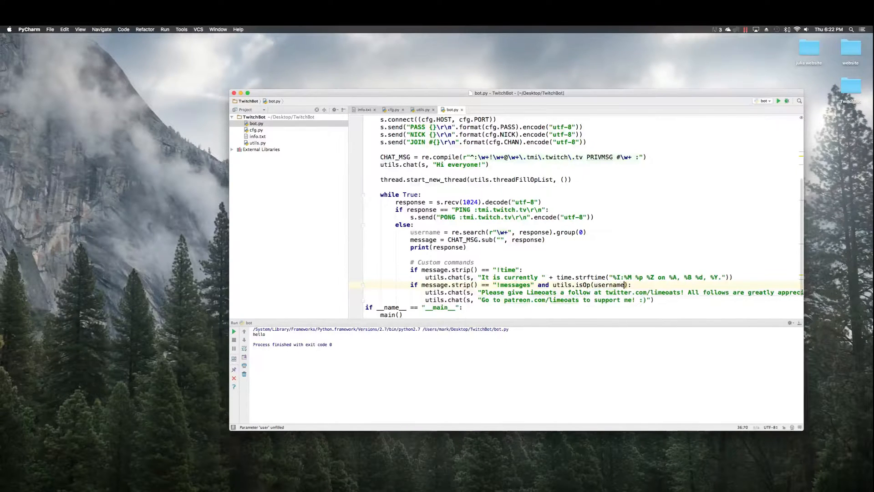
left_click_drag(538, 284, 628, 284)
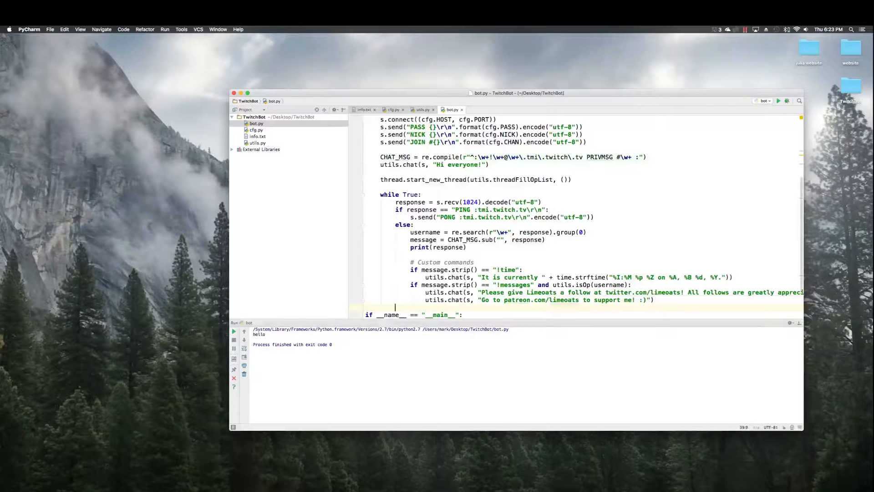
type("s1=")
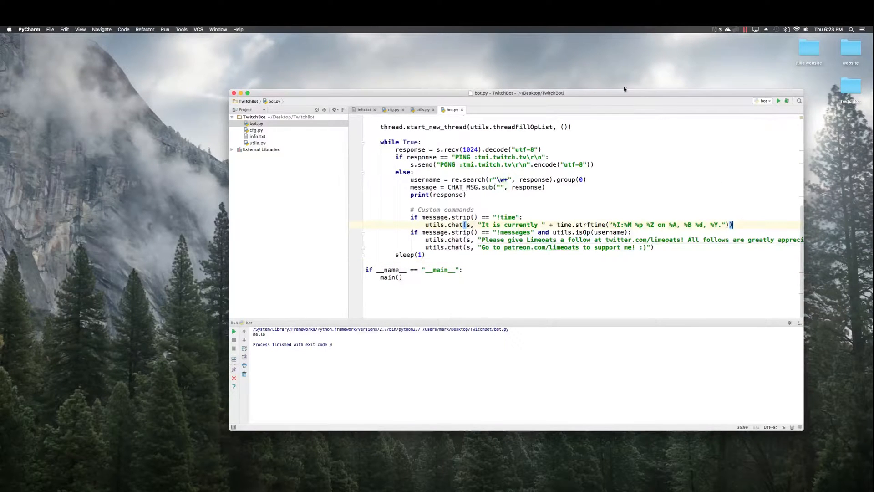
left_click_drag(518, 93, 499, 80)
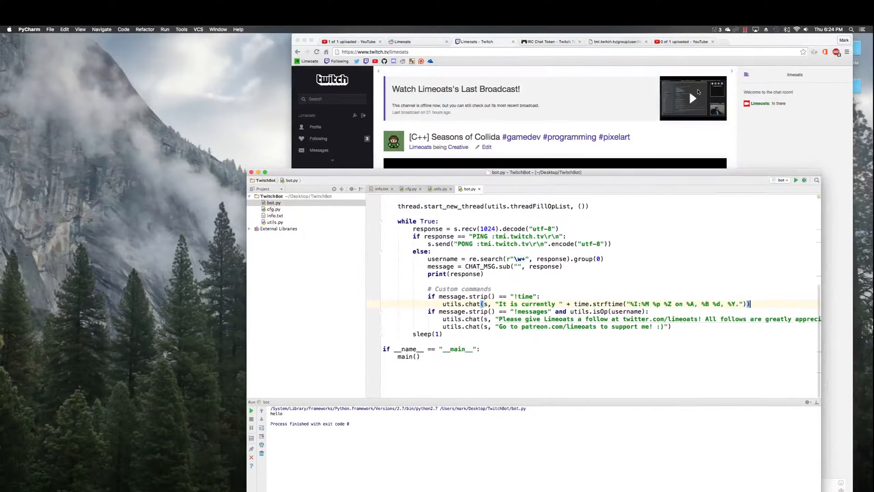
mouse_move(783, 120)
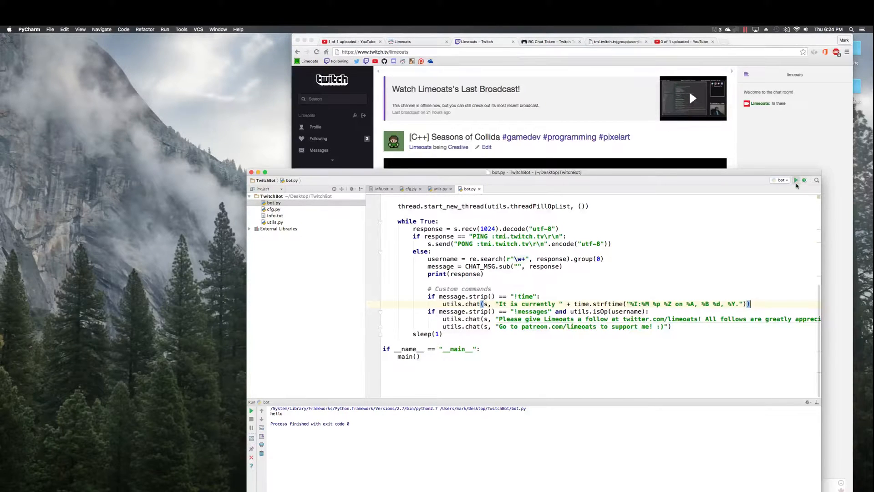
Run bot.py so it joins #limeoats and says 'Hi everyone!'.
left_click(796, 180)
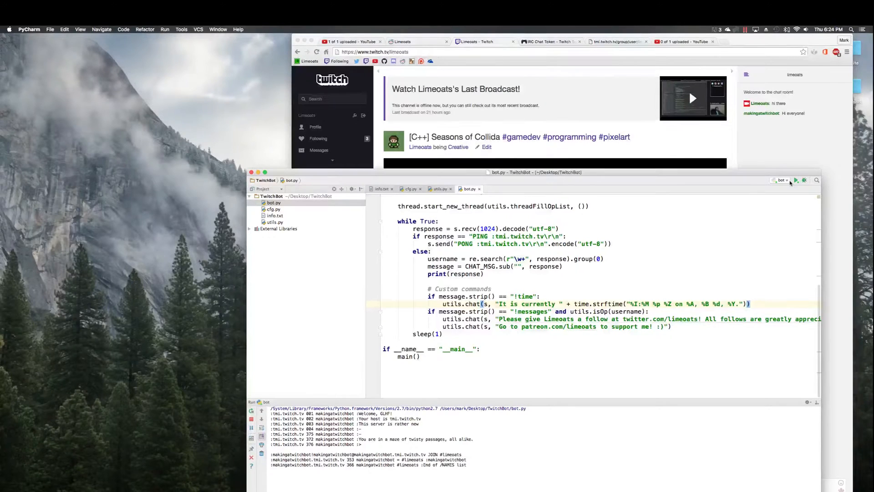
mouse_move(780, 179)
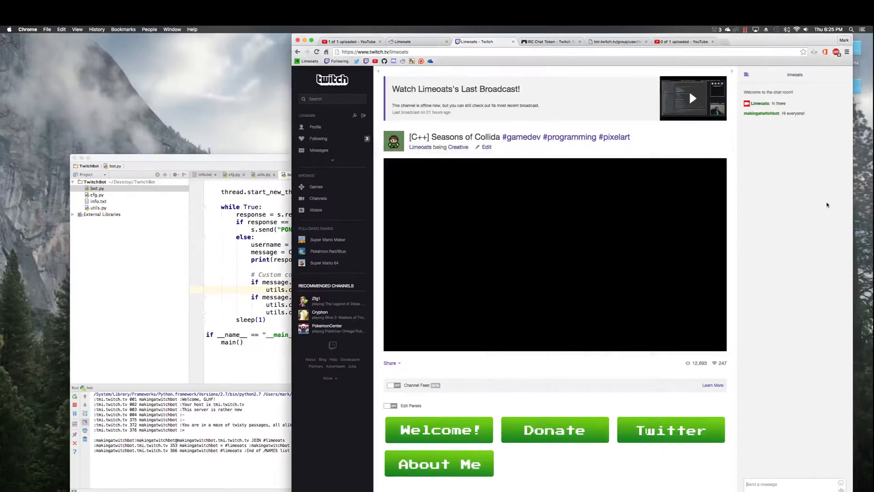
type("hi @makingatwitchbot")
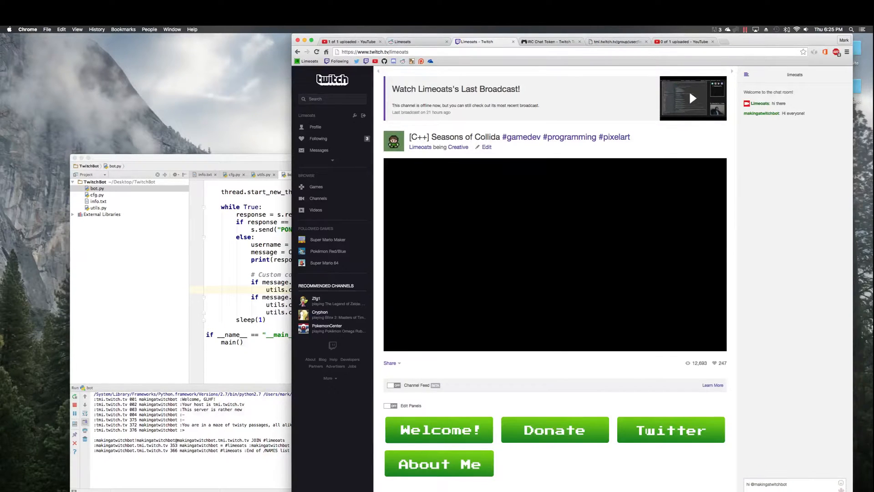
mouse_move(411, 488)
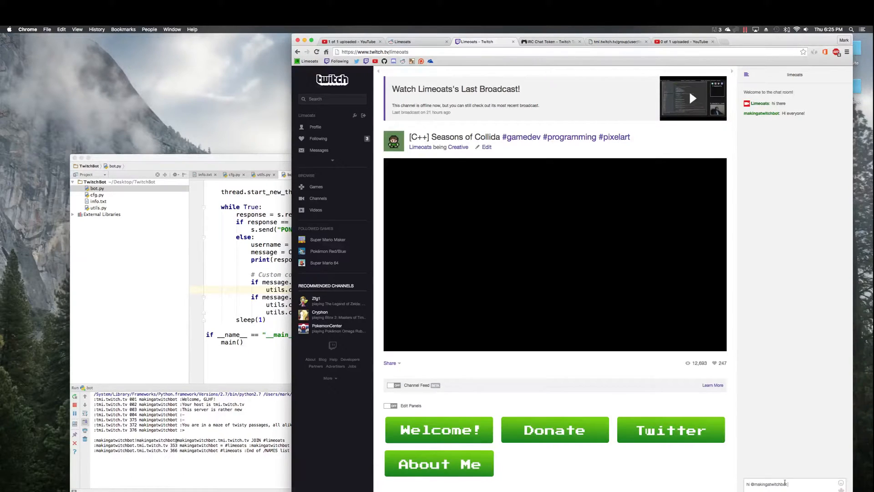
key("enter")
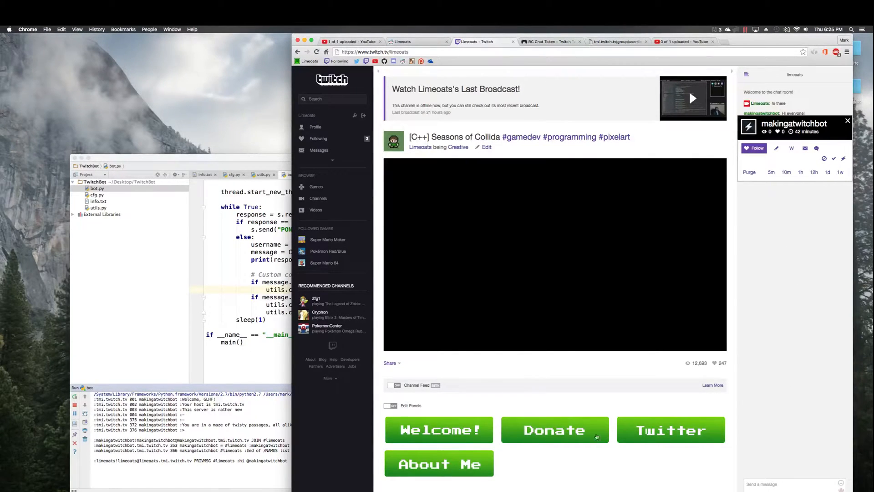
mouse_move(779, 454)
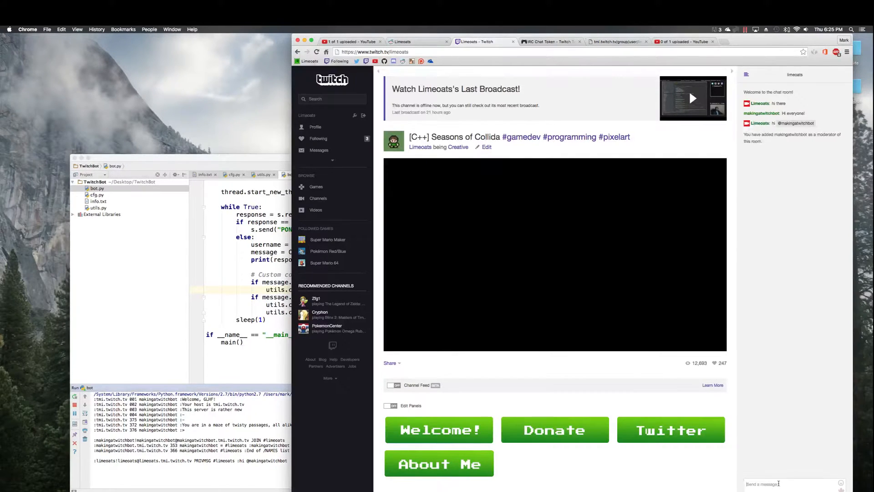
Send the !time command, then select the name mentioned in the bot's reply.
type("!time")
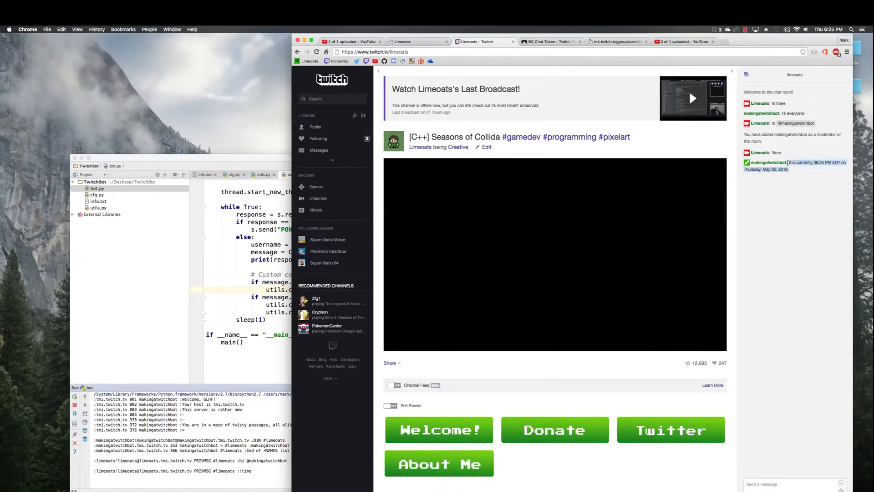
left_click(792, 484)
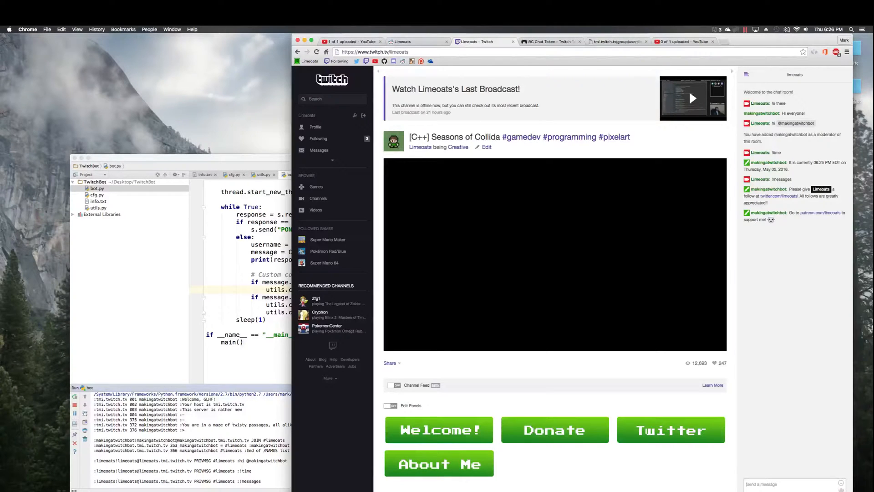
double_click(820, 189)
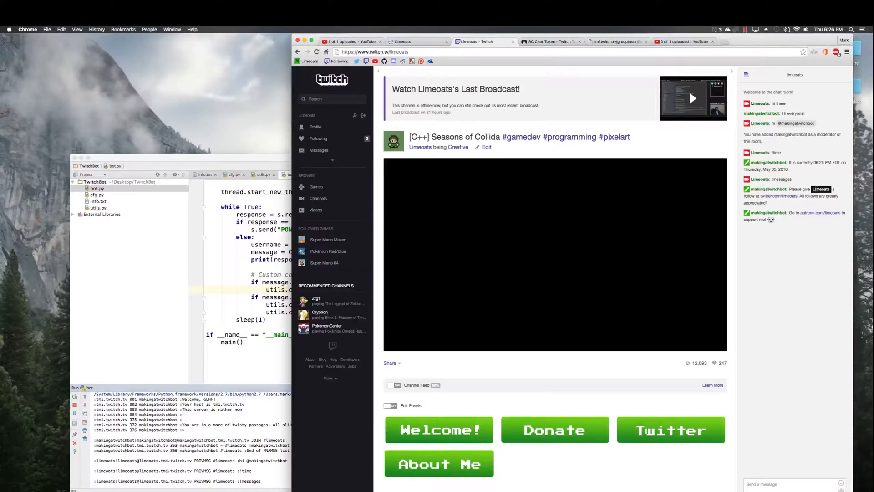
mouse_move(663, 465)
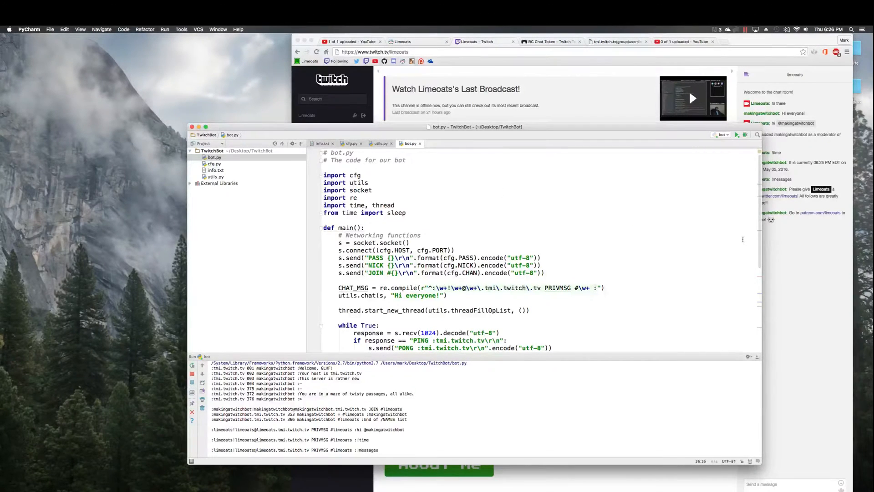
Scroll the PyCharm editor, which shows info.txt's contact links.
scroll("down", 3)
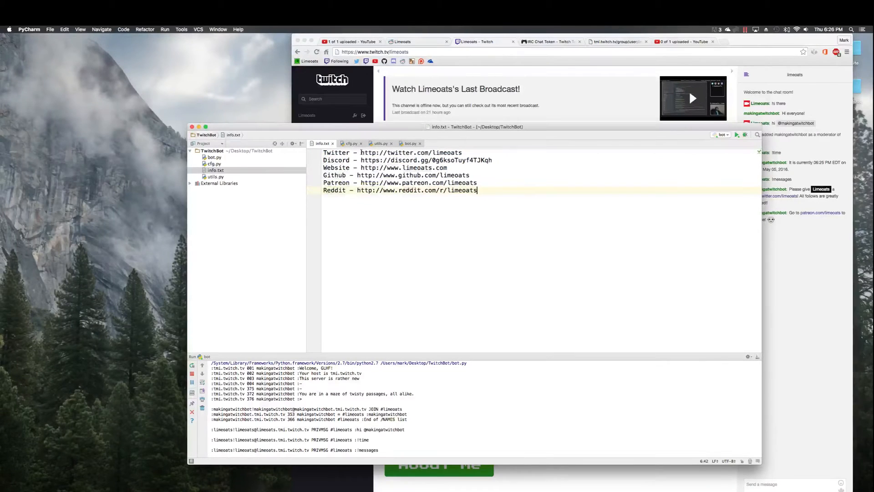
Highlight the Discord link line in info.txt's contact list, then clear the selection.
left_click(462, 152)
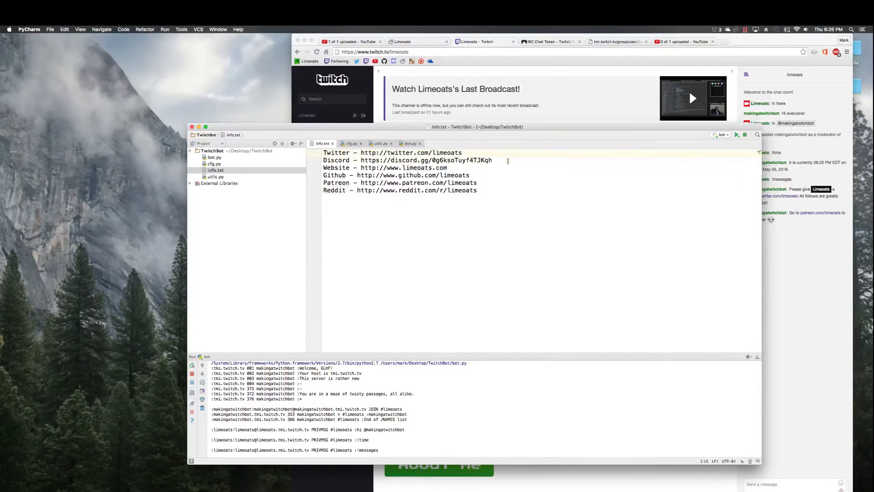
triple_click(407, 160)
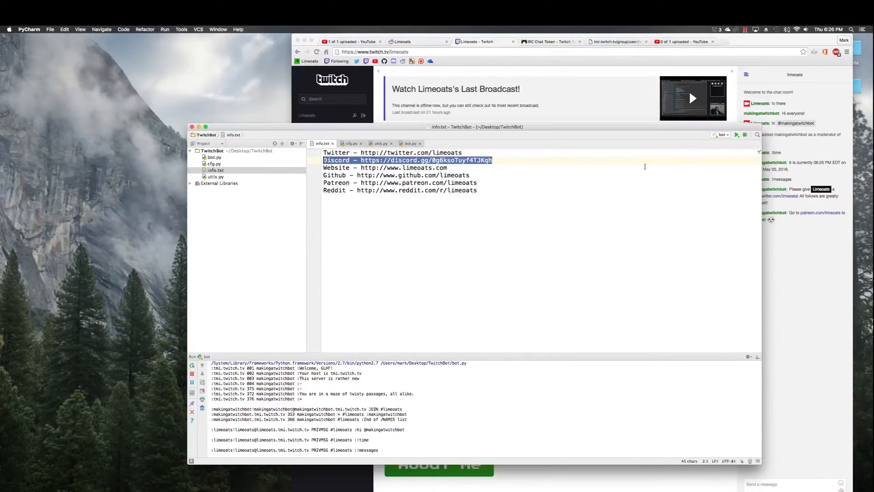
mouse_move(608, 180)
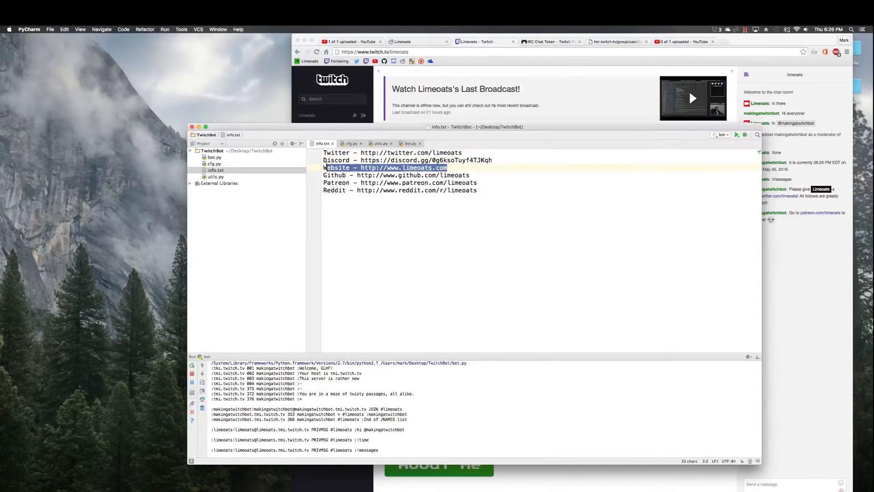
left_click(485, 176)
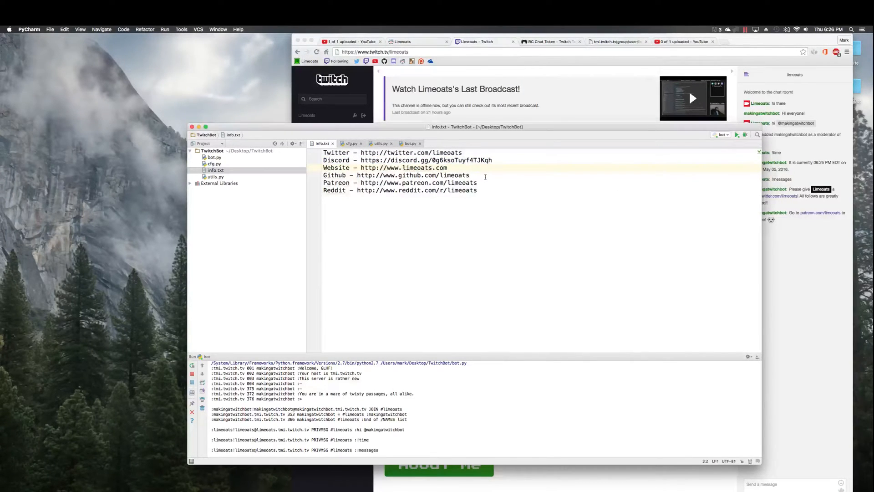